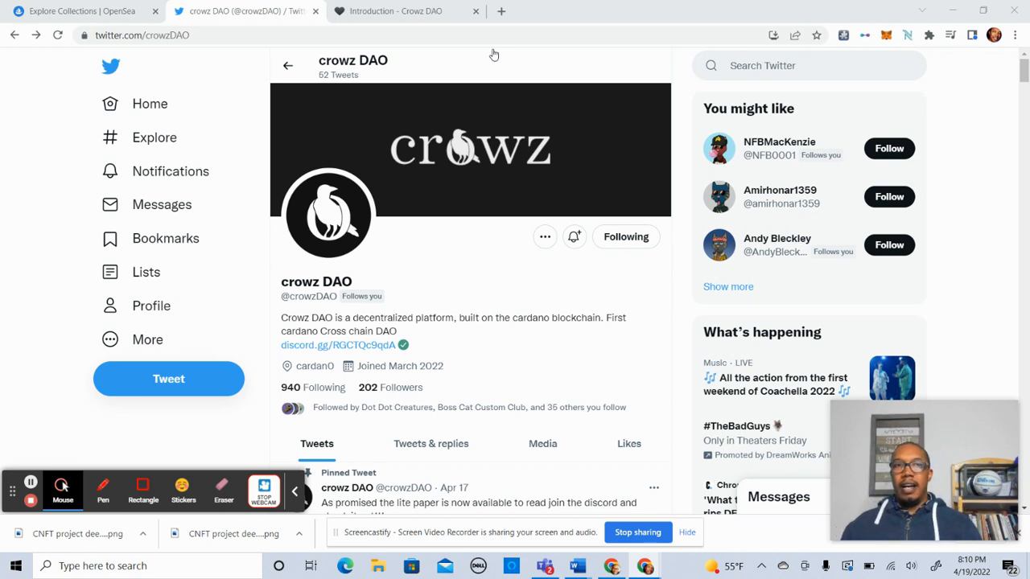
{"action": "mouse_move", "coordinate": [249, 69]}
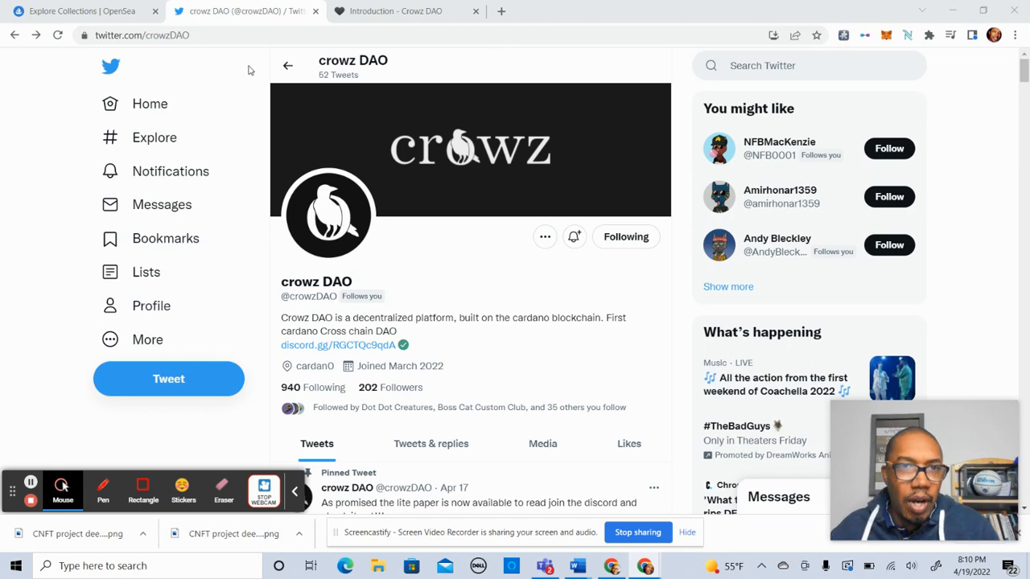
{"action": "mouse_move", "coordinate": [394, 237]}
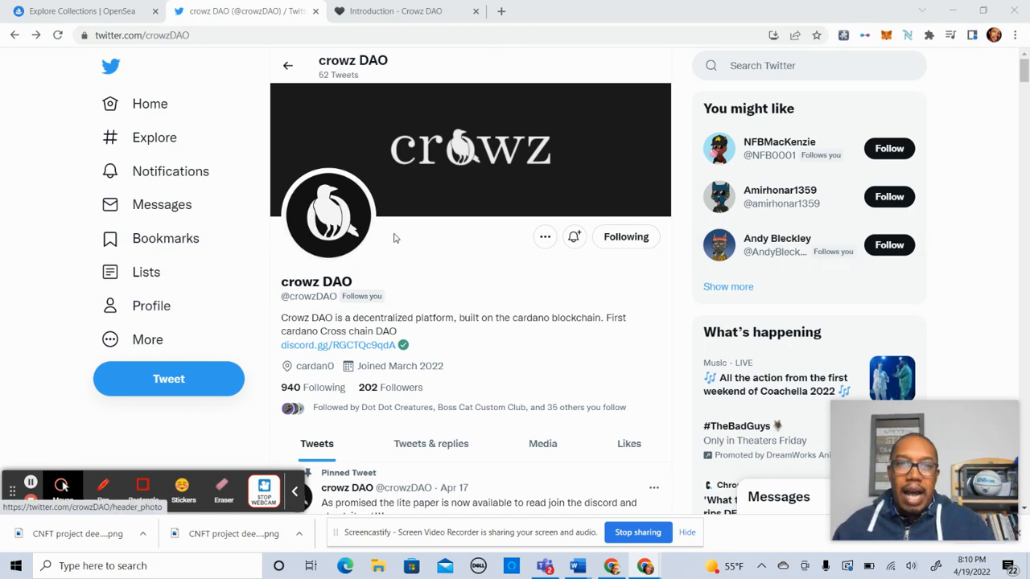
Step: Bring the Crowz DAO whitepaper tab forward, showing the Litepaper v1 Introduction
{"action": "left_click", "coordinate": [394, 10]}
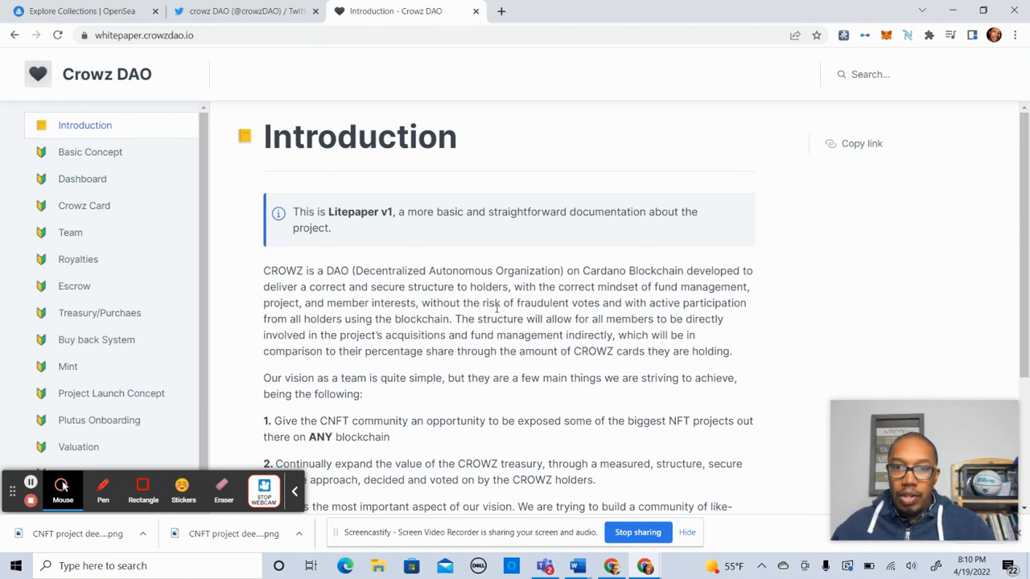
{"action": "mouse_move", "coordinate": [521, 316]}
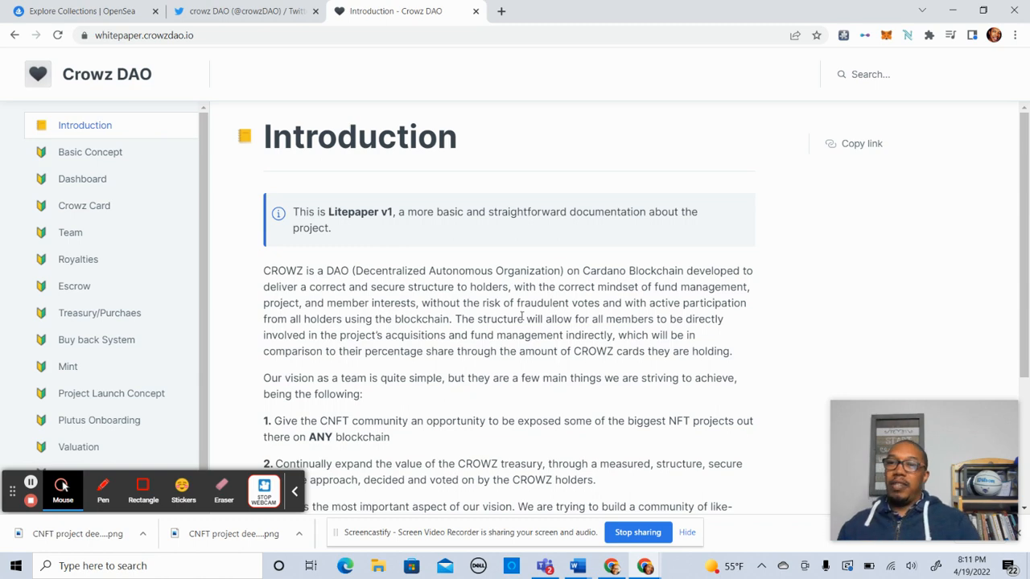
{"action": "mouse_move", "coordinate": [90, 152]}
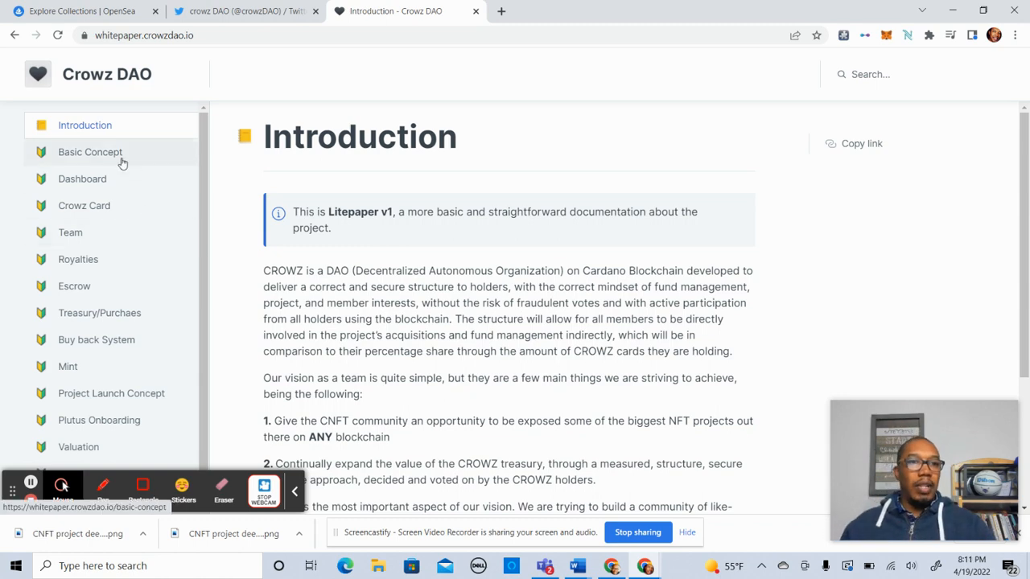
Step: Open the Basic Concept page on community-run voting and cross-chain asset purchasing
{"action": "left_click", "coordinate": [90, 151]}
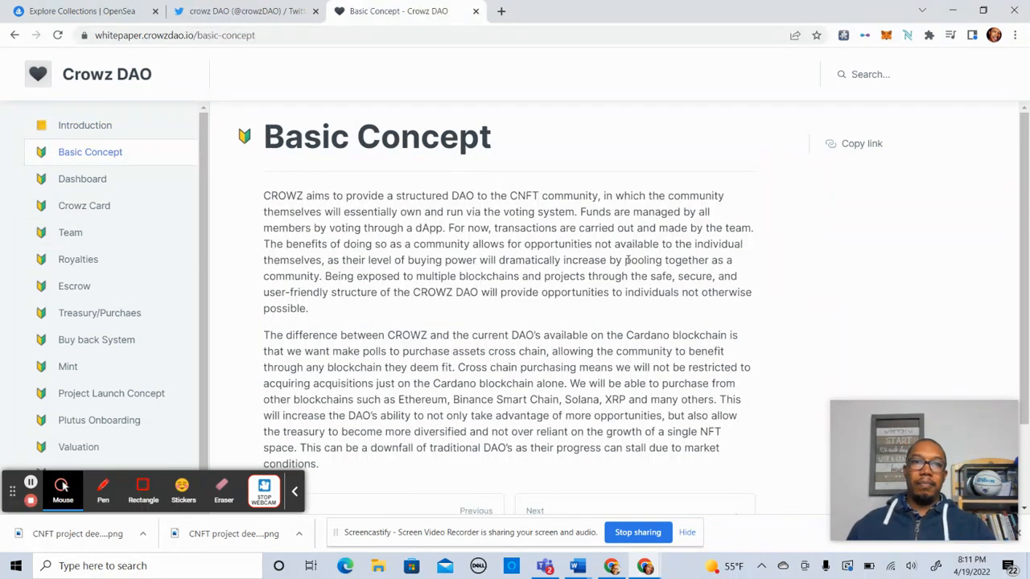
{"action": "mouse_move", "coordinate": [487, 308]}
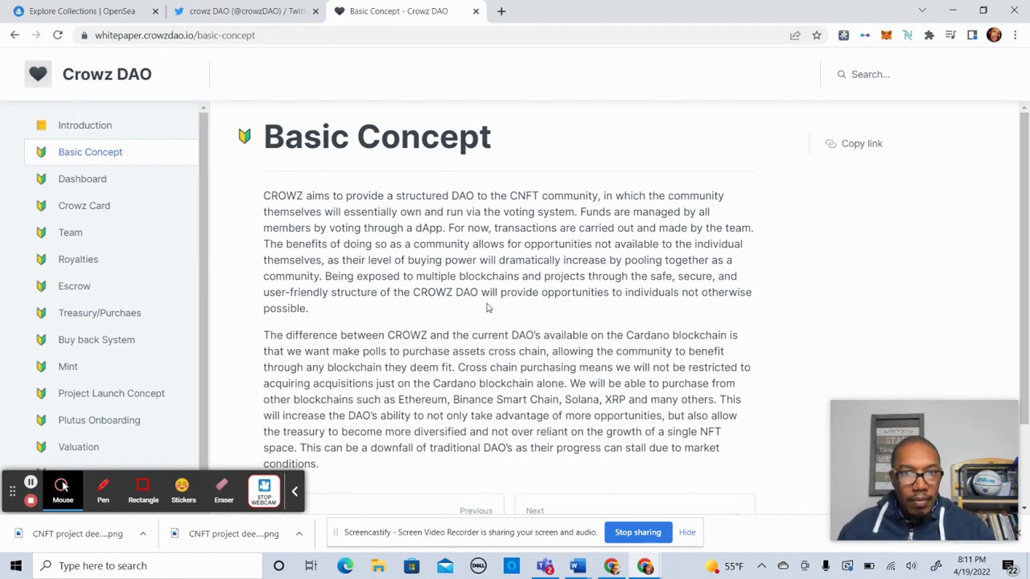
{"action": "mouse_move", "coordinate": [708, 287]}
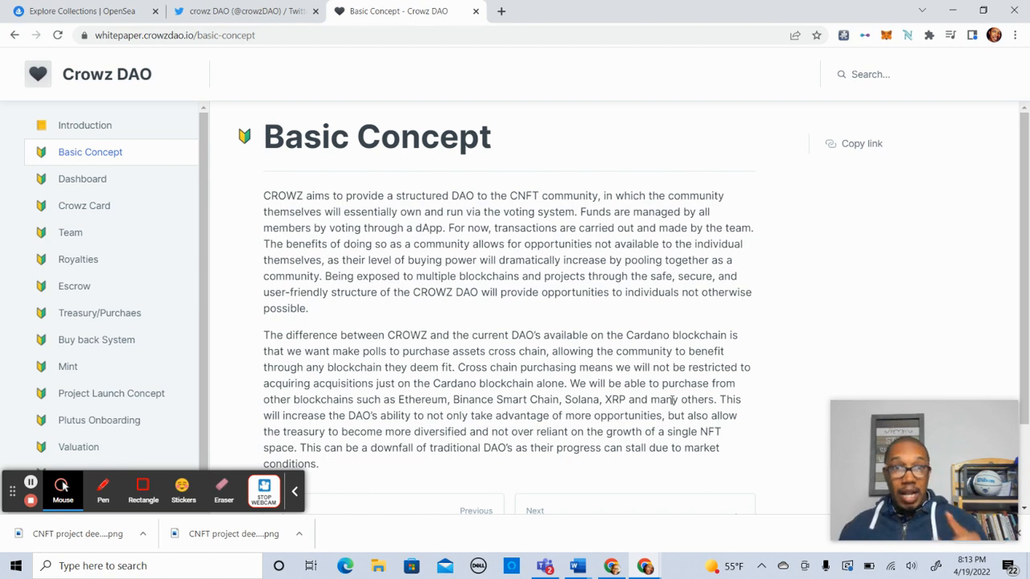
{"action": "mouse_move", "coordinate": [383, 282]}
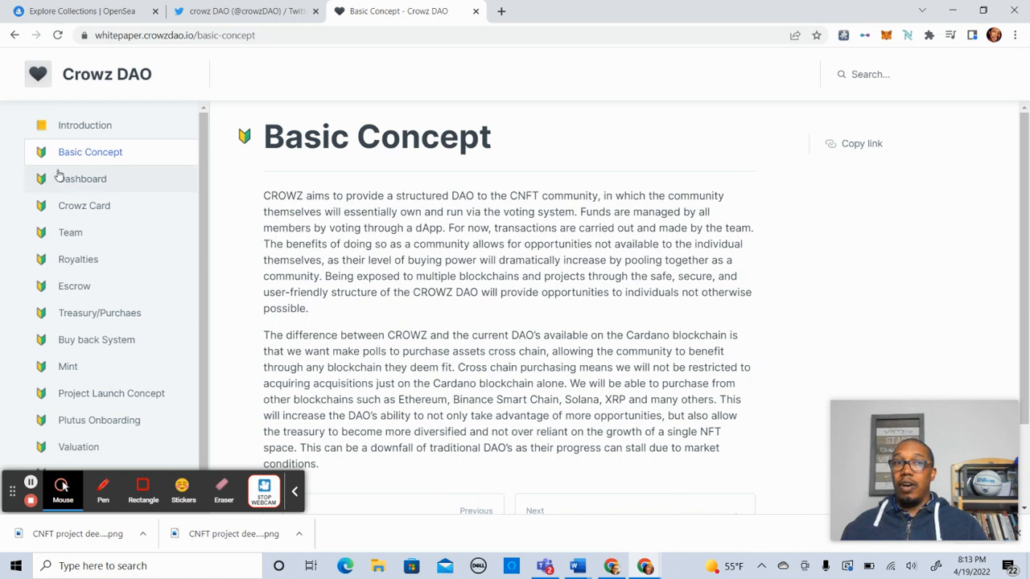
Step: Open the Dashboard page and read through its v1, v2 and Plutus-partnership feature lists
{"action": "left_click", "coordinate": [82, 179]}
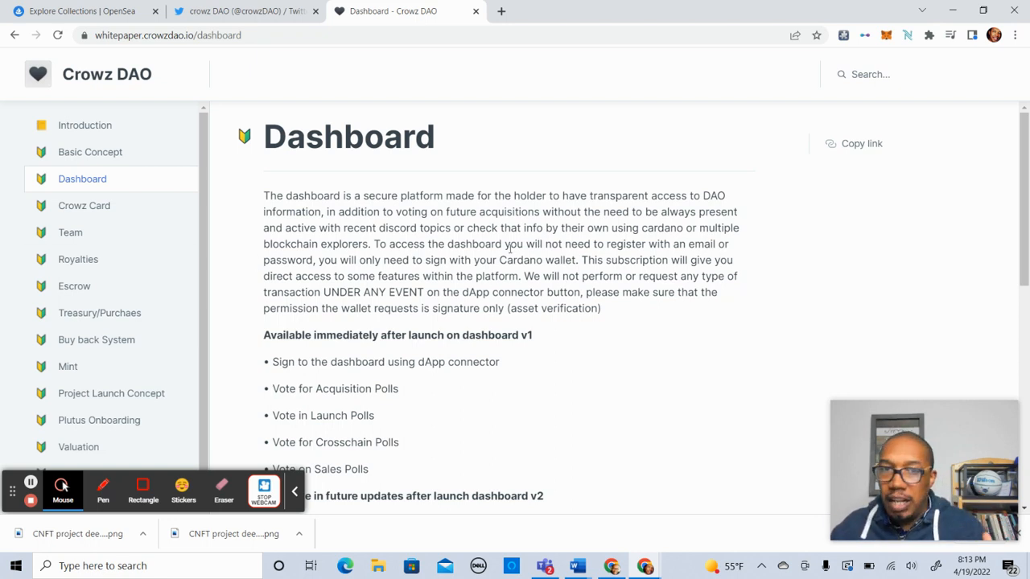
{"action": "scroll", "scroll_direction": "down", "scroll_amount": 3}
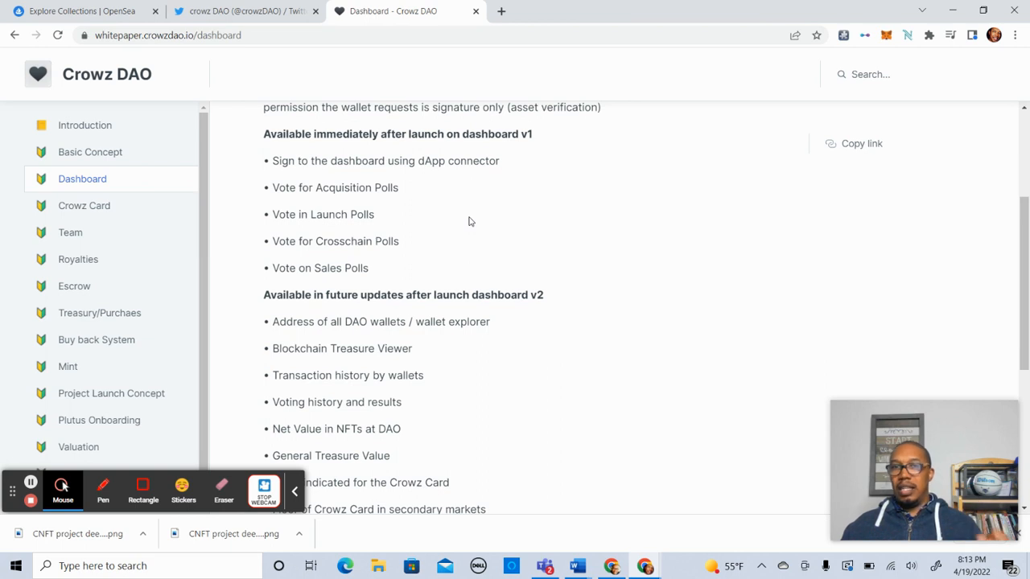
{"action": "mouse_move", "coordinate": [378, 208]}
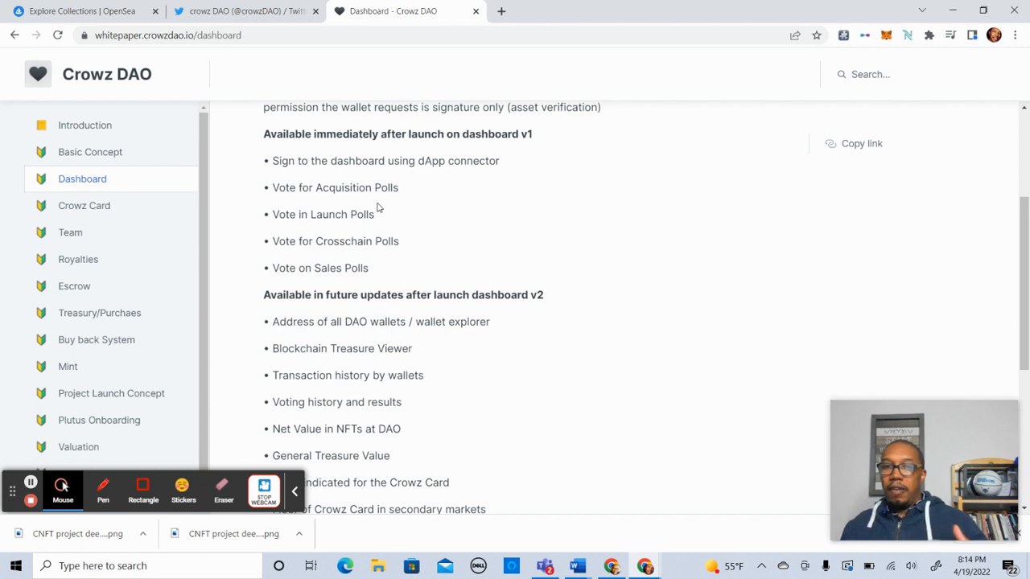
{"action": "mouse_move", "coordinate": [353, 342]}
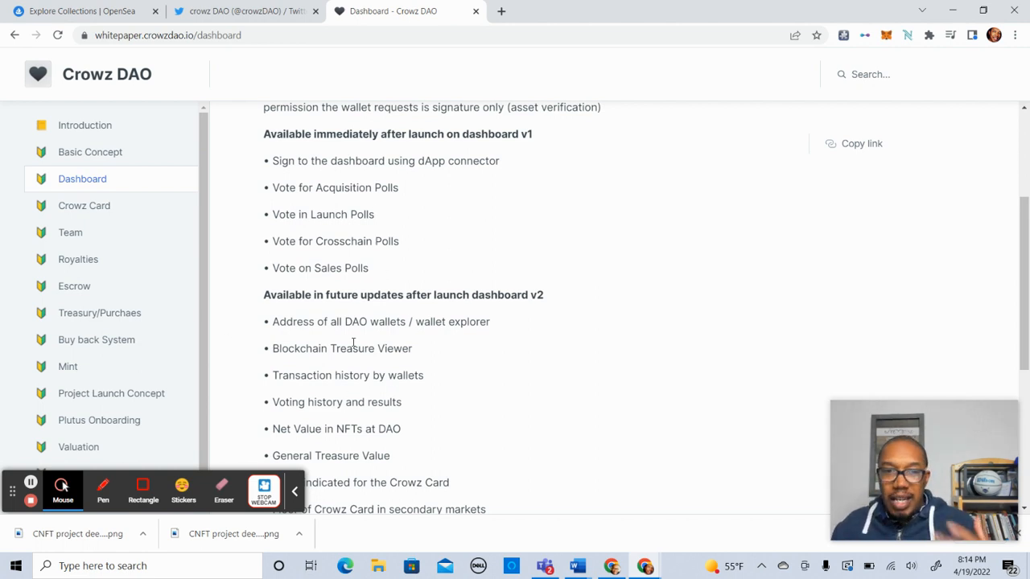
{"action": "scroll", "scroll_direction": "down", "scroll_amount": 3}
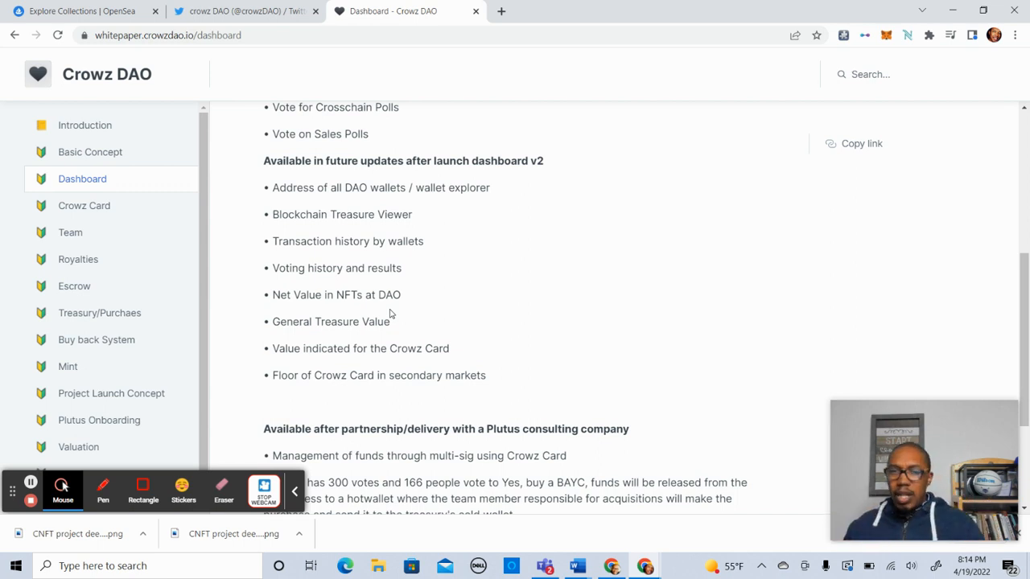
{"action": "mouse_move", "coordinate": [509, 322]}
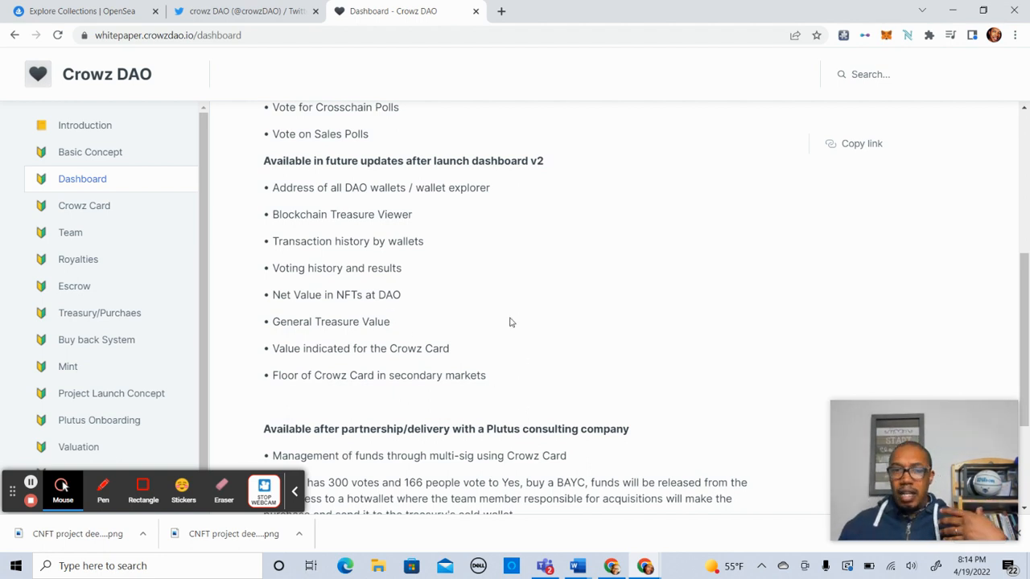
{"action": "scroll", "scroll_direction": "down", "scroll_amount": 3}
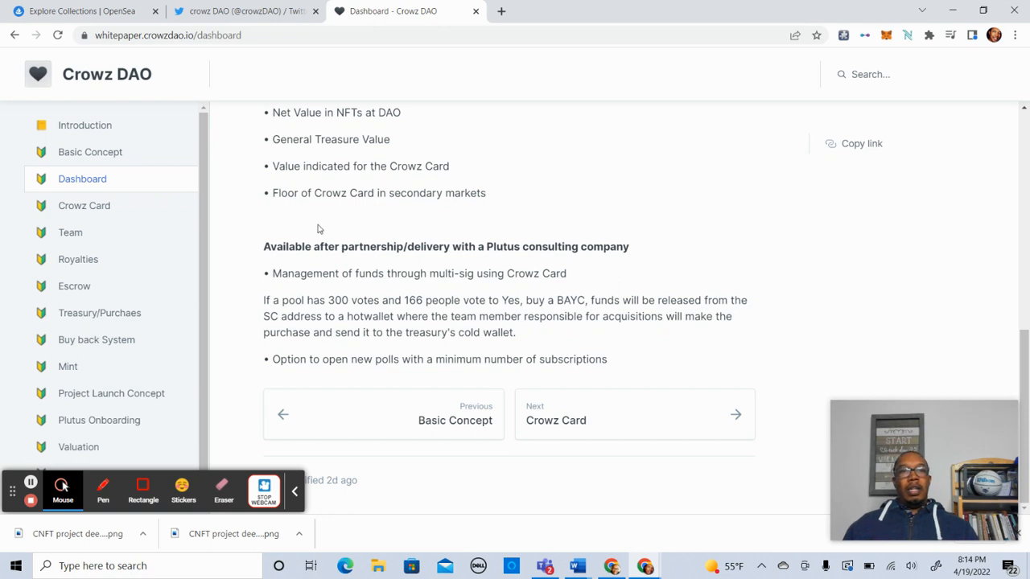
{"action": "mouse_move", "coordinate": [379, 247]}
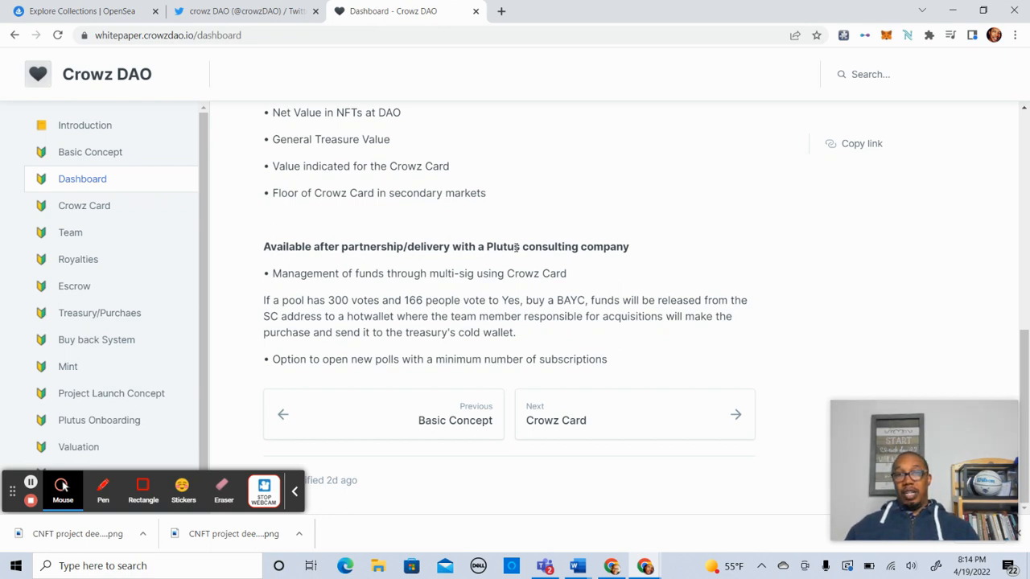
{"action": "mouse_move", "coordinate": [362, 295]}
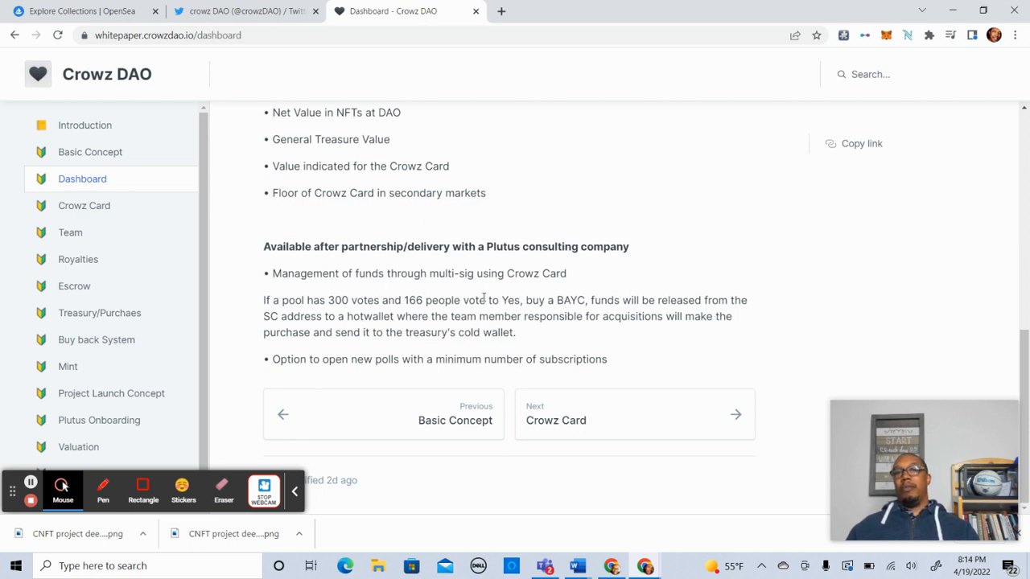
{"action": "mouse_move", "coordinate": [476, 292]}
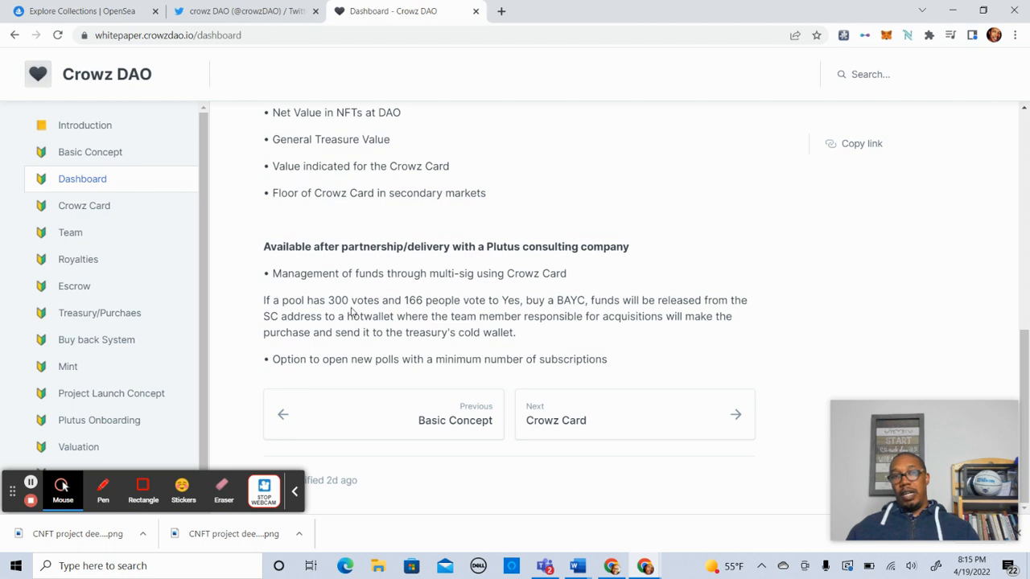
{"action": "mouse_move", "coordinate": [445, 311]}
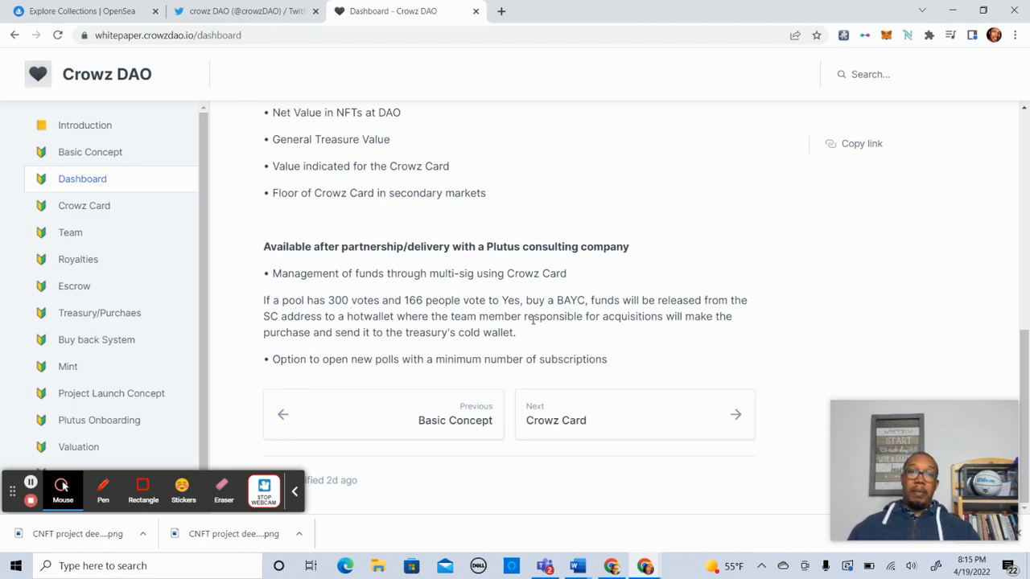
{"action": "mouse_move", "coordinate": [608, 320]}
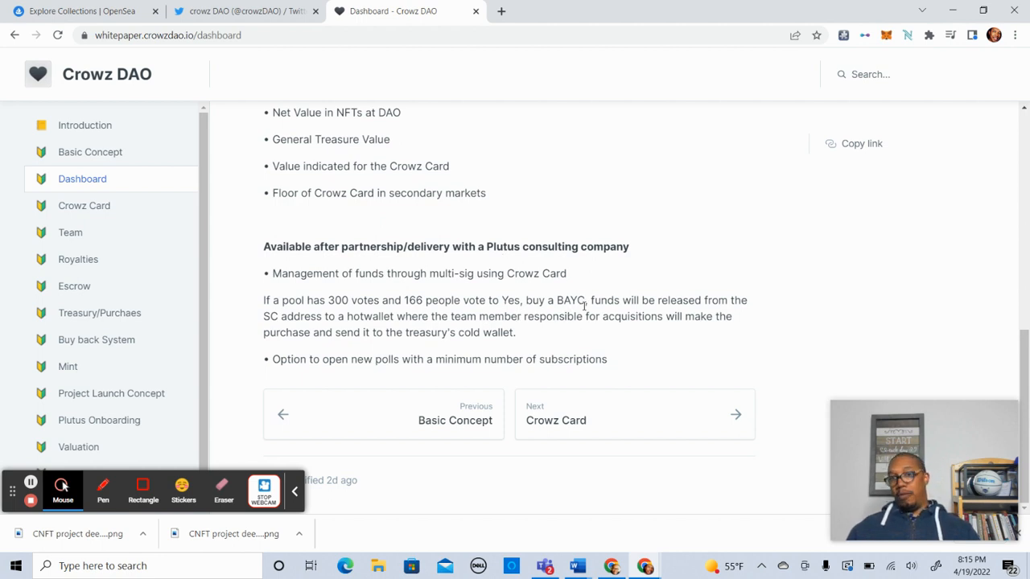
{"action": "mouse_move", "coordinate": [495, 376]}
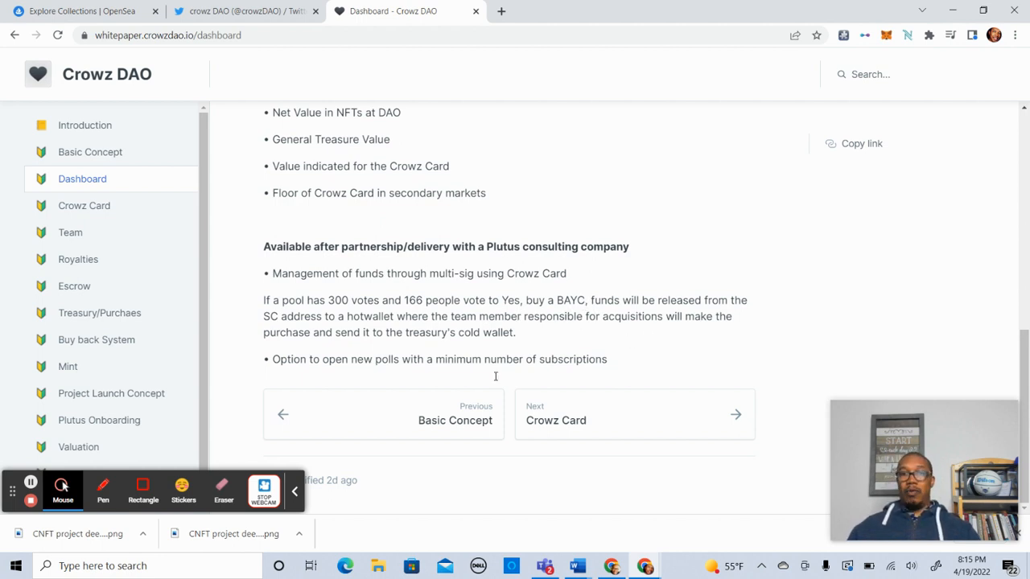
{"action": "mouse_move", "coordinate": [309, 319]}
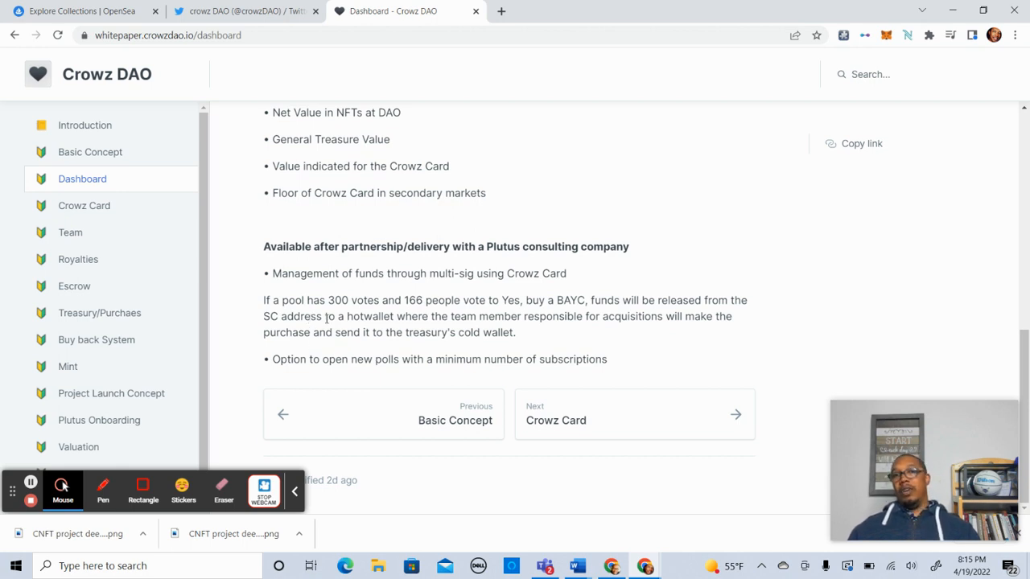
{"action": "mouse_move", "coordinate": [810, 346]}
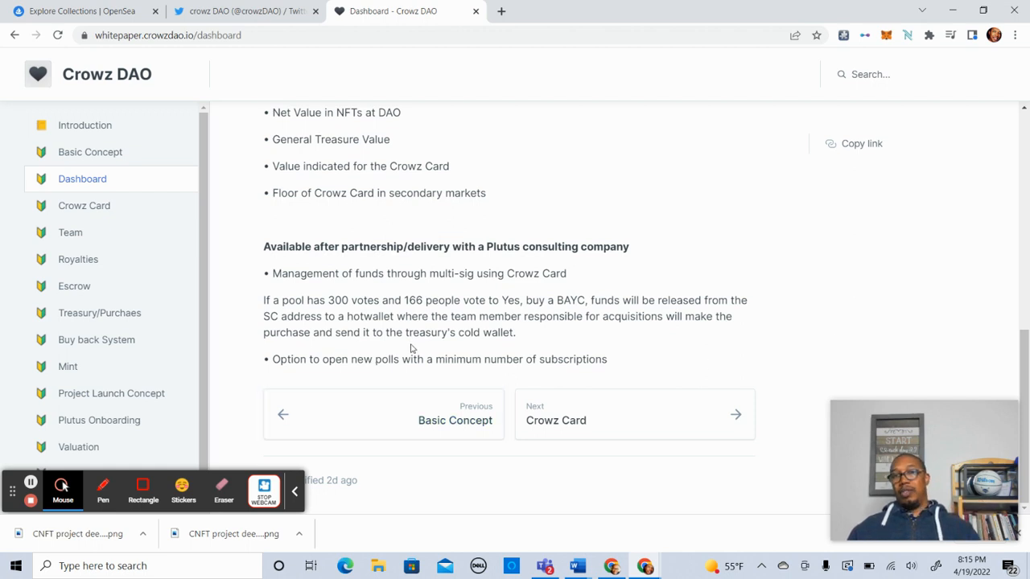
{"action": "mouse_move", "coordinate": [505, 335]}
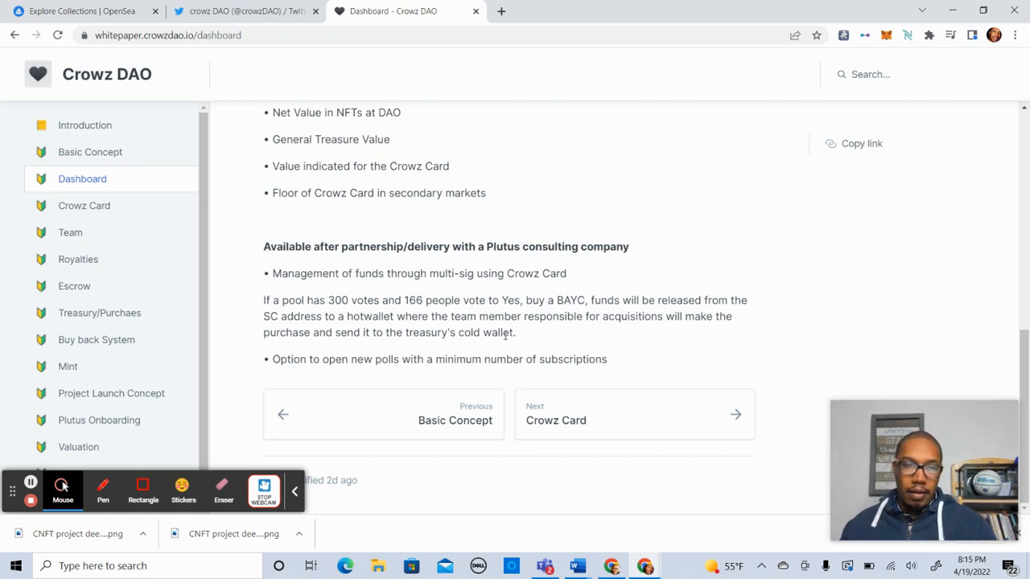
{"action": "mouse_move", "coordinate": [84, 205]}
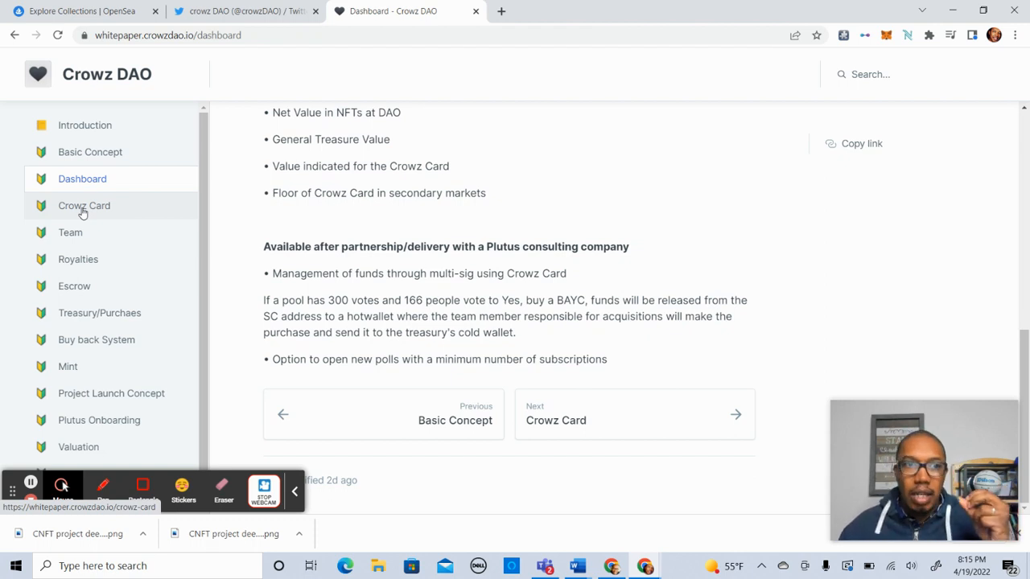
Step: Open the Crowz Card page on treasury-backed value and one-vote holder access
{"action": "left_click", "coordinate": [84, 205]}
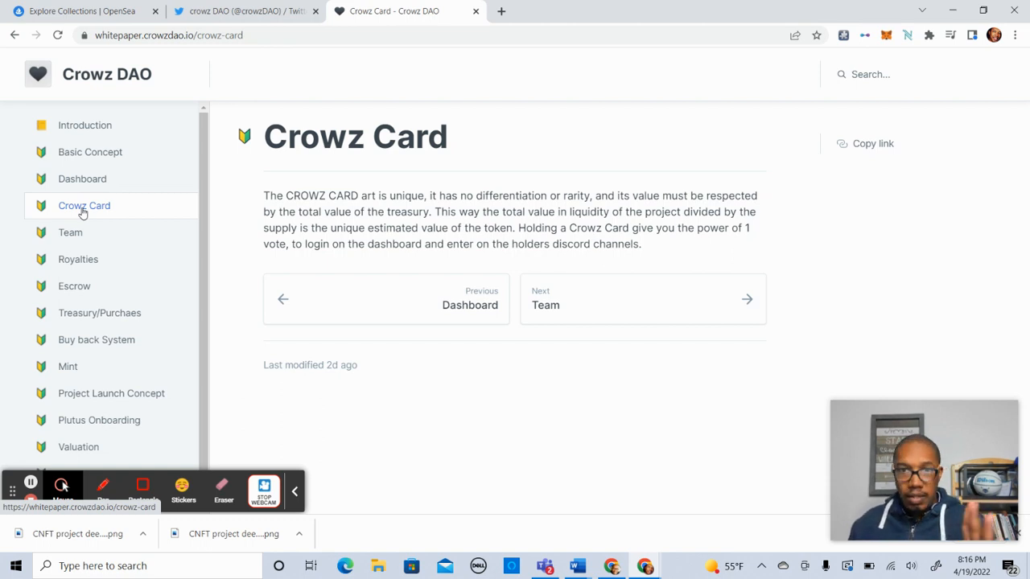
{"action": "mouse_move", "coordinate": [49, 237]}
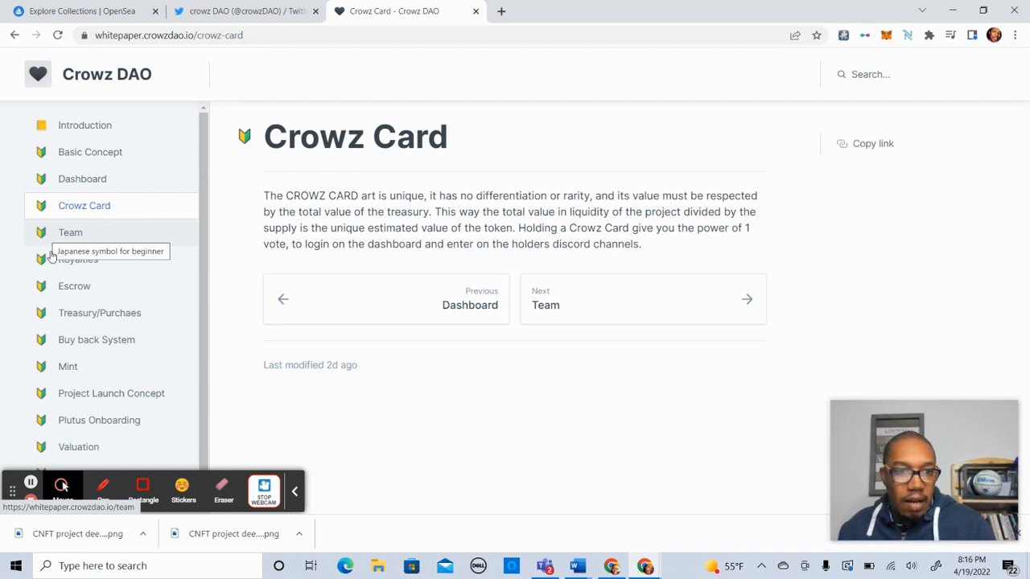
{"action": "mouse_move", "coordinate": [161, 240]}
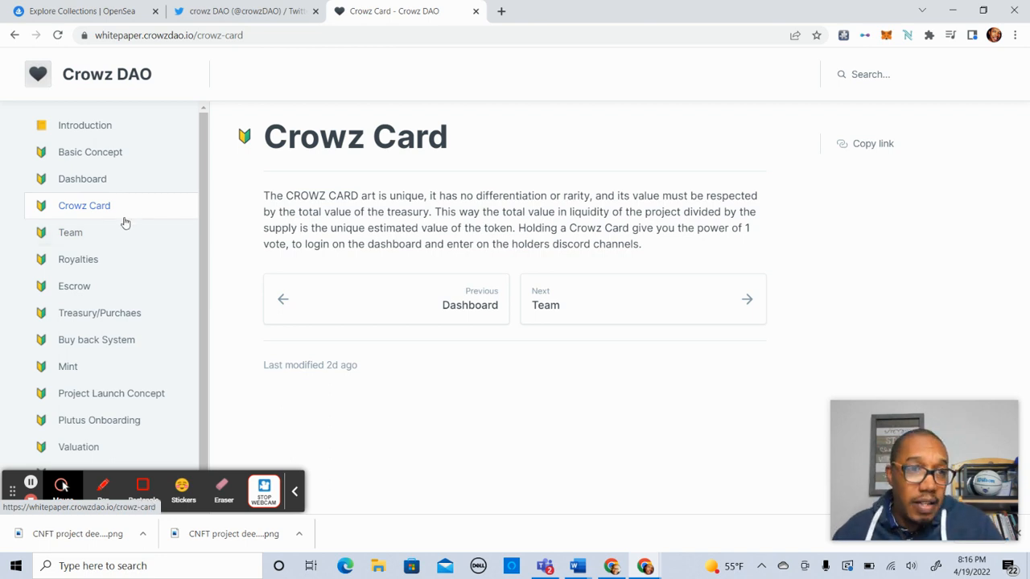
{"action": "left_click", "coordinate": [70, 232]}
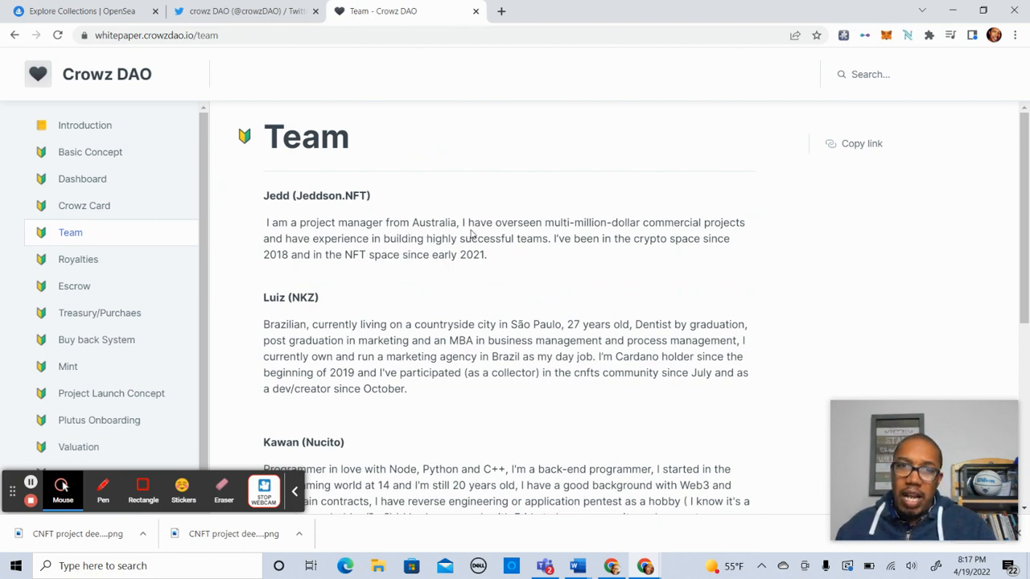
{"action": "mouse_move", "coordinate": [620, 265]}
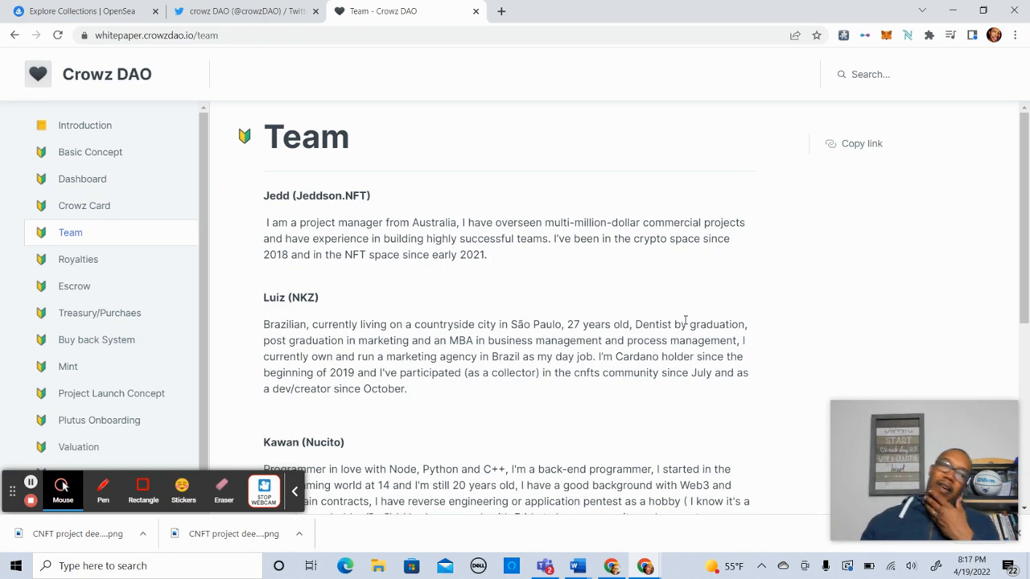
Step: Scroll the Team page down to Matt's bio and the Royalties next link
{"action": "scroll", "scroll_direction": "down", "scroll_amount": 3}
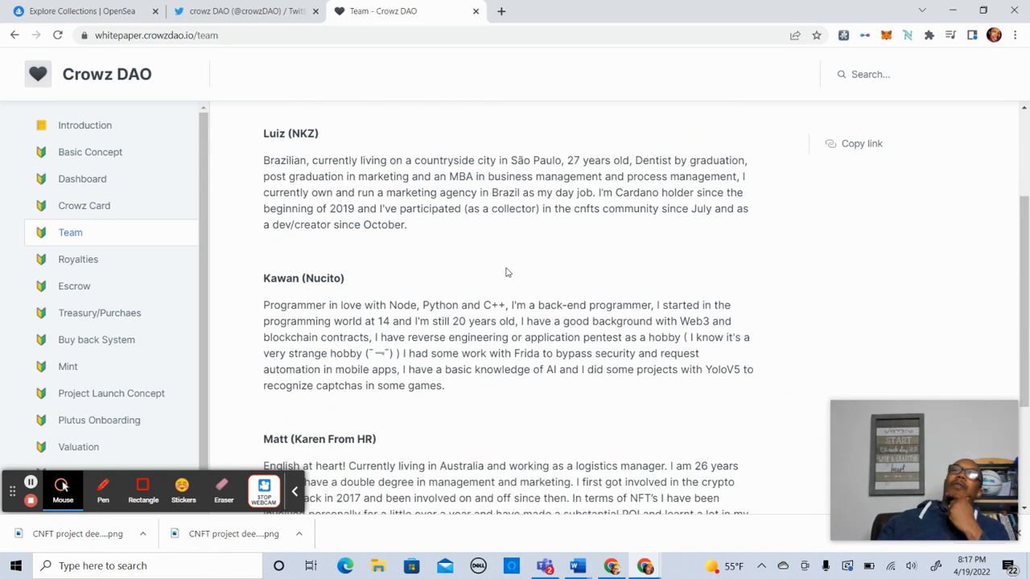
{"action": "scroll", "scroll_direction": "down", "scroll_amount": 3}
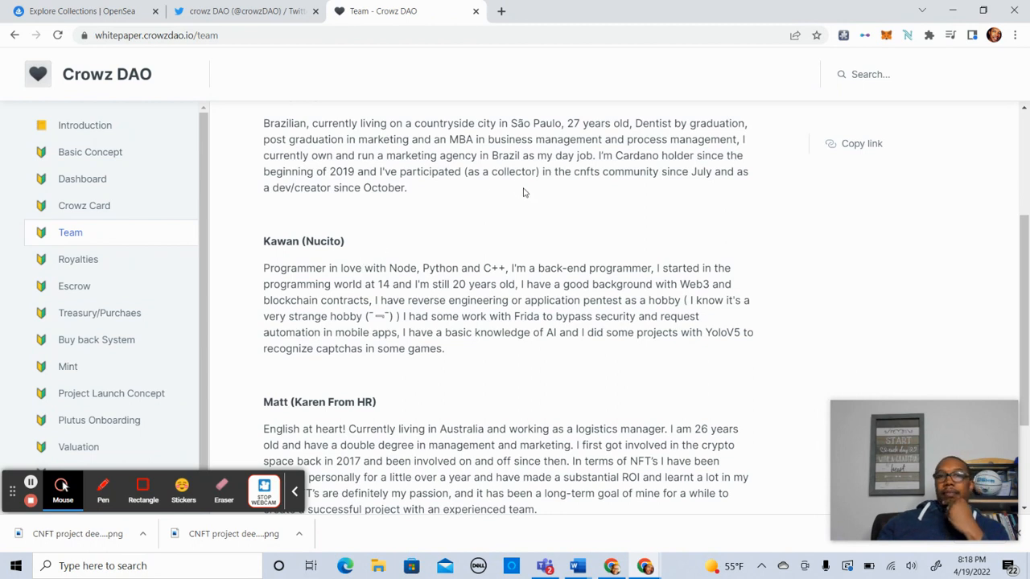
{"action": "mouse_move", "coordinate": [318, 255]}
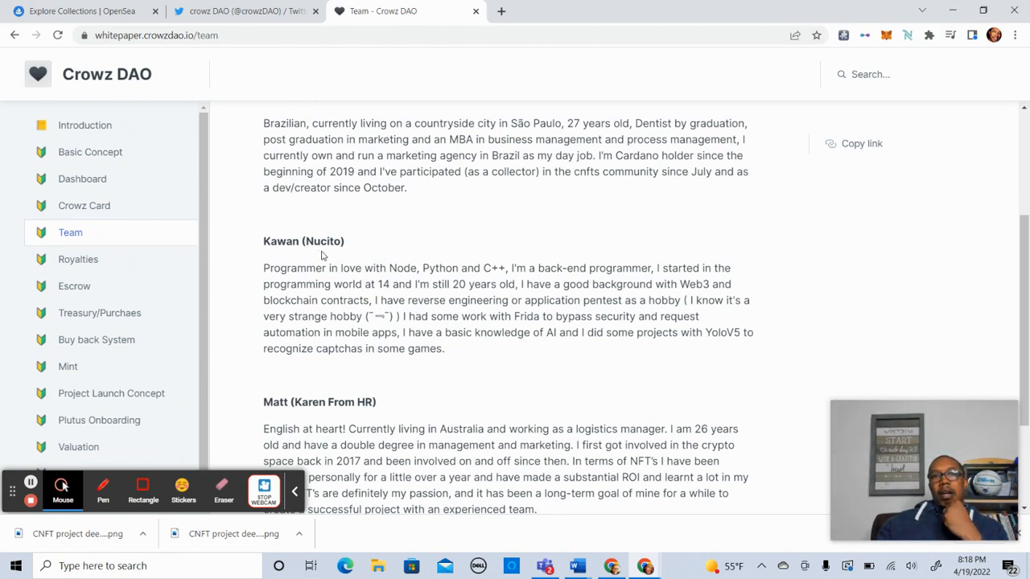
{"action": "mouse_move", "coordinate": [628, 186]}
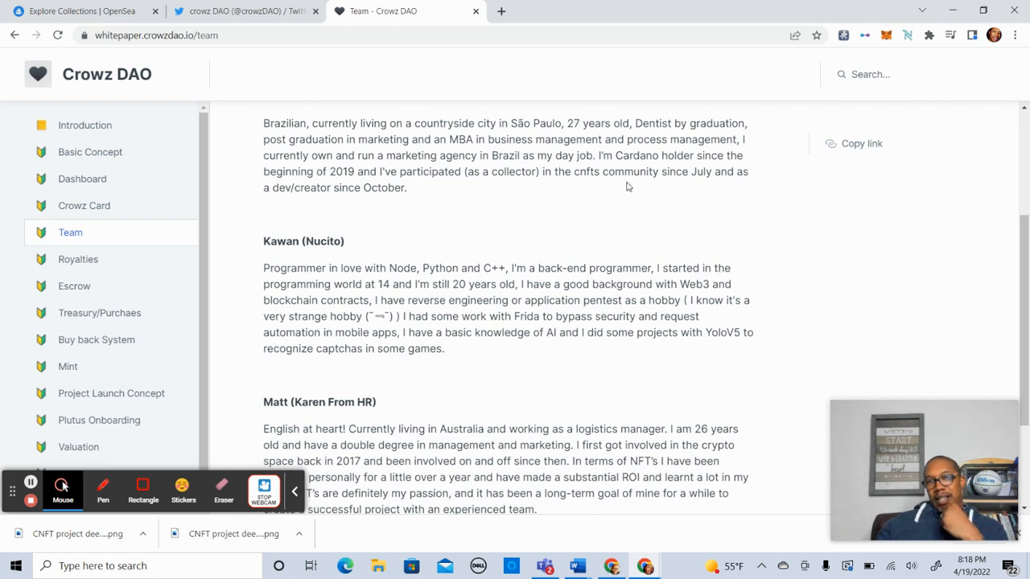
{"action": "mouse_move", "coordinate": [529, 204]}
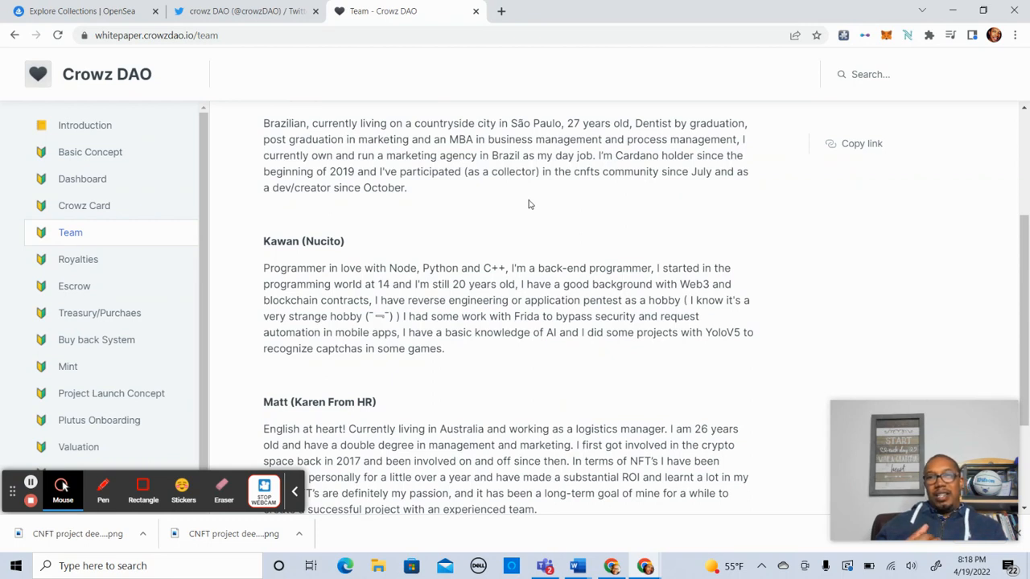
{"action": "mouse_move", "coordinate": [466, 263]}
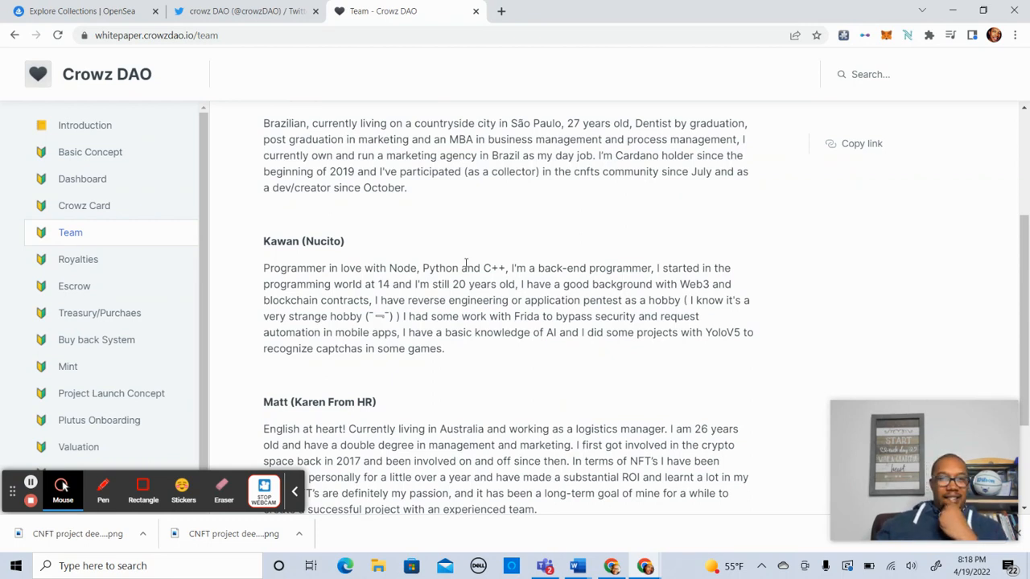
{"action": "scroll", "scroll_direction": "down", "scroll_amount": 3}
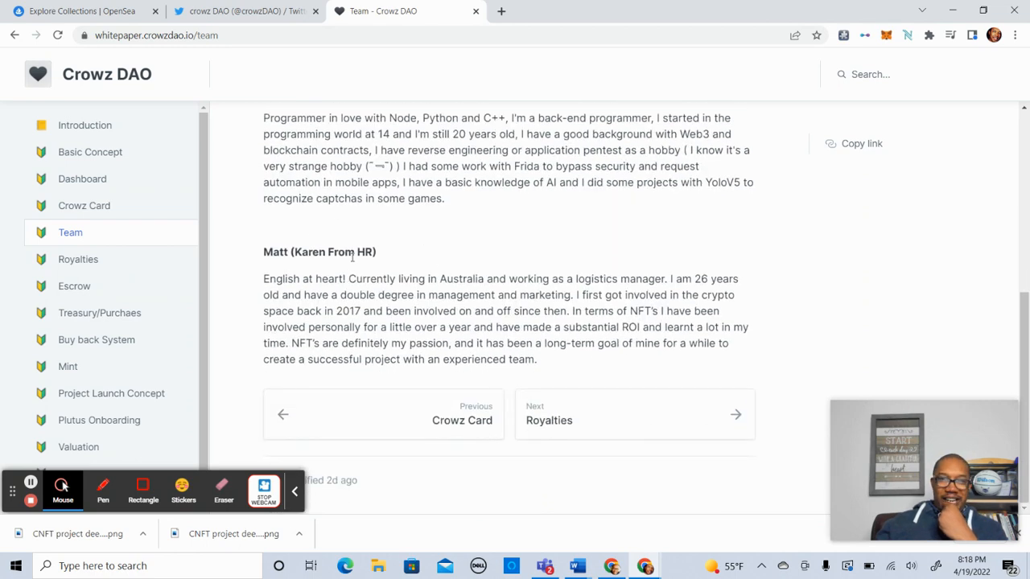
{"action": "mouse_move", "coordinate": [389, 266]}
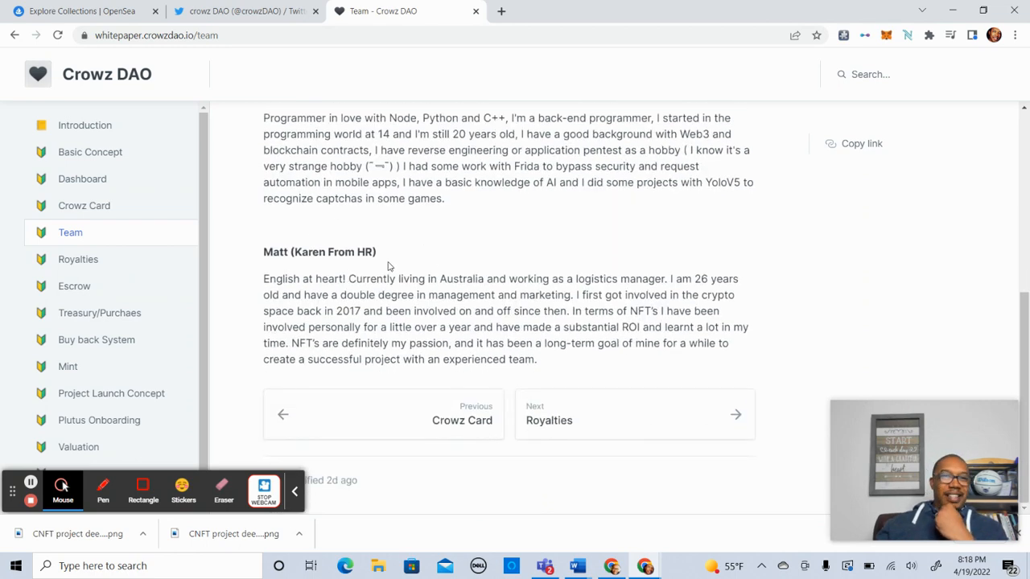
{"action": "mouse_move", "coordinate": [427, 238]}
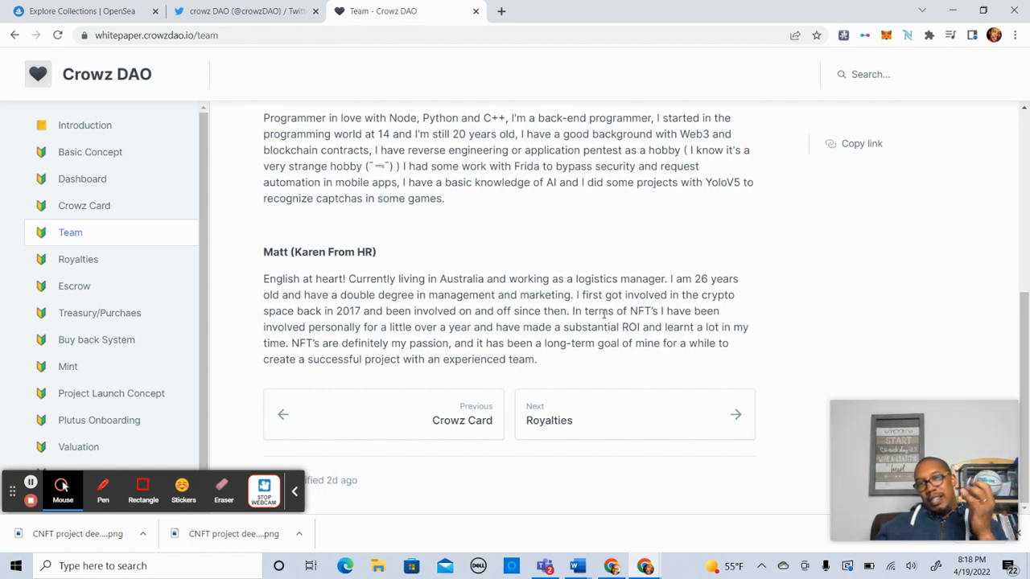
{"action": "mouse_move", "coordinate": [603, 313]}
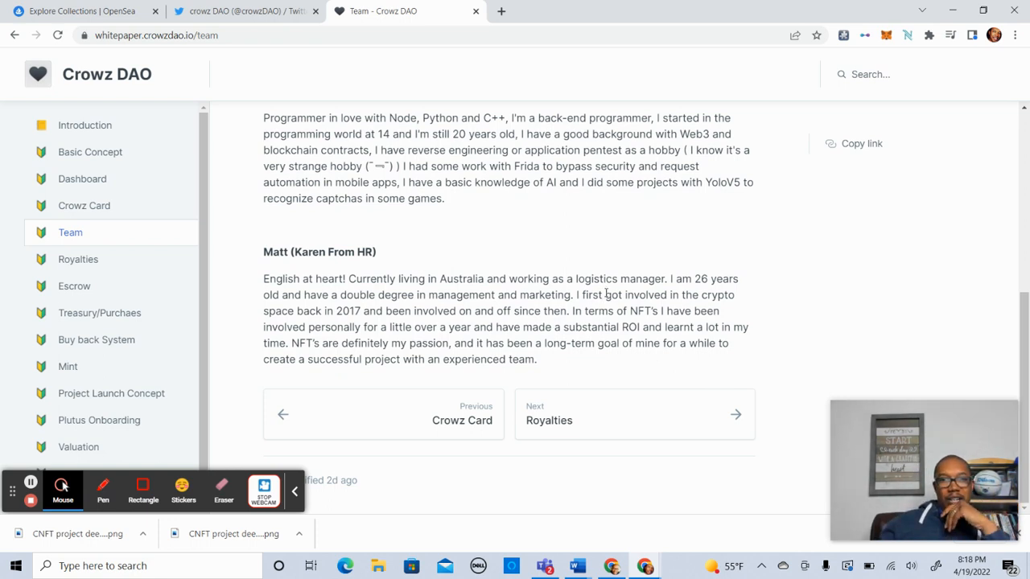
{"action": "mouse_move", "coordinate": [451, 338]}
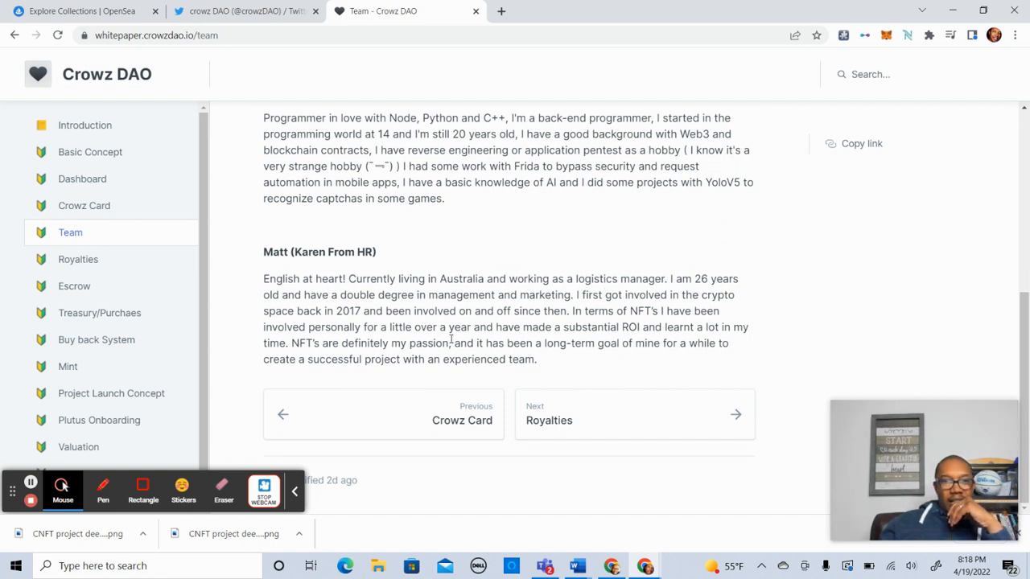
{"action": "mouse_move", "coordinate": [522, 308]}
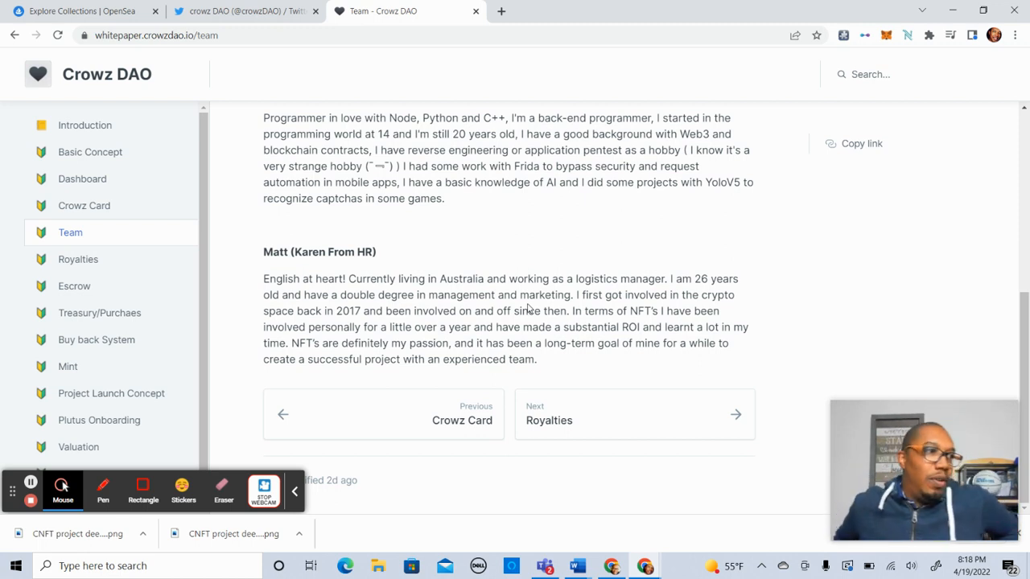
{"action": "mouse_move", "coordinate": [552, 484]}
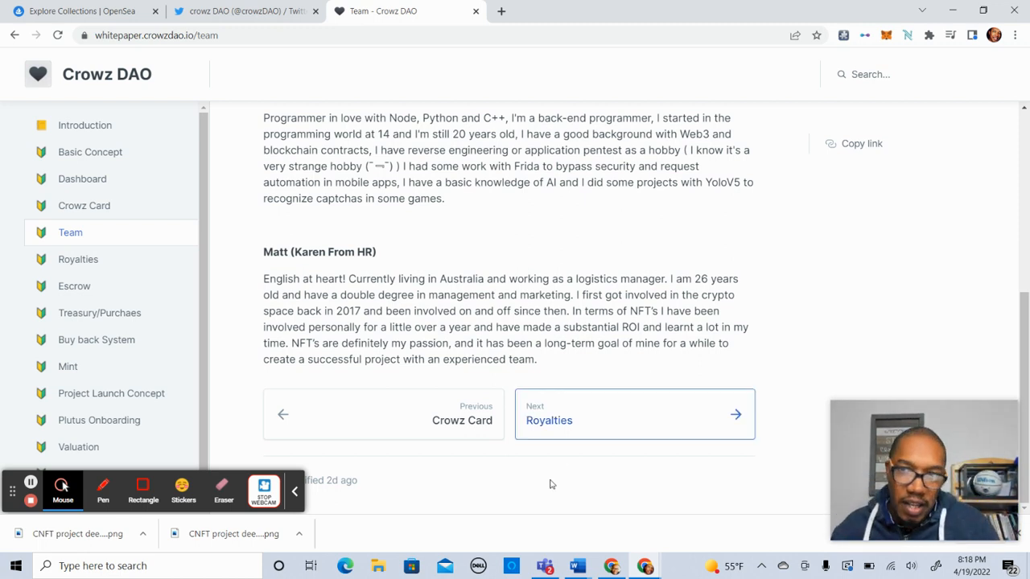
{"action": "mouse_move", "coordinate": [595, 357]}
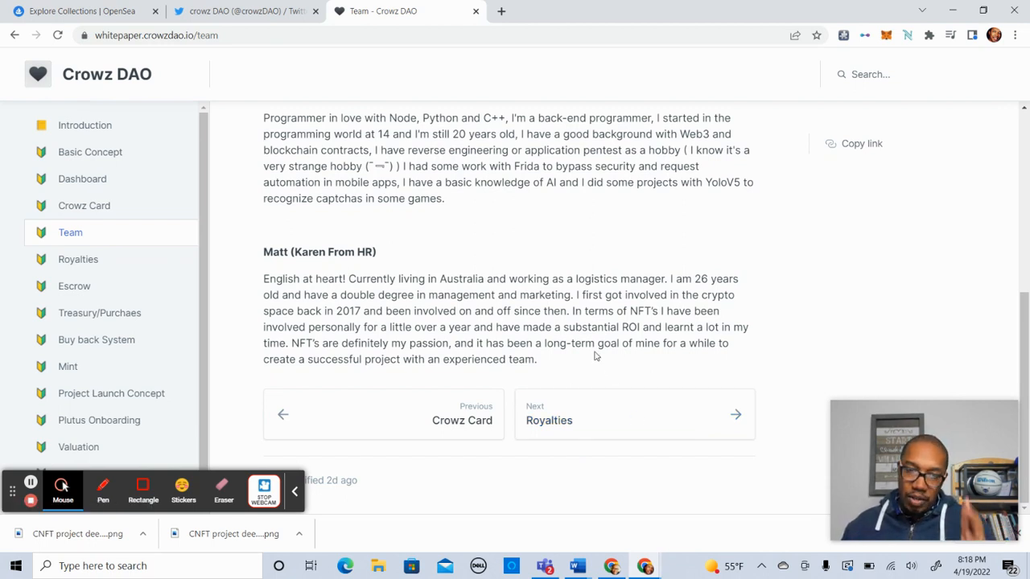
{"action": "mouse_move", "coordinate": [450, 258]}
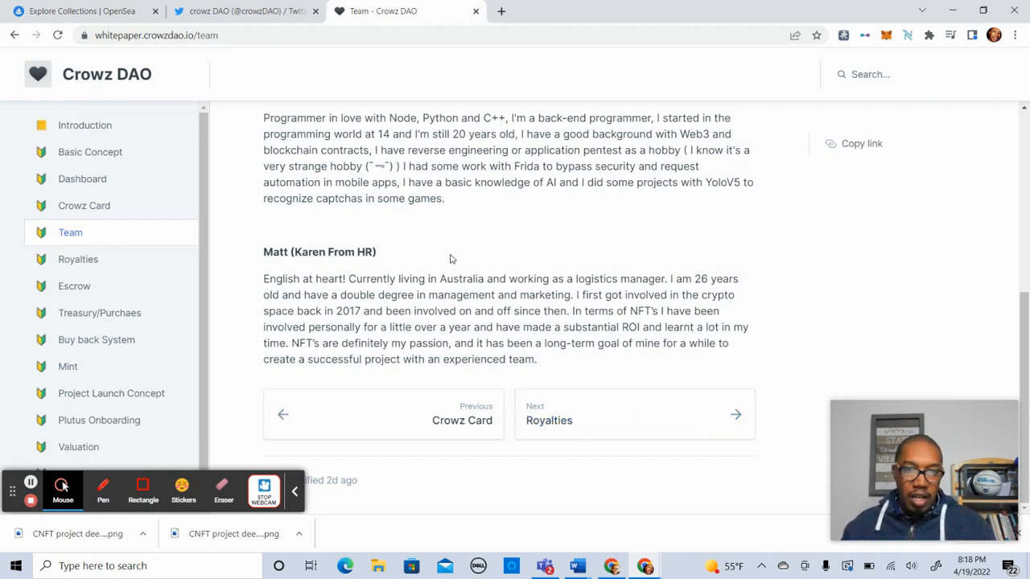
{"action": "mouse_move", "coordinate": [503, 257]}
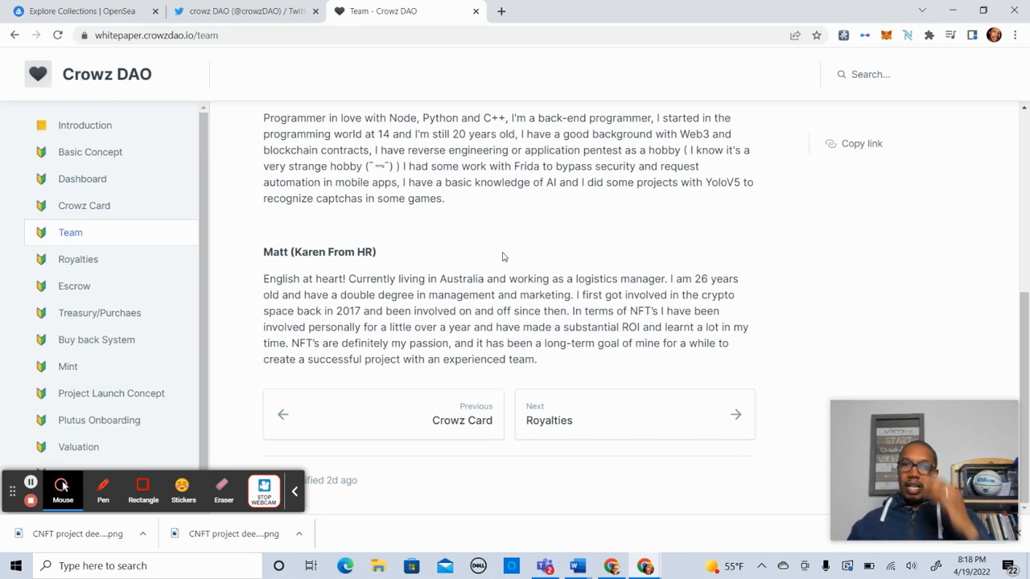
{"action": "mouse_move", "coordinate": [612, 427]}
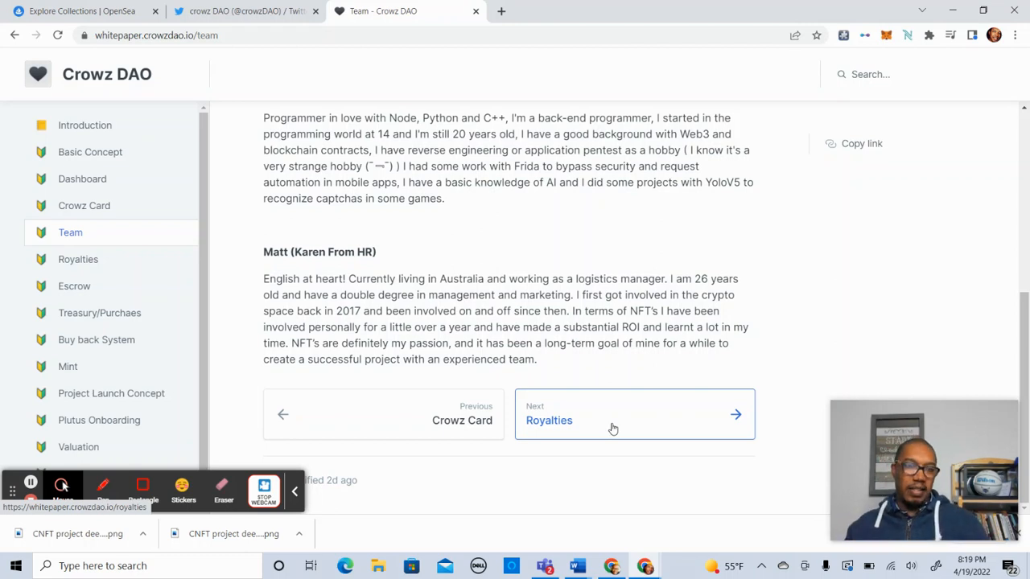
Step: Open the Royalties page and scroll through treasury splits and 5% fees
{"action": "left_click", "coordinate": [634, 414]}
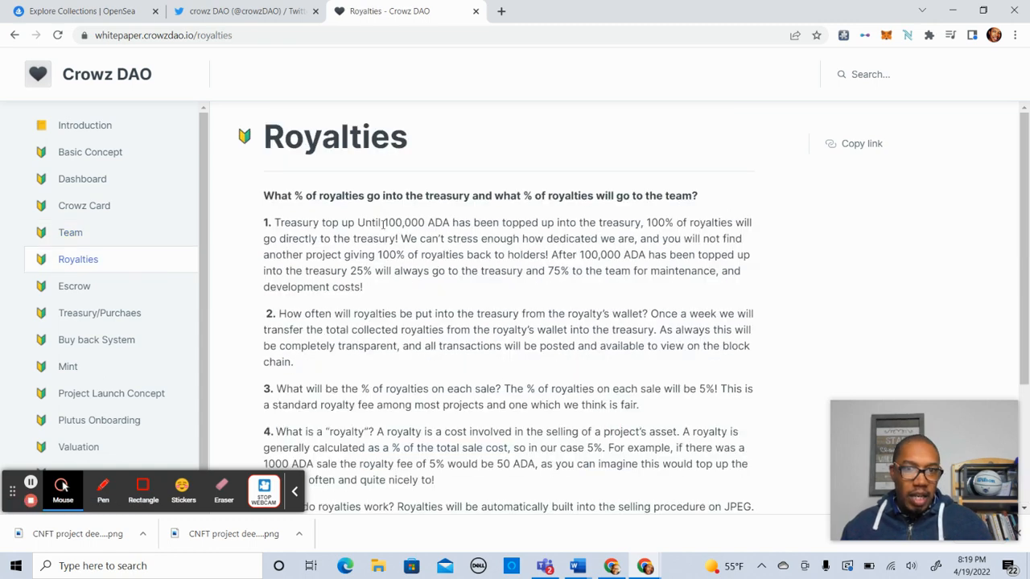
{"action": "mouse_move", "coordinate": [432, 252]}
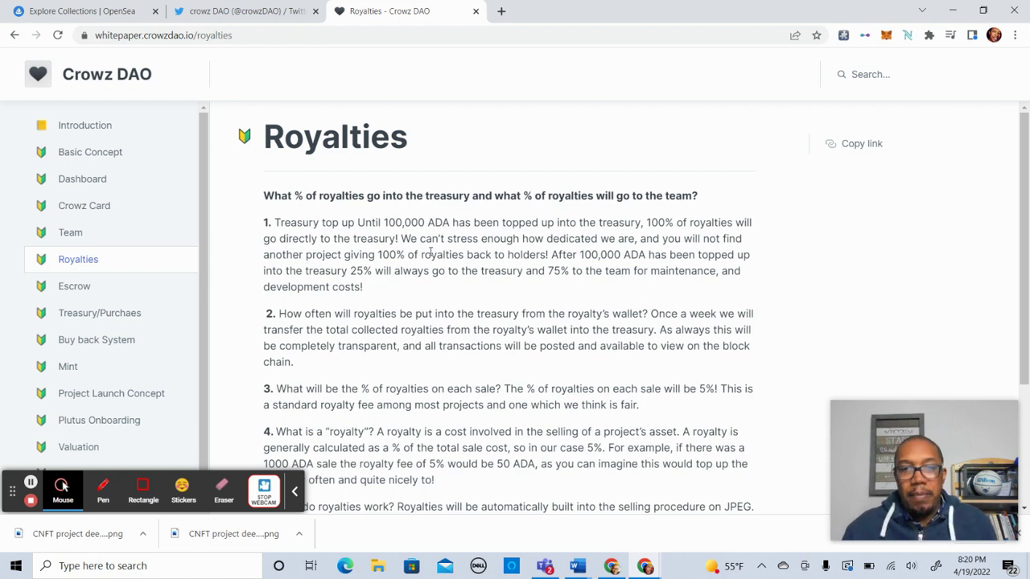
{"action": "mouse_move", "coordinate": [544, 226]}
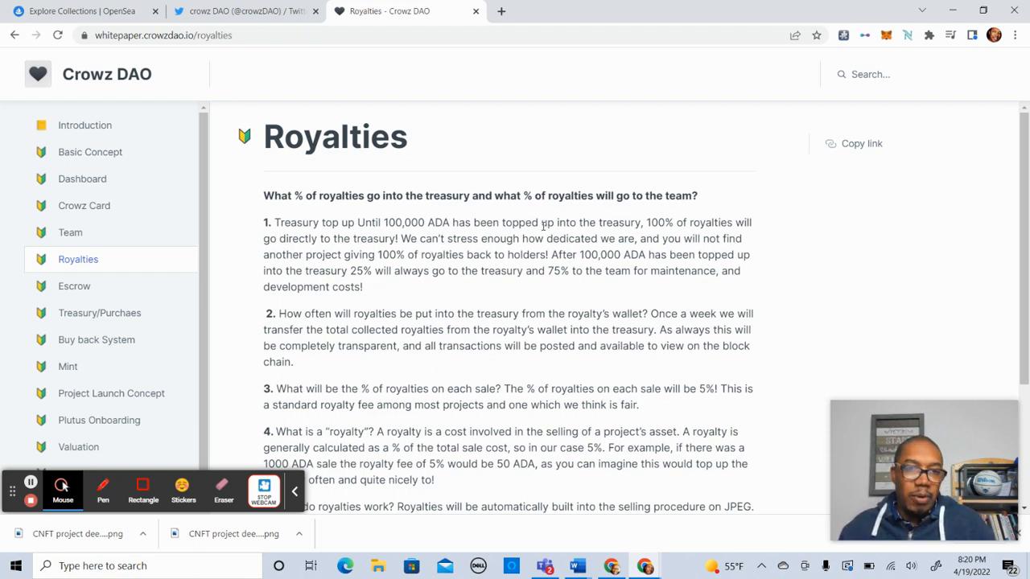
{"action": "scroll", "scroll_direction": "down", "scroll_amount": 3}
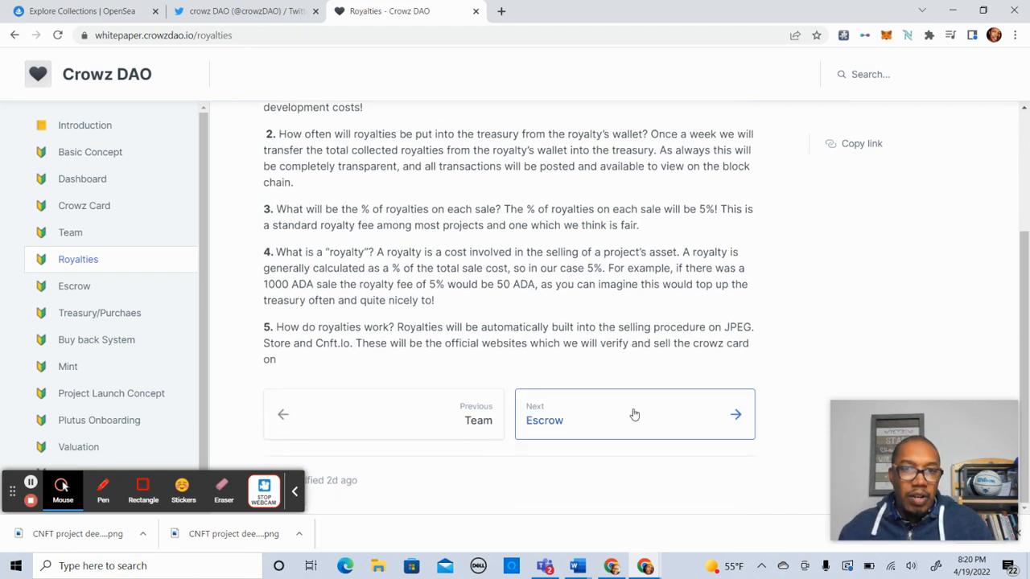
{"action": "mouse_move", "coordinate": [629, 421]}
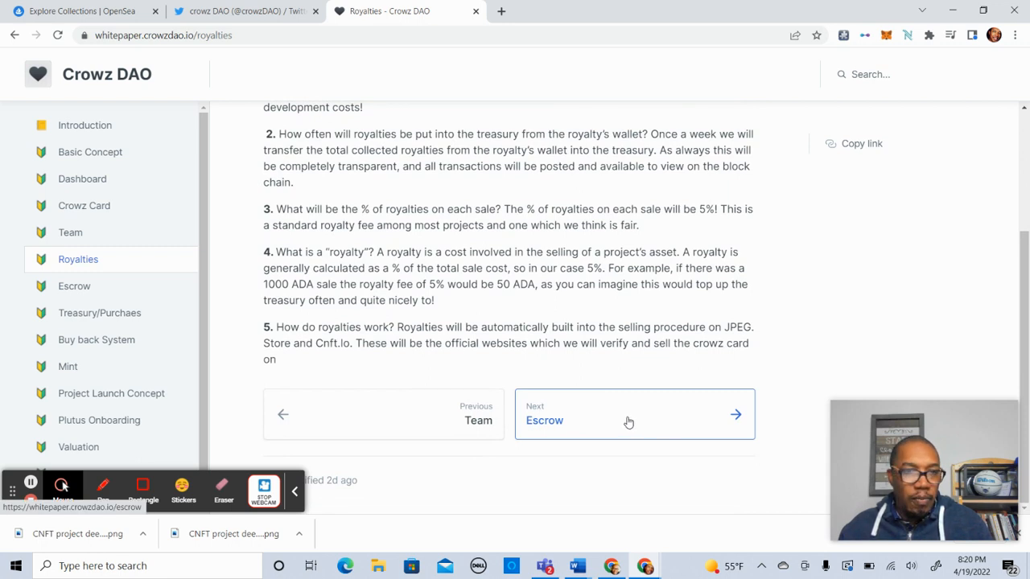
Step: Open the Escrow page describing the DAO escrow service and its 2% fee
{"action": "left_click", "coordinate": [634, 414]}
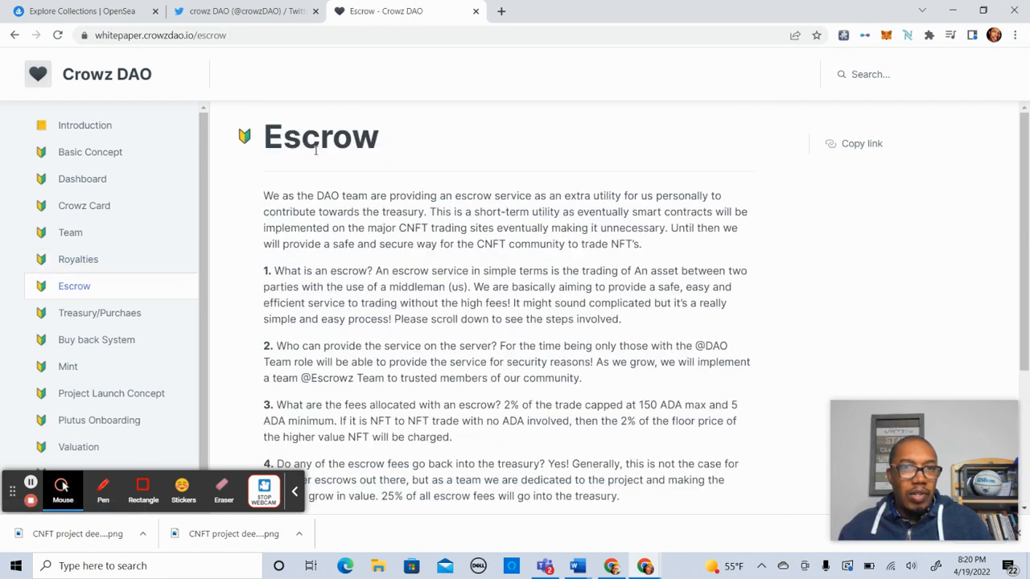
{"action": "mouse_move", "coordinate": [459, 247]}
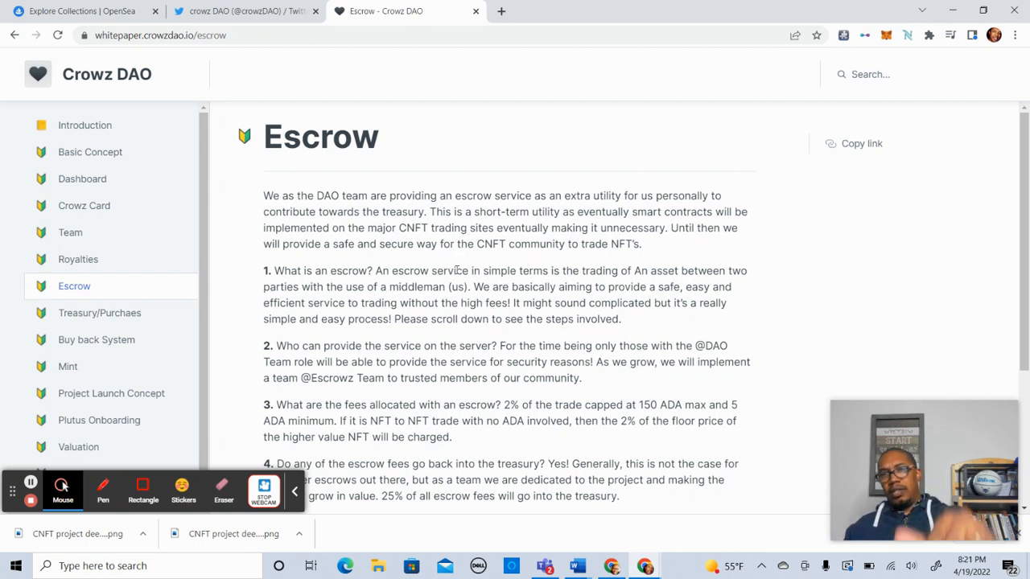
{"action": "mouse_move", "coordinate": [101, 306]}
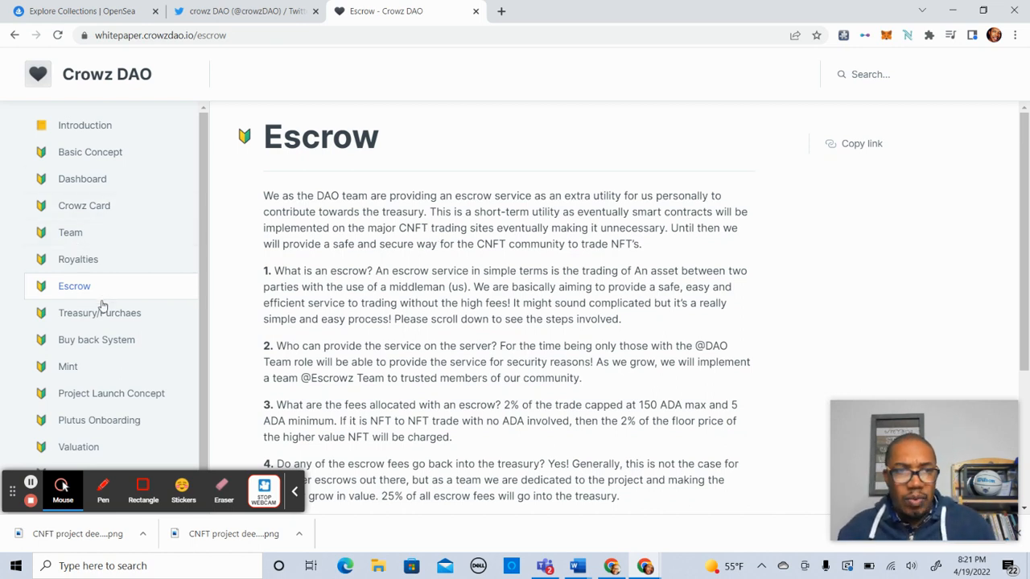
{"action": "mouse_move", "coordinate": [99, 313]}
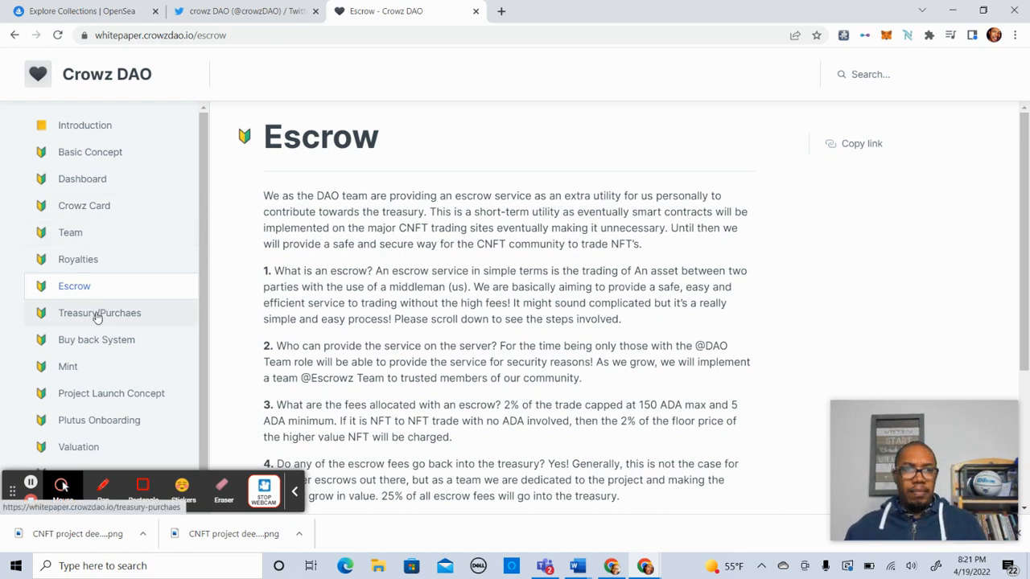
{"action": "scroll", "scroll_direction": "down", "scroll_amount": 3}
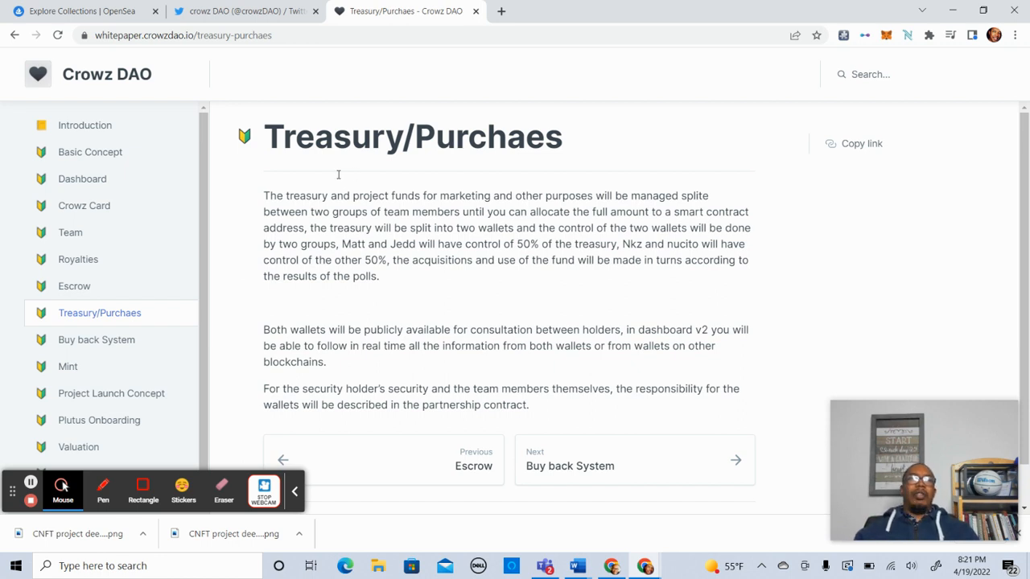
{"action": "mouse_move", "coordinate": [573, 176]}
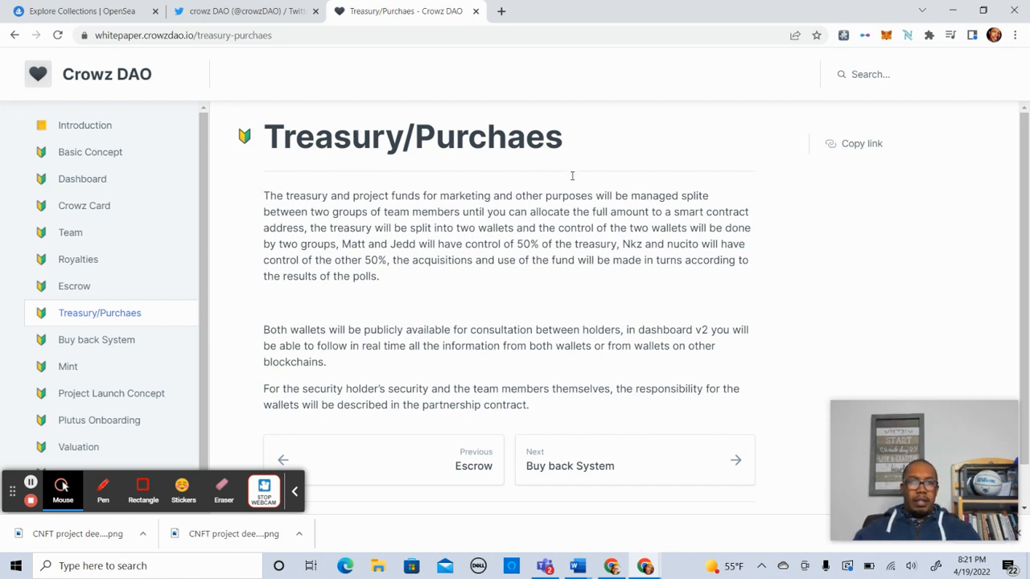
{"action": "mouse_move", "coordinate": [448, 223]}
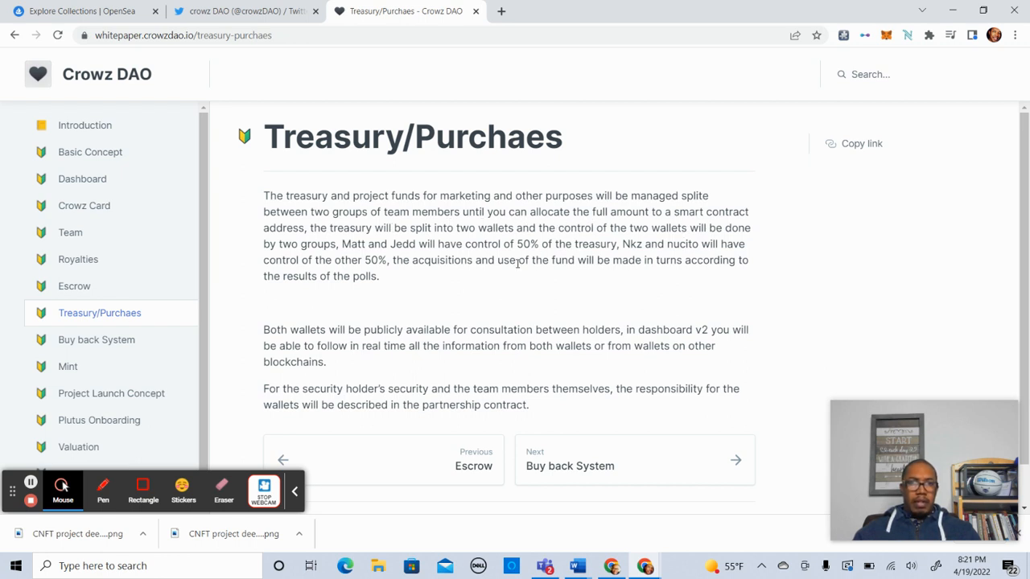
{"action": "mouse_move", "coordinate": [470, 277]}
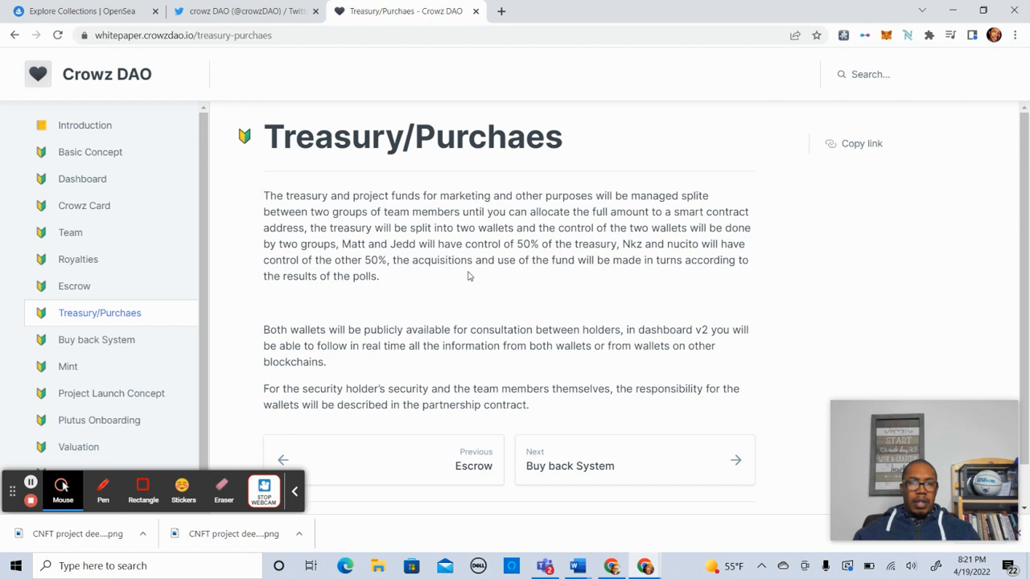
{"action": "mouse_move", "coordinate": [426, 279]}
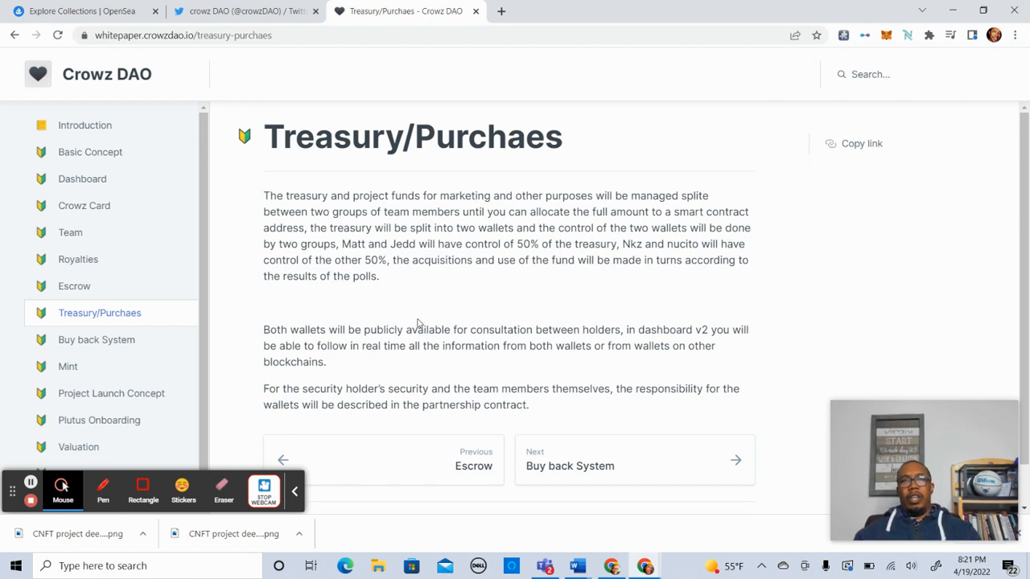
{"action": "mouse_move", "coordinate": [387, 291]}
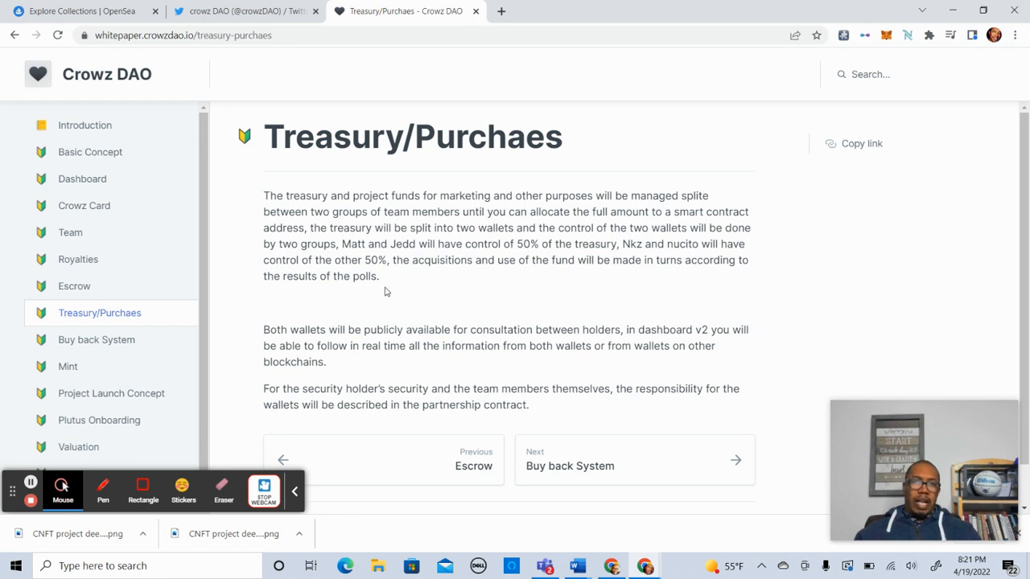
{"action": "mouse_move", "coordinate": [481, 266]}
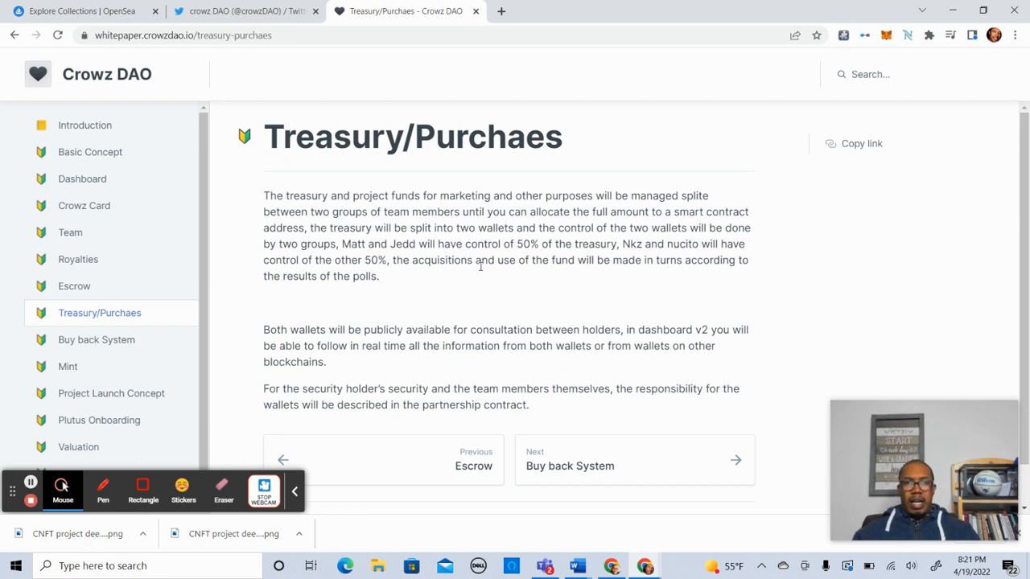
{"action": "mouse_move", "coordinate": [549, 333]}
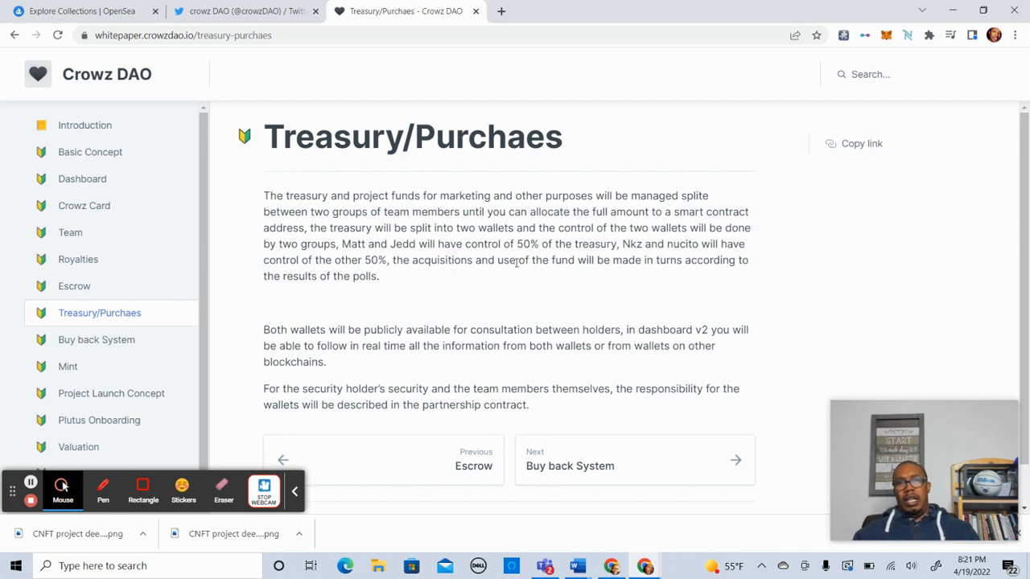
{"action": "mouse_move", "coordinate": [349, 266]}
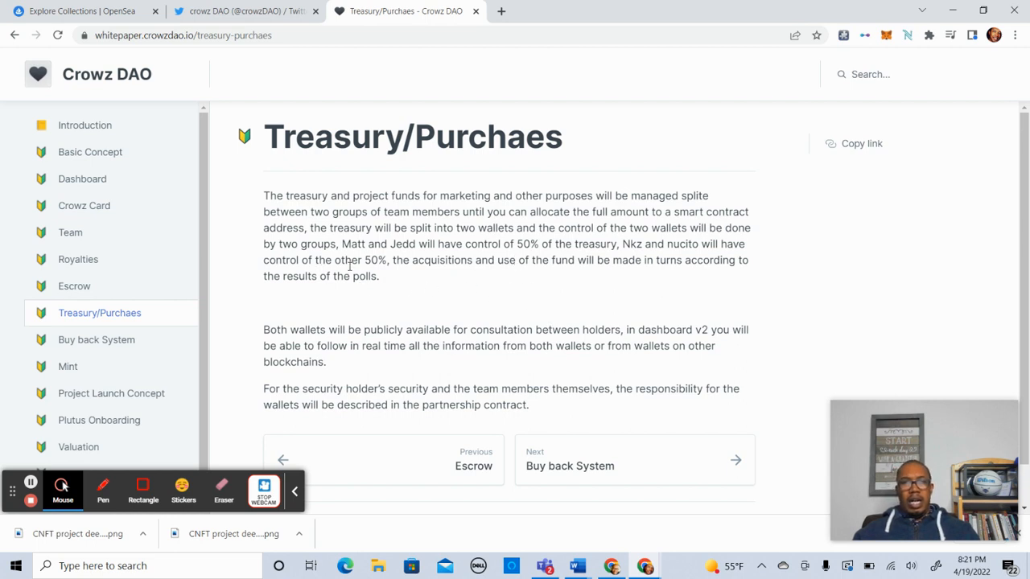
{"action": "mouse_move", "coordinate": [485, 281]}
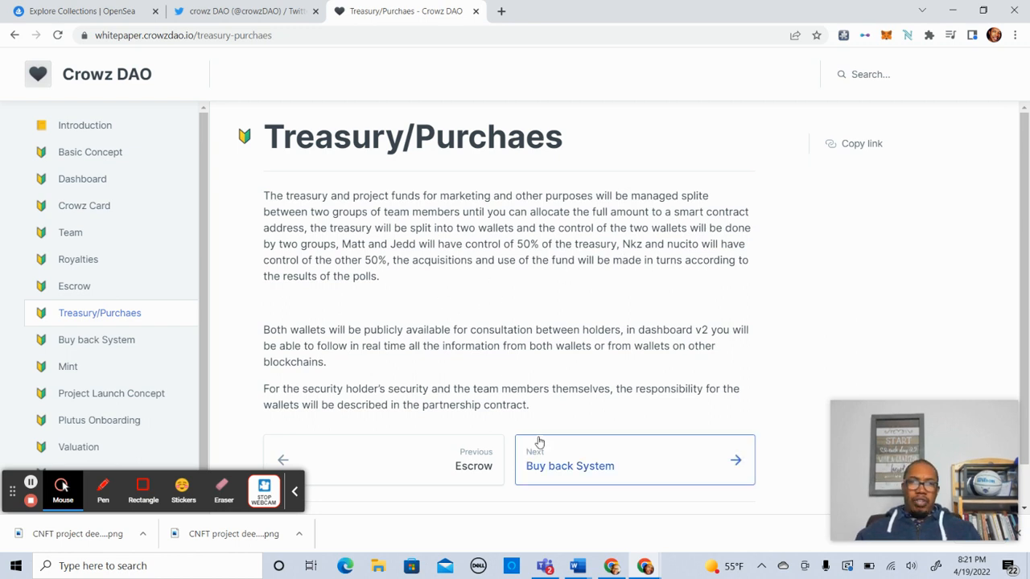
{"action": "mouse_move", "coordinate": [414, 322]}
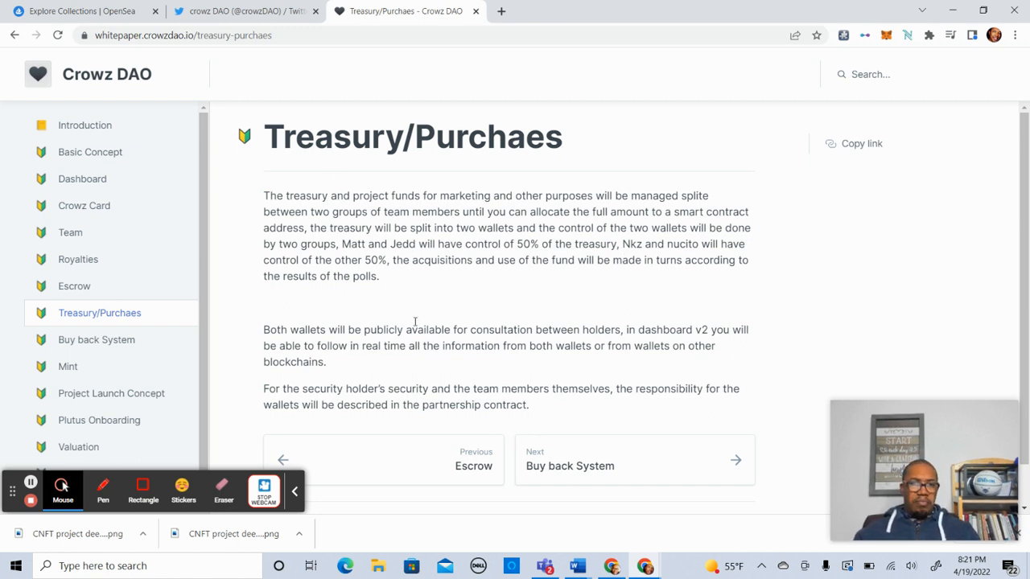
Step: Open the Buy back System page on treasury-funded repurchases of underpriced cards
{"action": "left_click", "coordinate": [634, 465]}
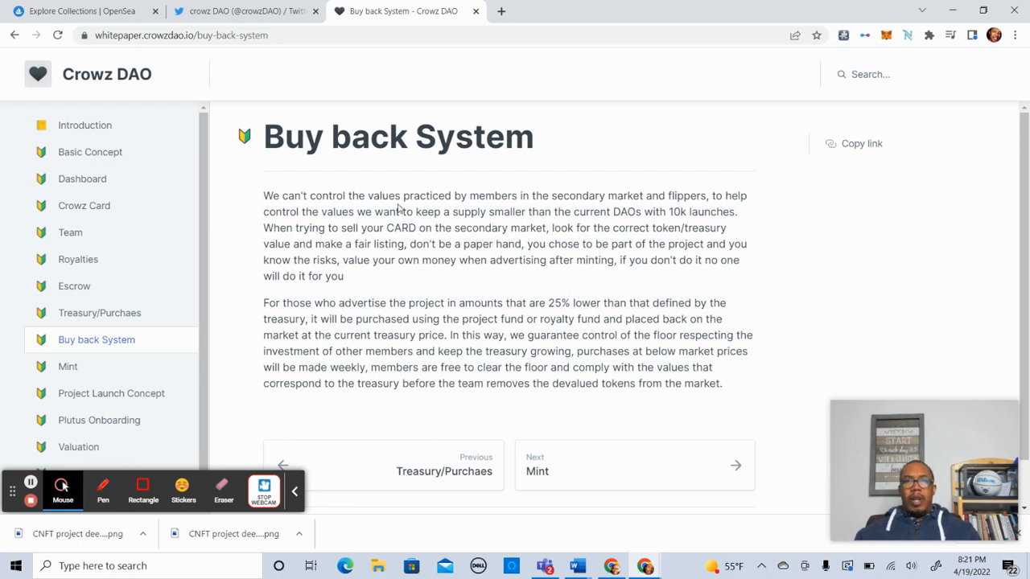
{"action": "mouse_move", "coordinate": [493, 119]}
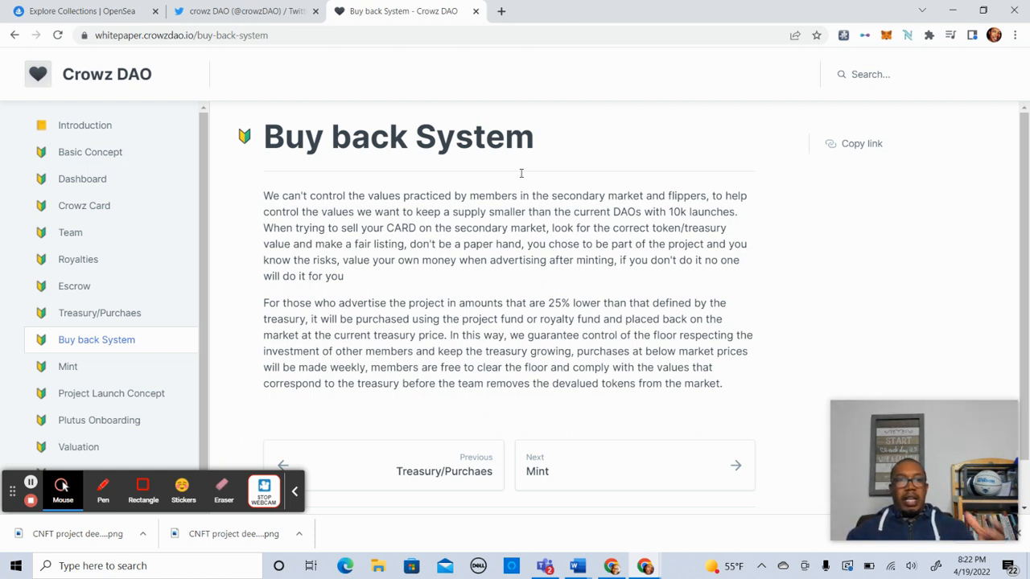
{"action": "mouse_move", "coordinate": [567, 240]}
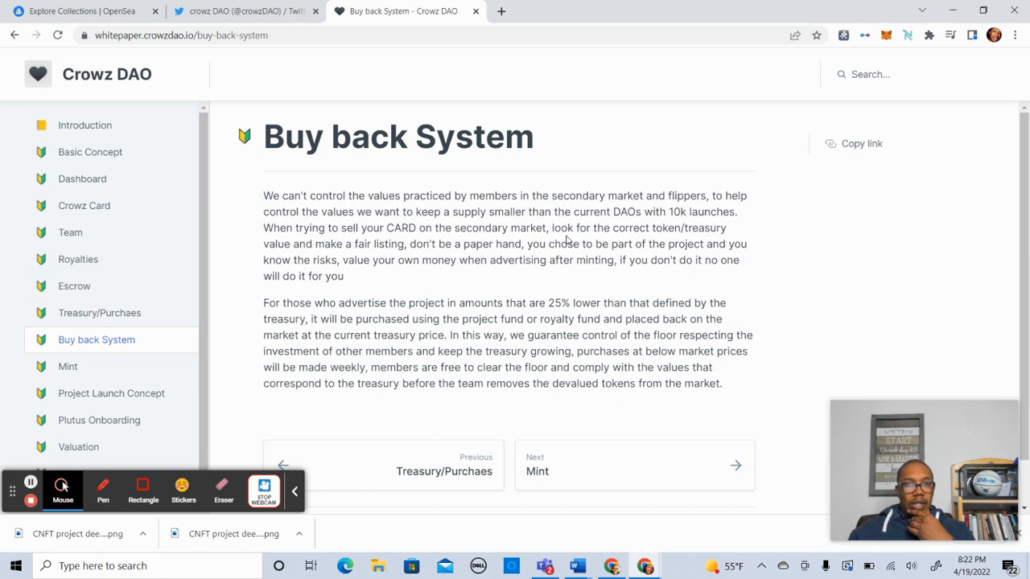
{"action": "mouse_move", "coordinate": [435, 260]}
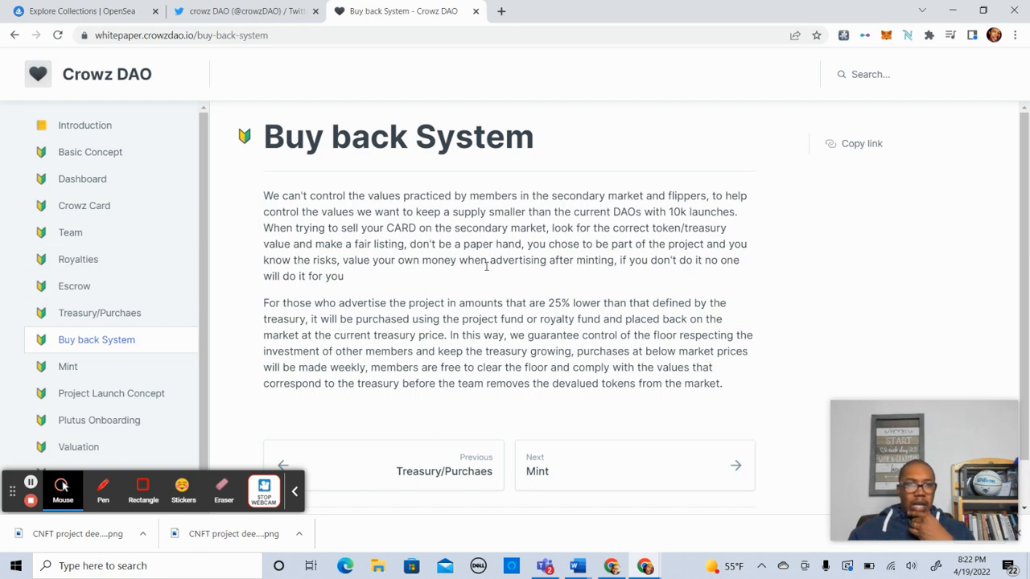
{"action": "mouse_move", "coordinate": [655, 314]}
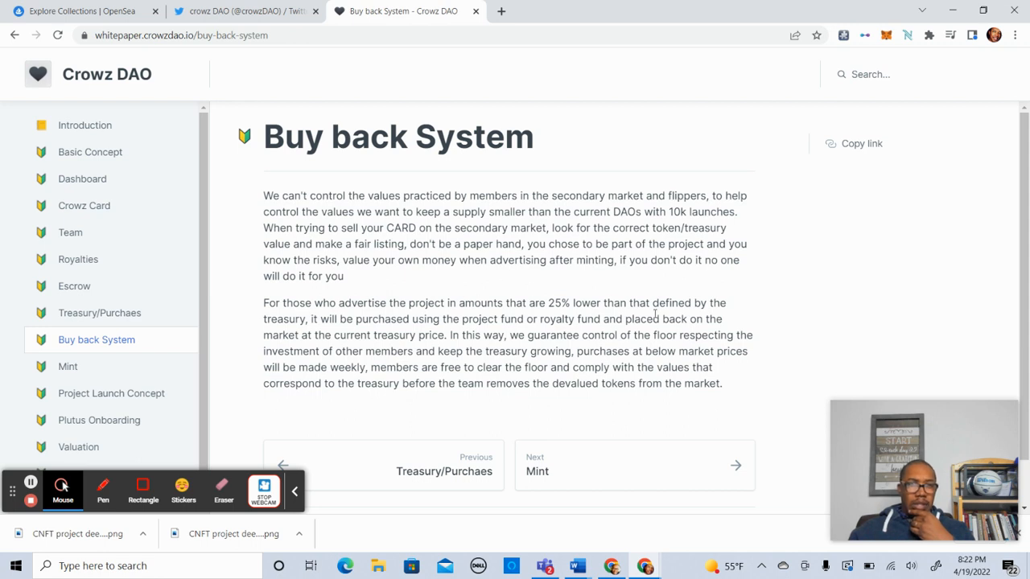
{"action": "mouse_move", "coordinate": [753, 353]}
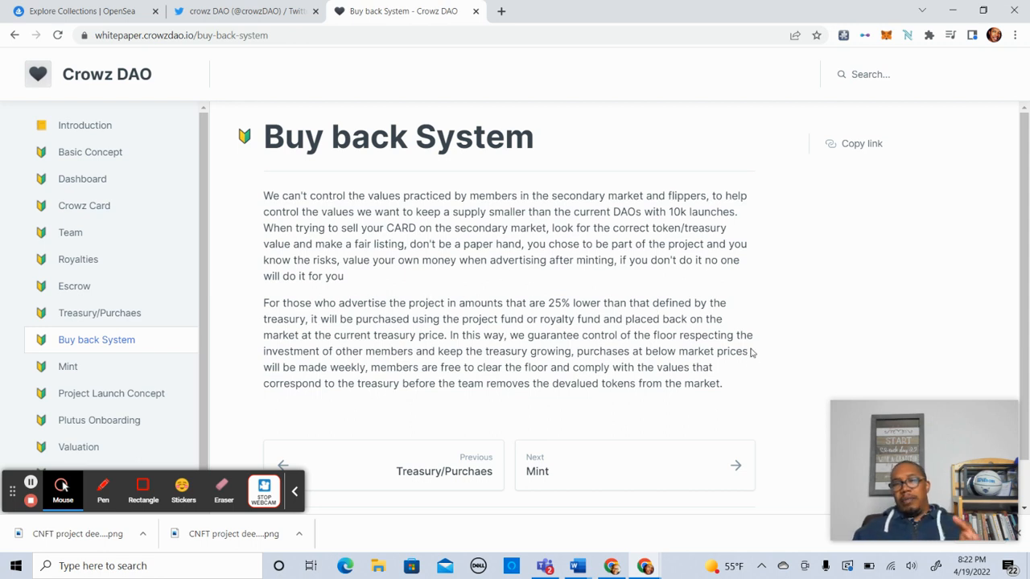
{"action": "mouse_move", "coordinate": [852, 365]}
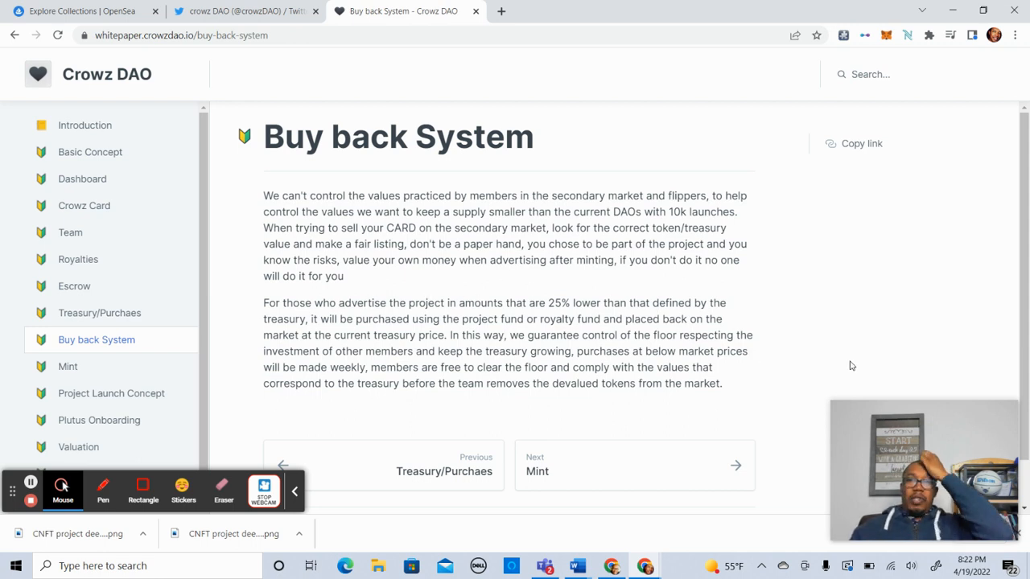
{"action": "mouse_move", "coordinate": [778, 258]}
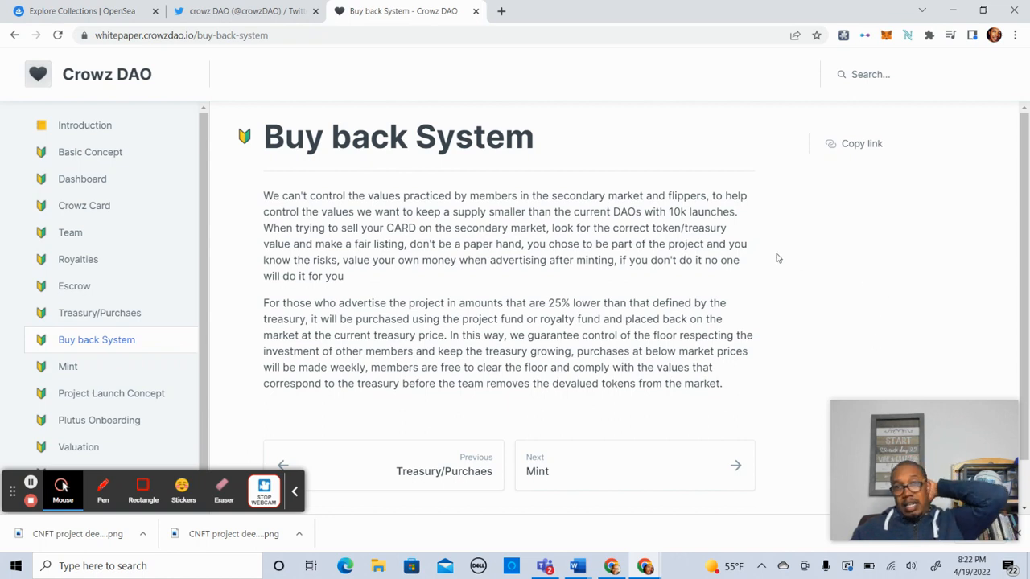
{"action": "mouse_move", "coordinate": [558, 288]}
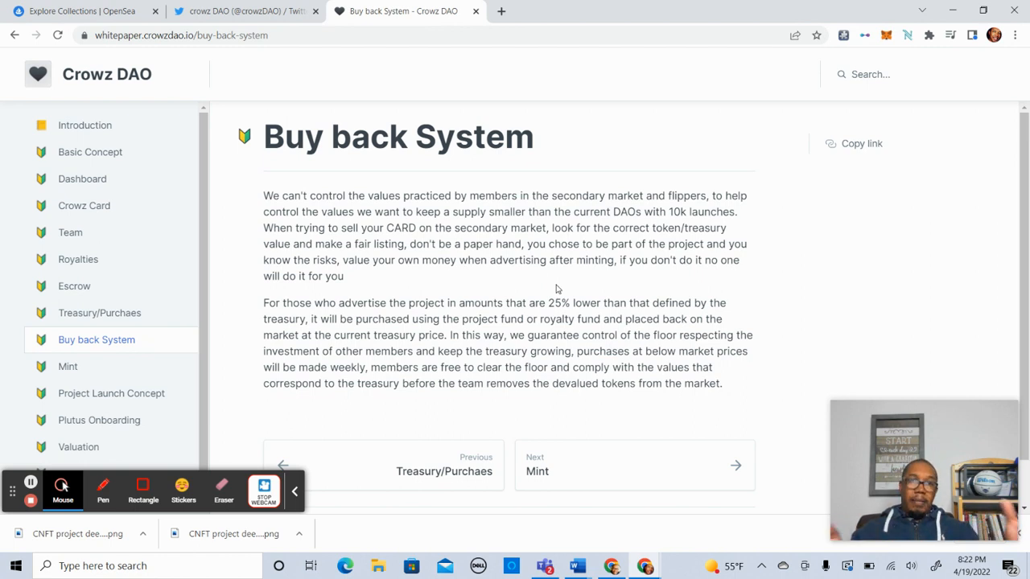
{"action": "mouse_move", "coordinate": [642, 503]}
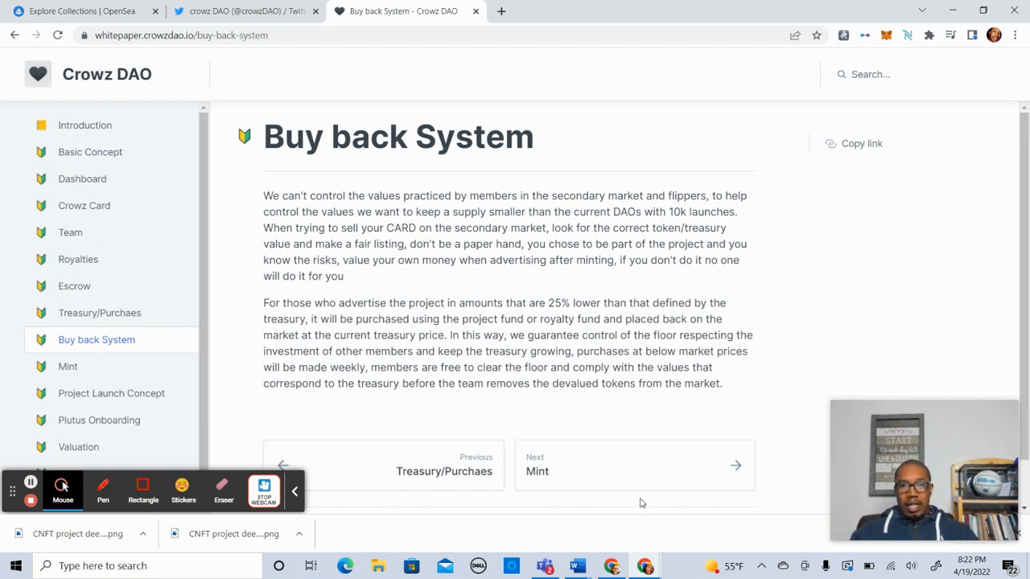
{"action": "mouse_move", "coordinate": [620, 474]}
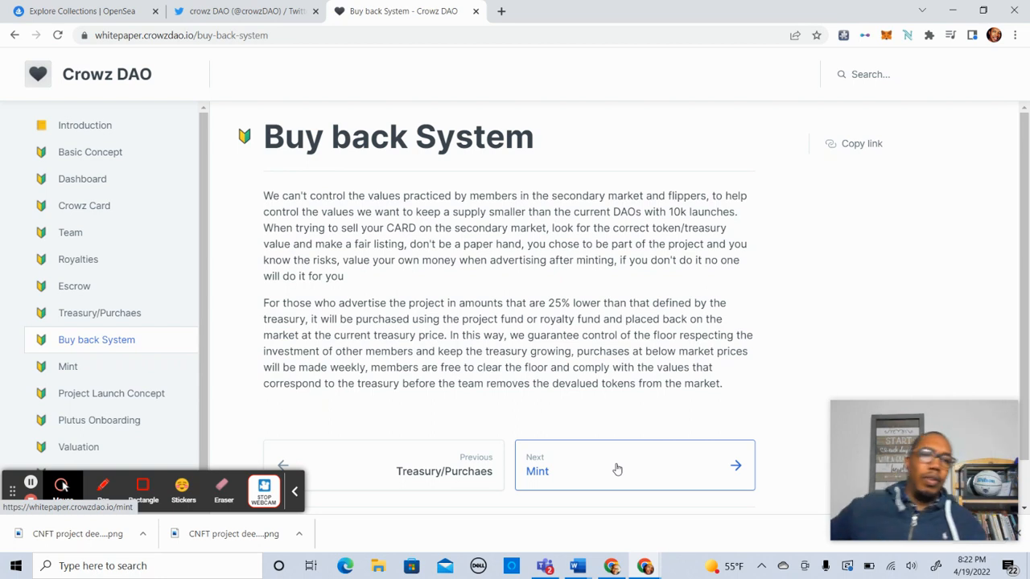
{"action": "mouse_move", "coordinate": [160, 377]}
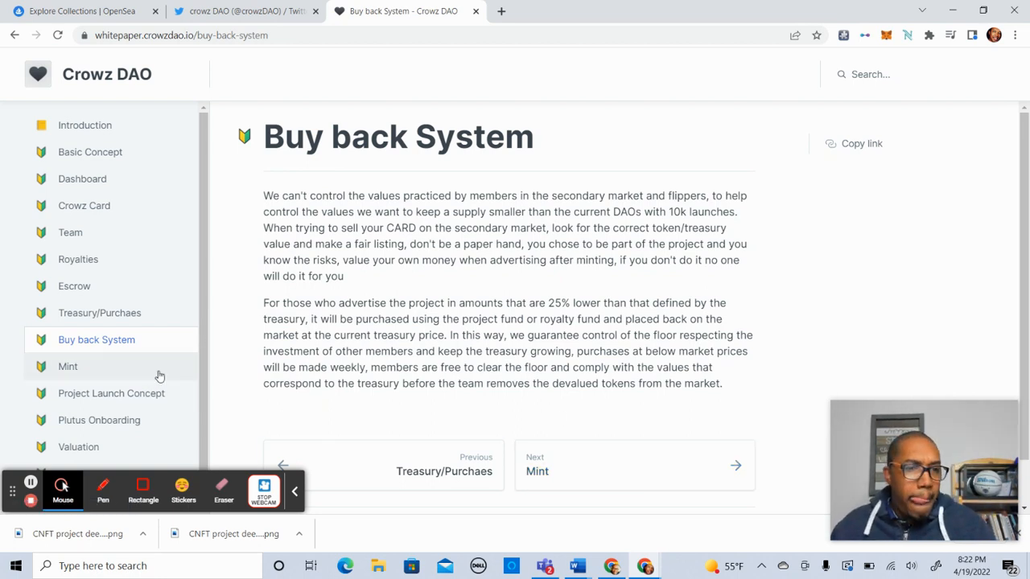
{"action": "left_click", "coordinate": [67, 366]}
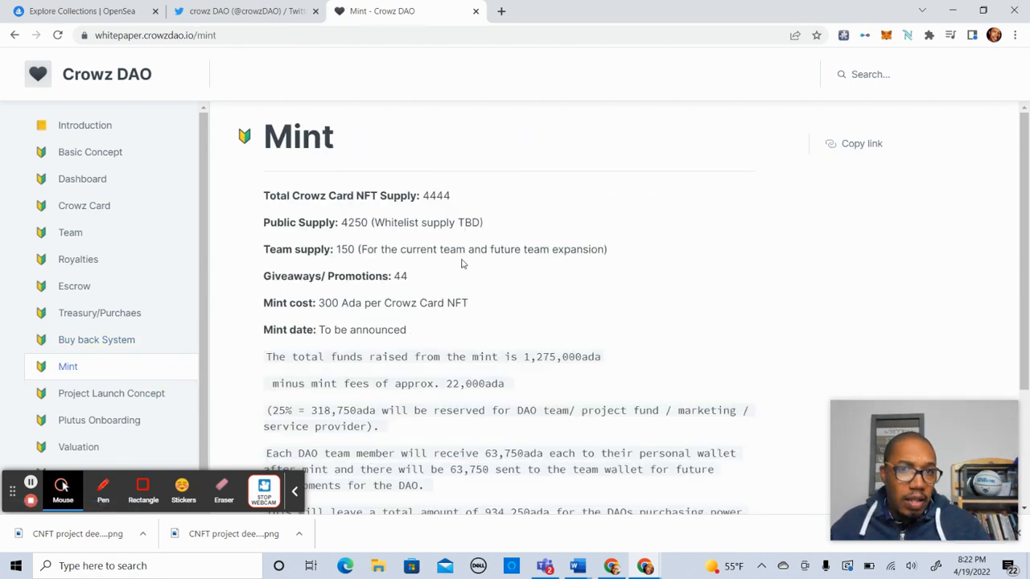
{"action": "mouse_move", "coordinate": [348, 235]}
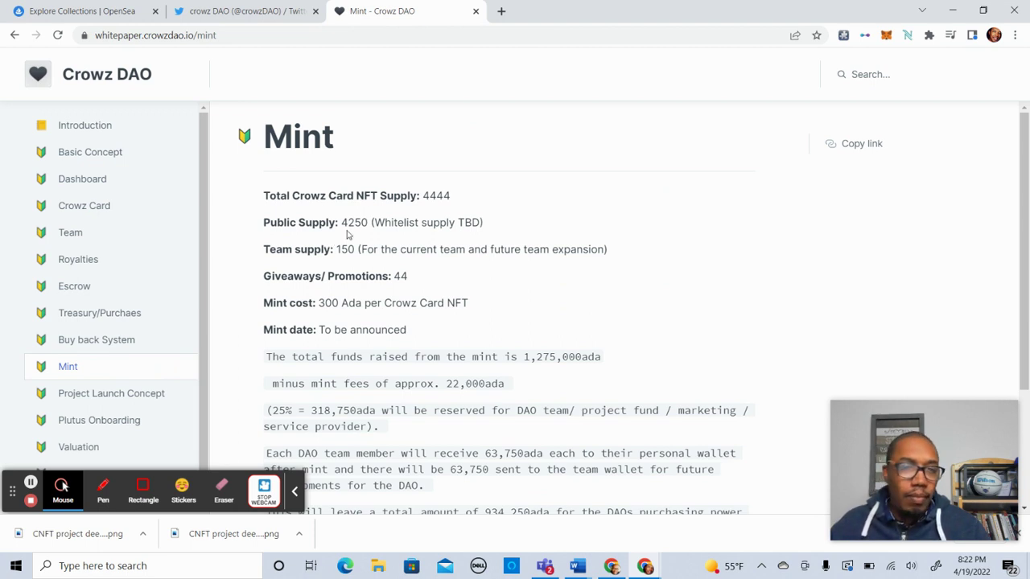
{"action": "mouse_move", "coordinate": [389, 198]}
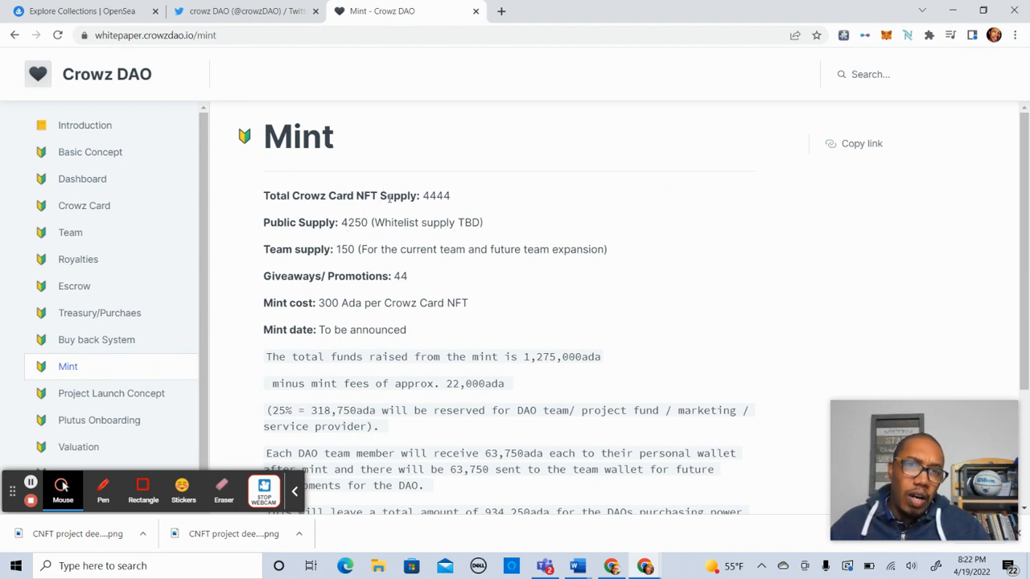
{"action": "mouse_move", "coordinate": [522, 200]}
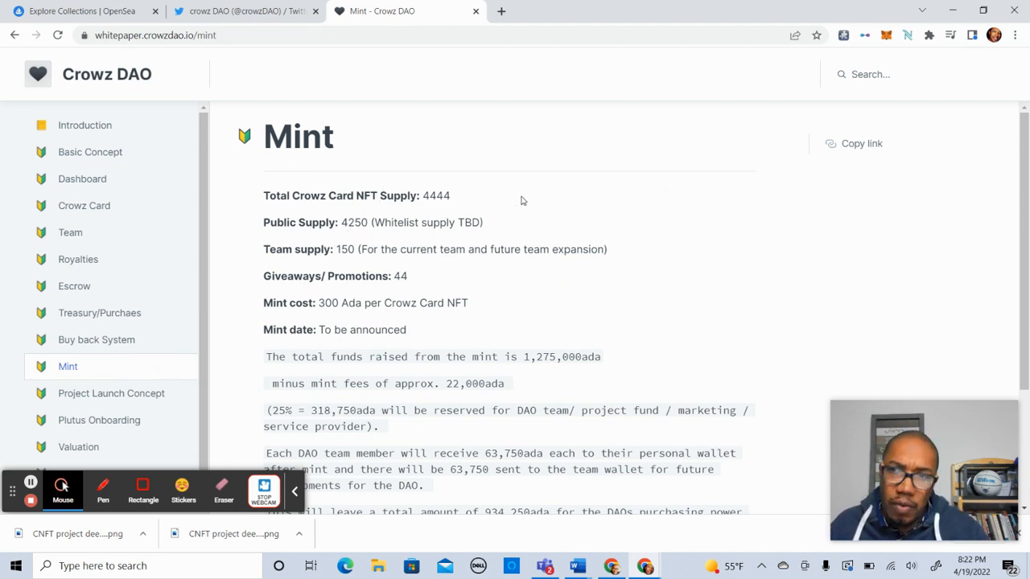
{"action": "mouse_move", "coordinate": [354, 225]}
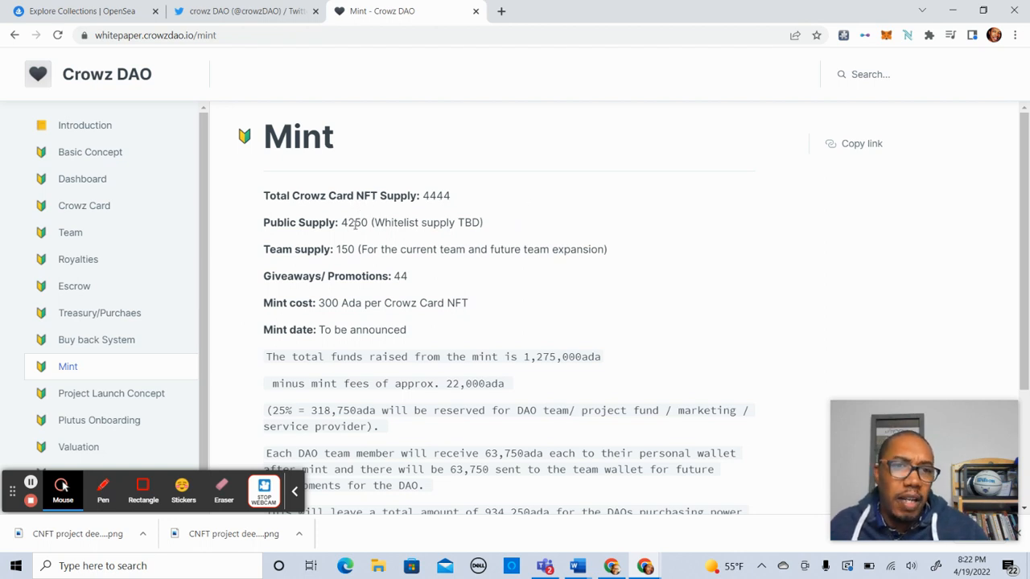
{"action": "mouse_move", "coordinate": [349, 260]}
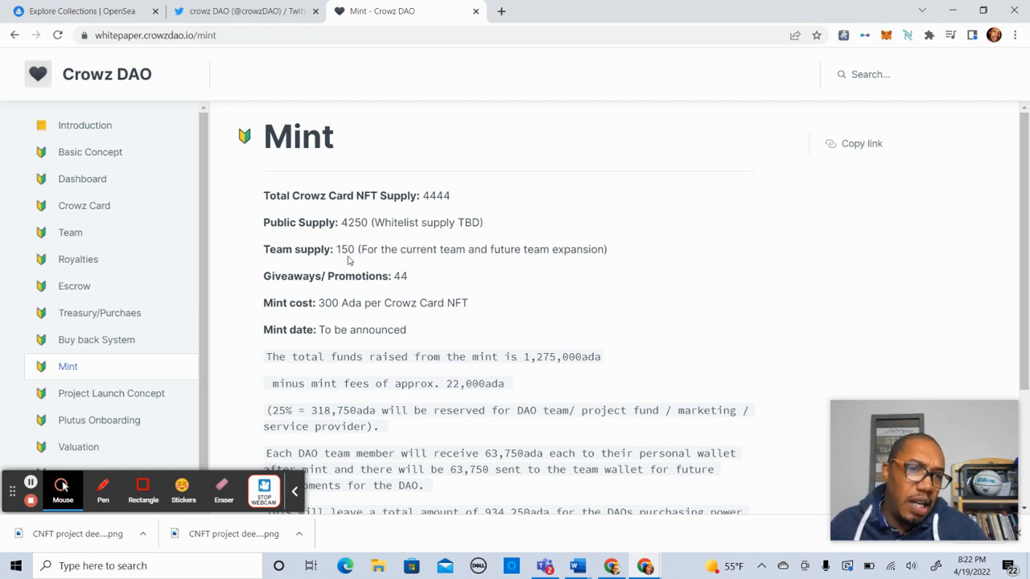
{"action": "mouse_move", "coordinate": [396, 296]}
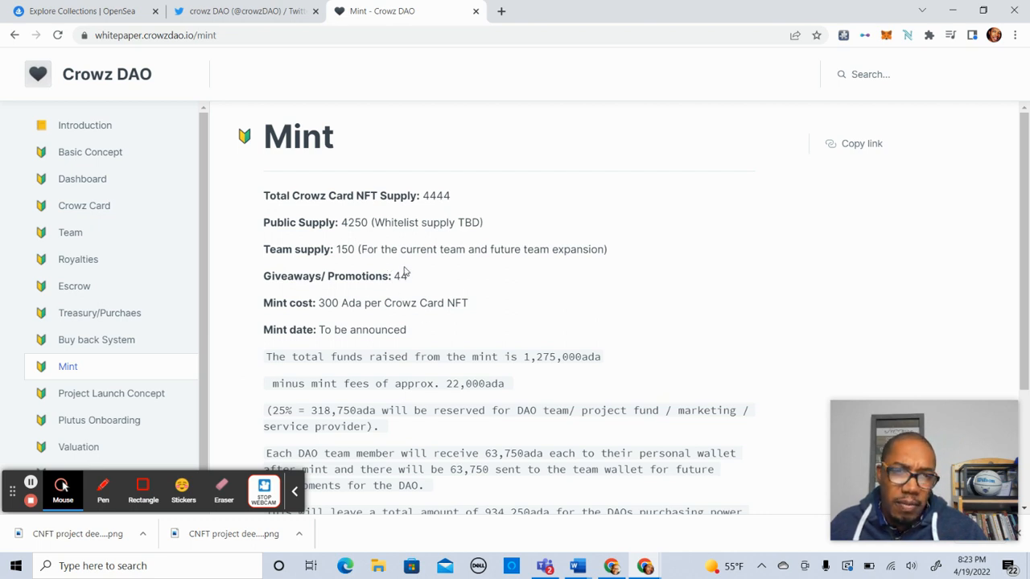
{"action": "mouse_move", "coordinate": [433, 325]}
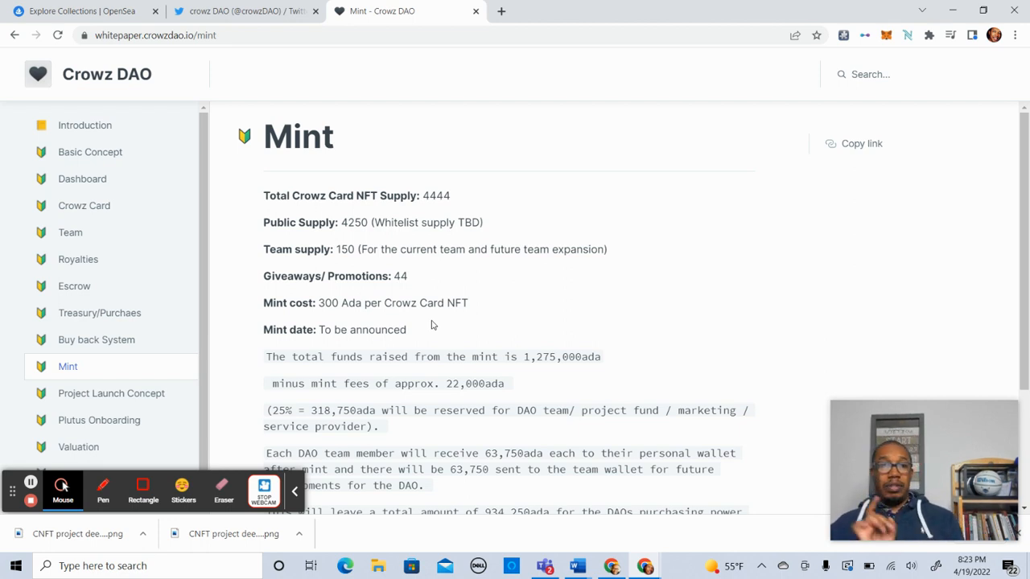
{"action": "mouse_move", "coordinate": [425, 363]}
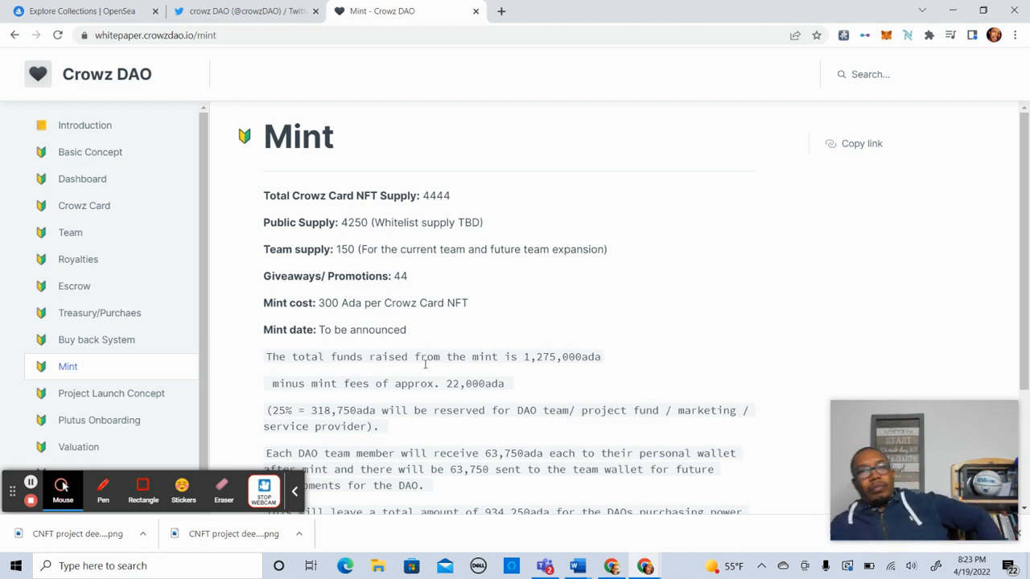
{"action": "mouse_move", "coordinate": [664, 267]}
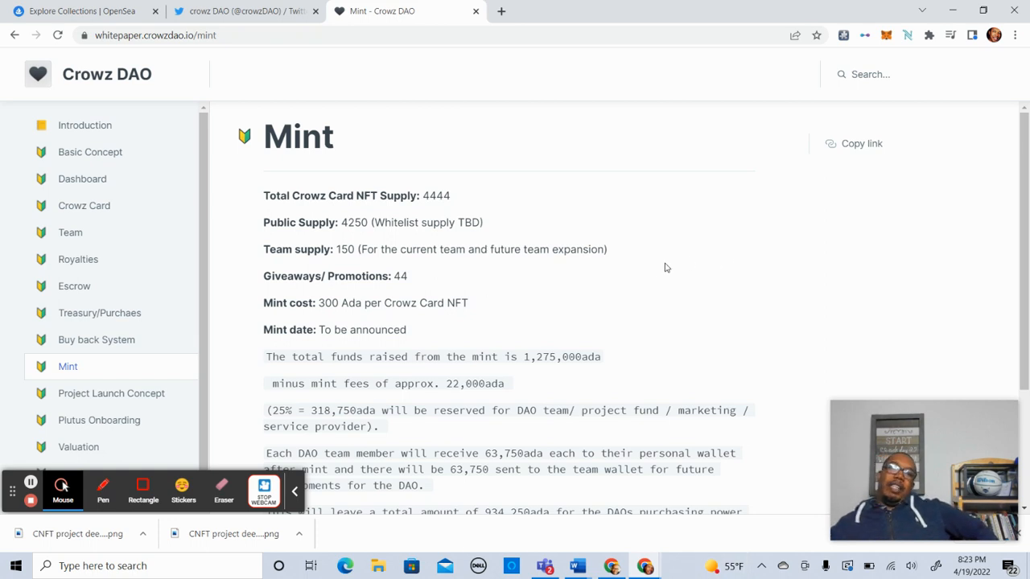
{"action": "mouse_move", "coordinate": [535, 372]}
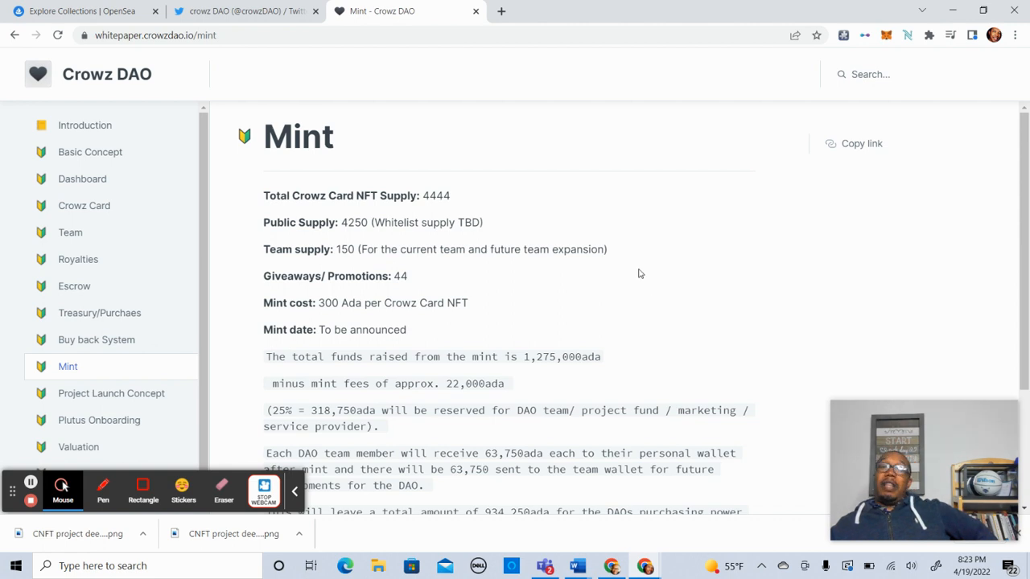
{"action": "scroll", "scroll_direction": "down", "scroll_amount": 3}
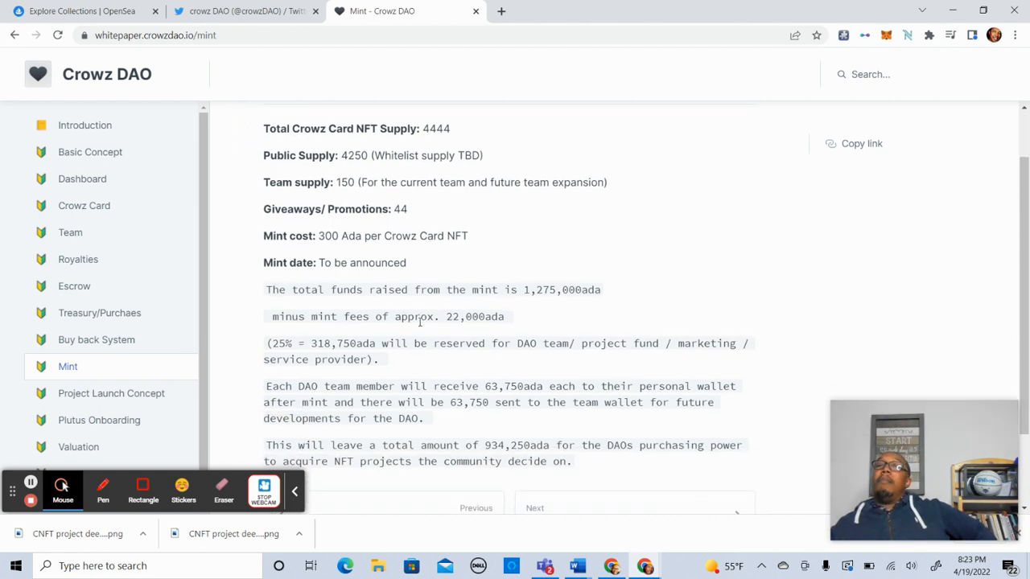
{"action": "scroll", "scroll_direction": "down", "scroll_amount": 3}
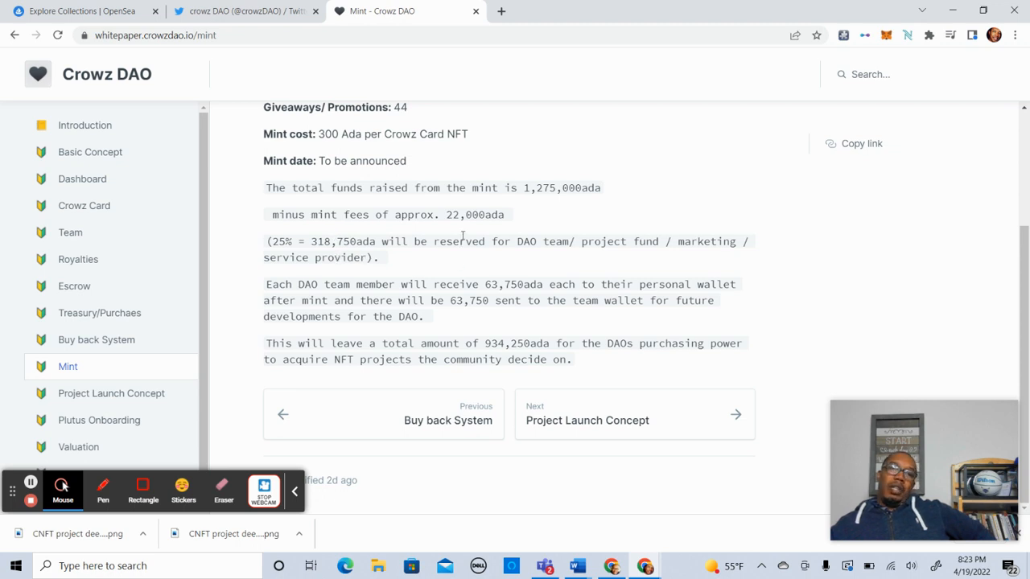
{"action": "mouse_move", "coordinate": [547, 217]}
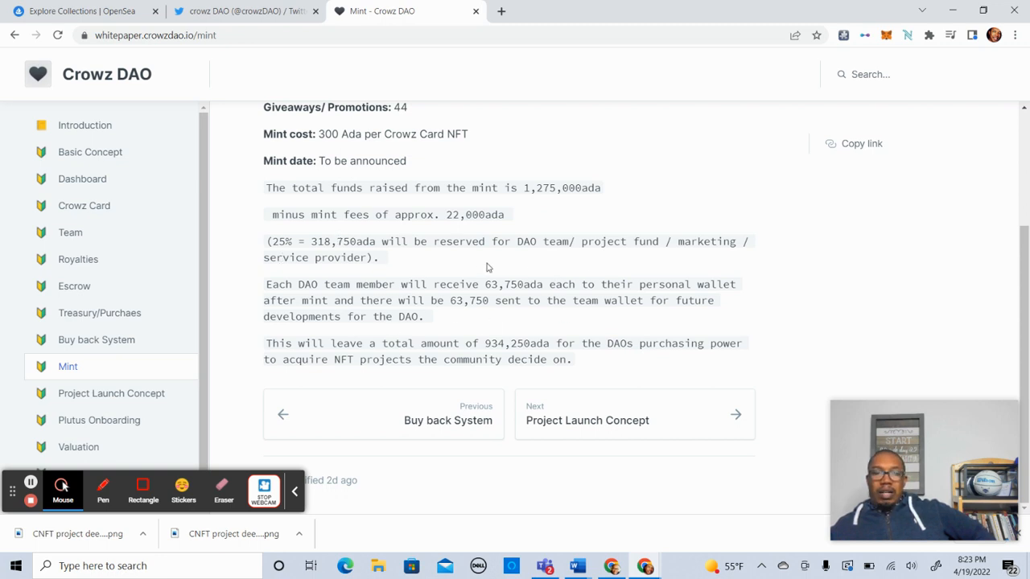
{"action": "mouse_move", "coordinate": [487, 268]}
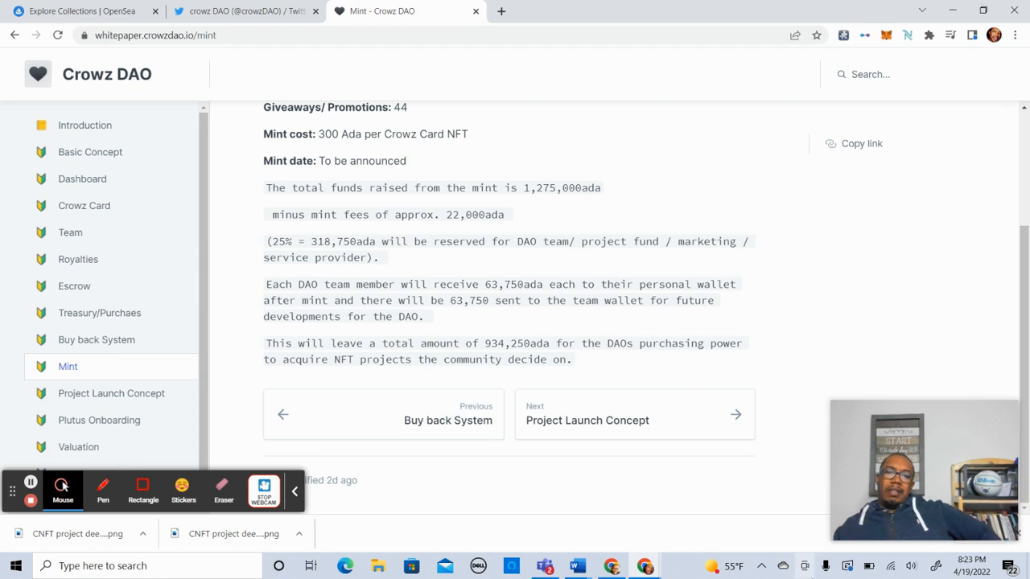
{"action": "mouse_move", "coordinate": [578, 348]}
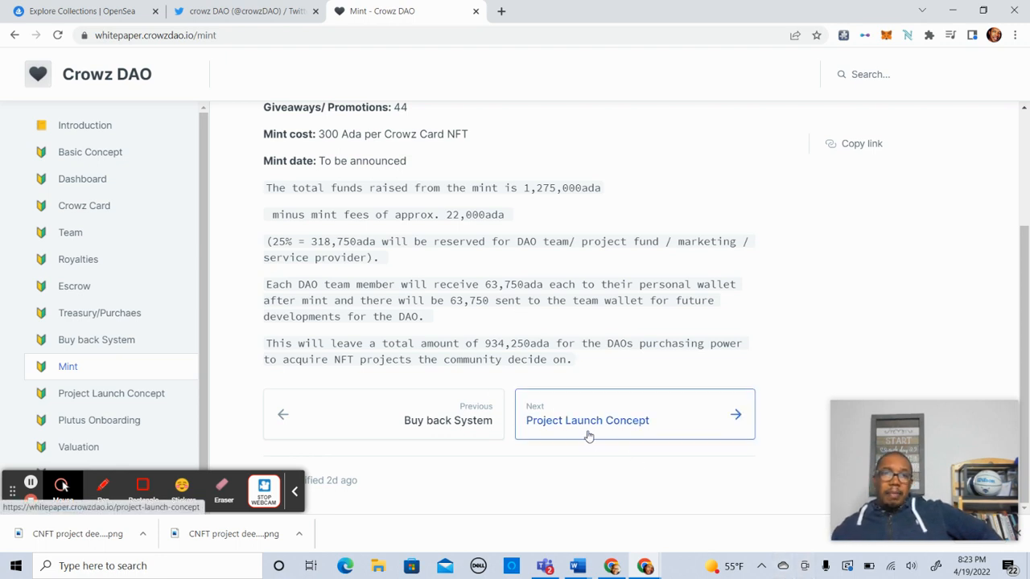
{"action": "mouse_move", "coordinate": [658, 415]}
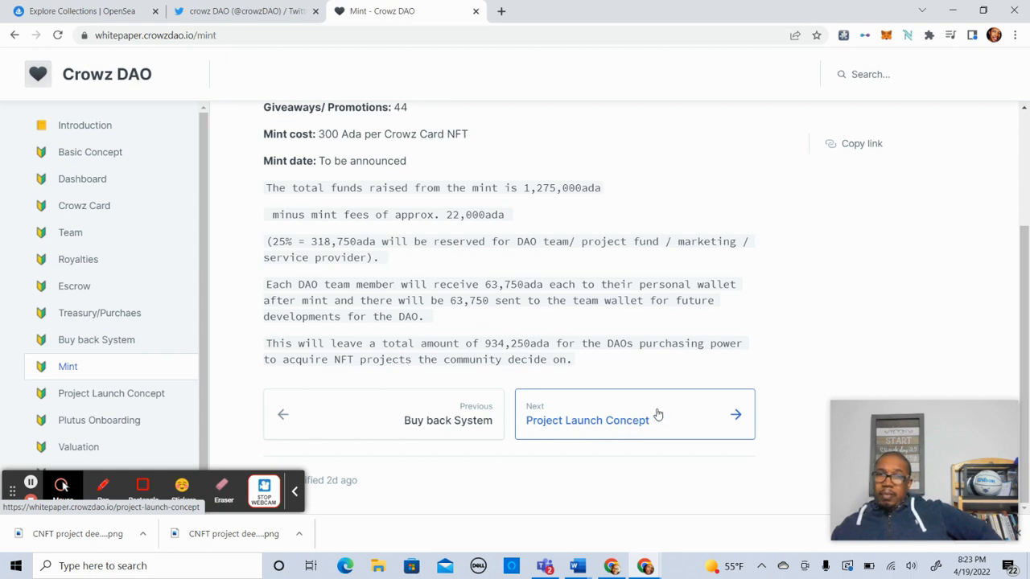
{"action": "mouse_move", "coordinate": [658, 382]}
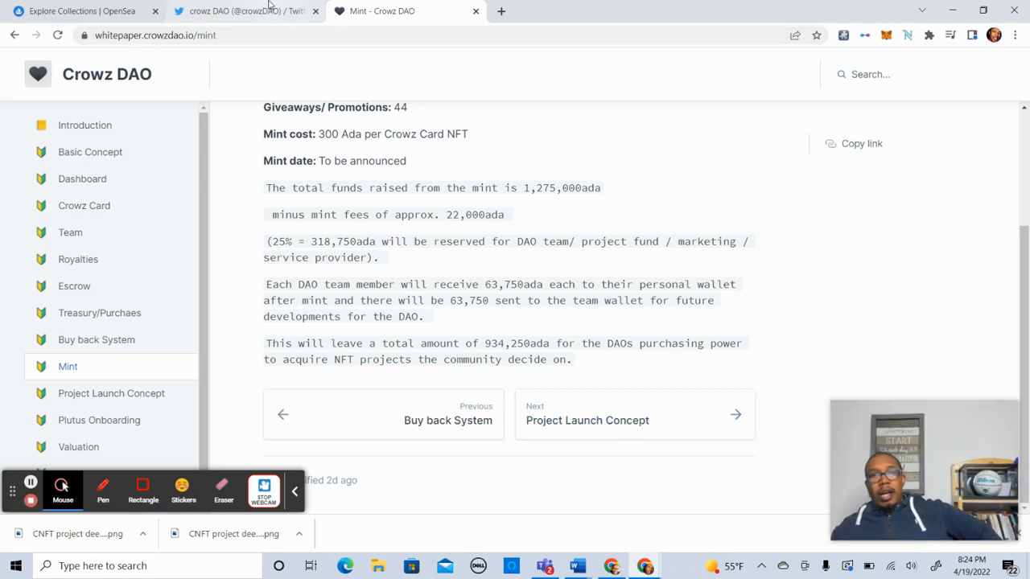
Step: Open the Bored Ape Yacht Club collection from the OpenSea collections overview
{"action": "left_click", "coordinate": [246, 11]}
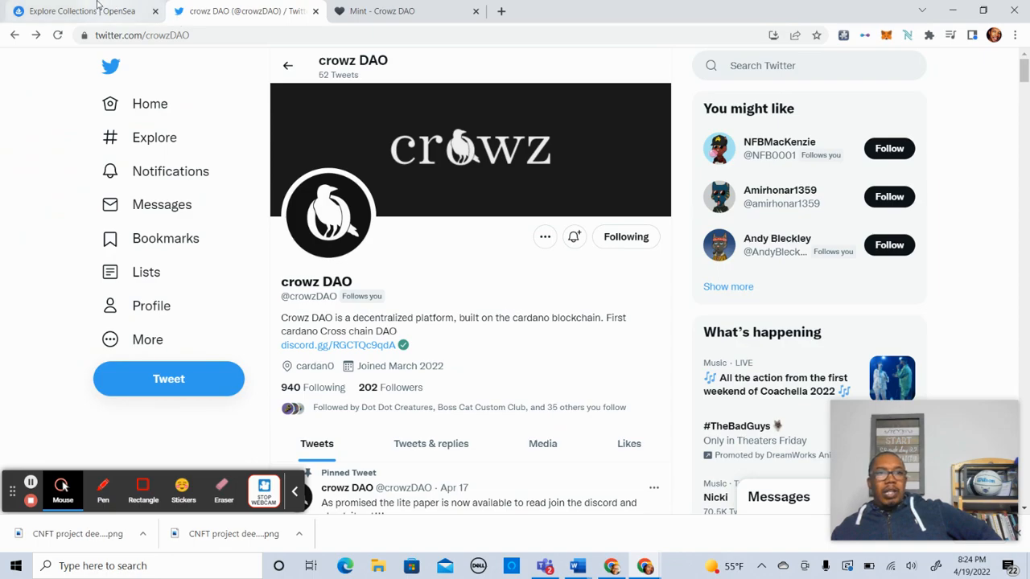
{"action": "left_click", "coordinate": [80, 10]}
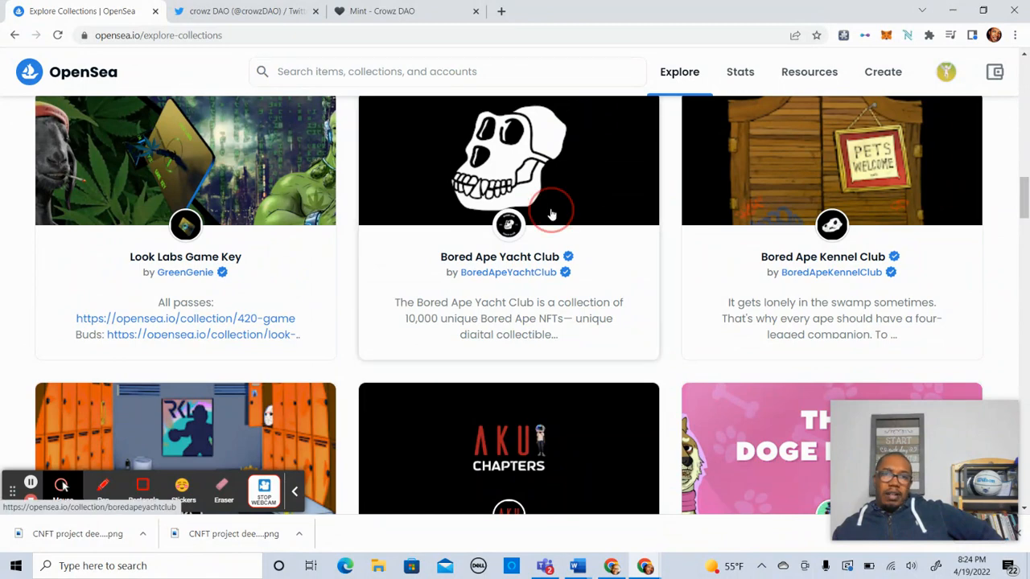
{"action": "left_click", "coordinate": [507, 159]}
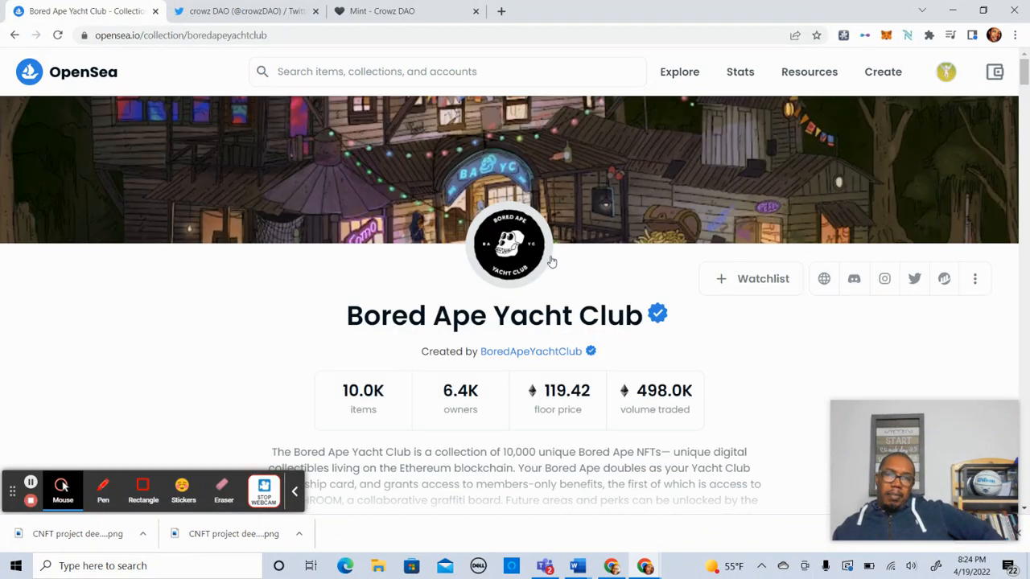
Step: Filter the collection to Buy Now items, cheapest at 119.42 ETH
{"action": "scroll", "scroll_direction": "down", "scroll_amount": 3}
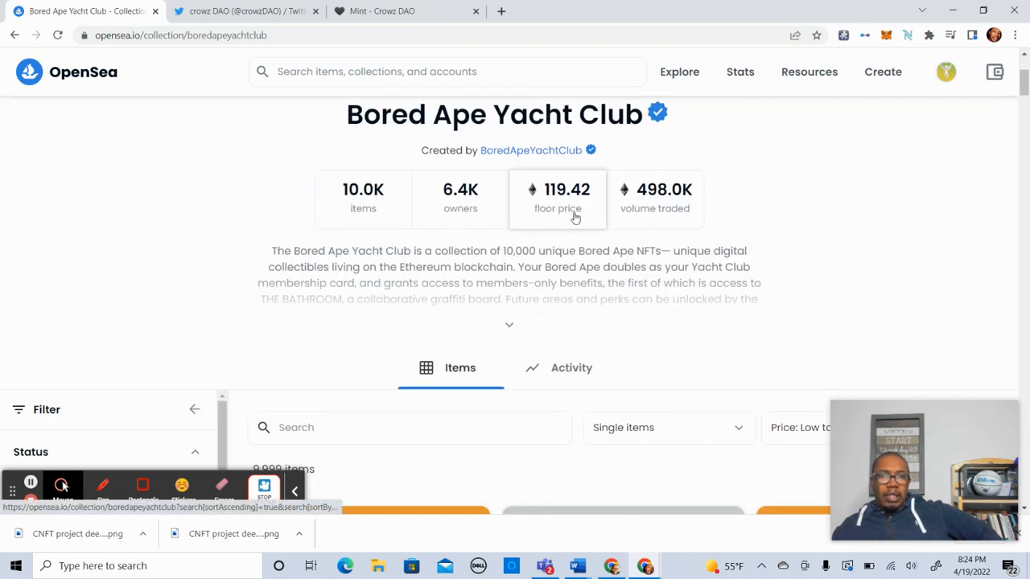
{"action": "mouse_move", "coordinate": [589, 230]}
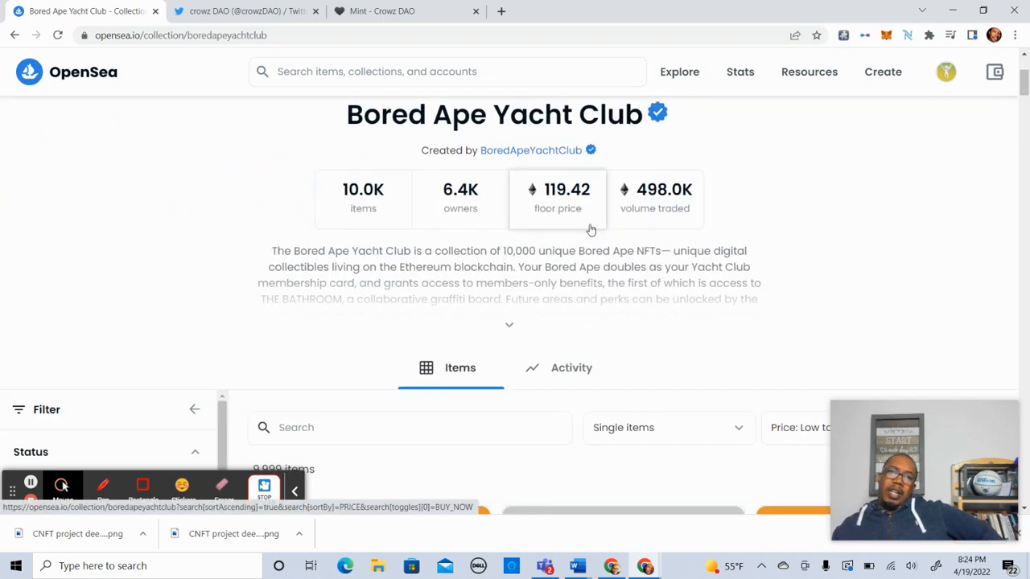
{"action": "scroll", "scroll_direction": "down", "scroll_amount": 3}
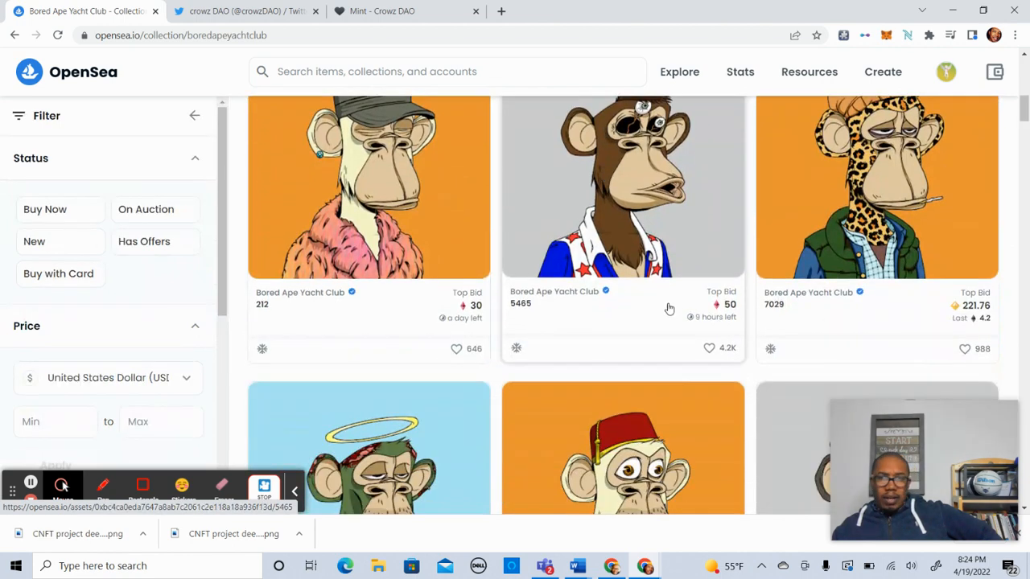
{"action": "left_click", "coordinate": [45, 209]}
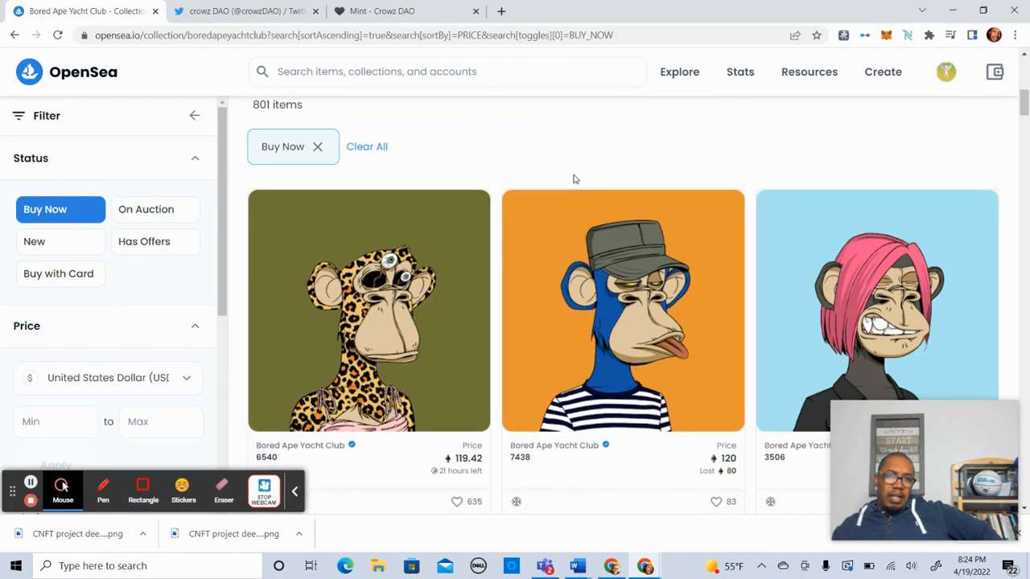
{"action": "scroll", "scroll_direction": "down", "scroll_amount": 3}
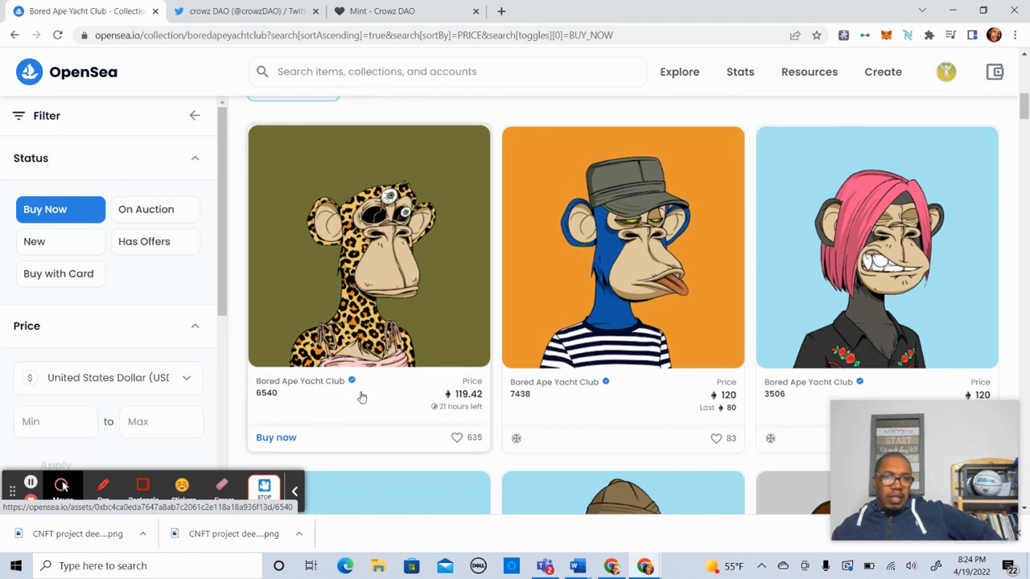
Step: Open the Bored Ape #6540 listing priced at 119.42 ETH
{"action": "left_click", "coordinate": [369, 247]}
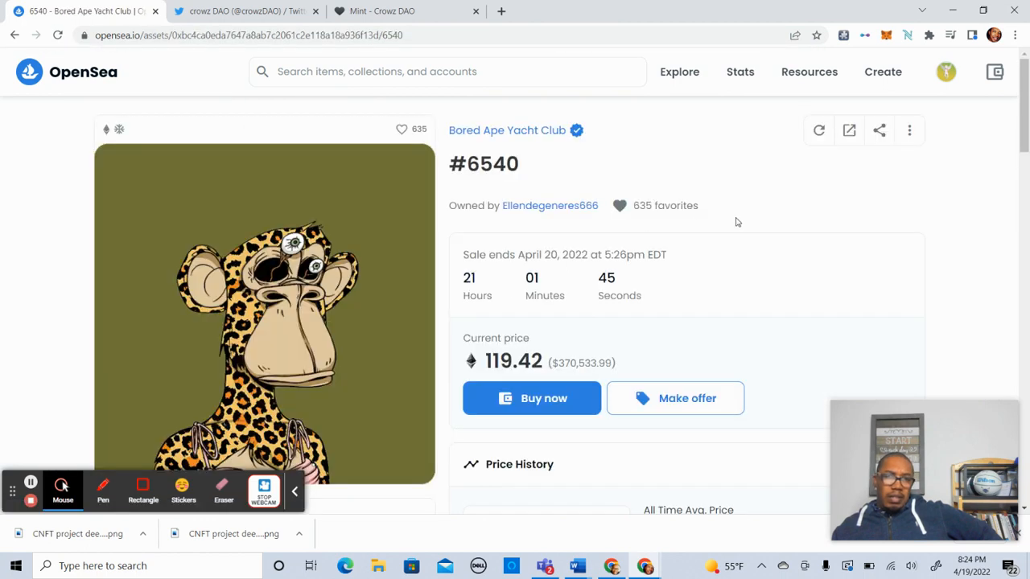
{"action": "mouse_move", "coordinate": [644, 355]}
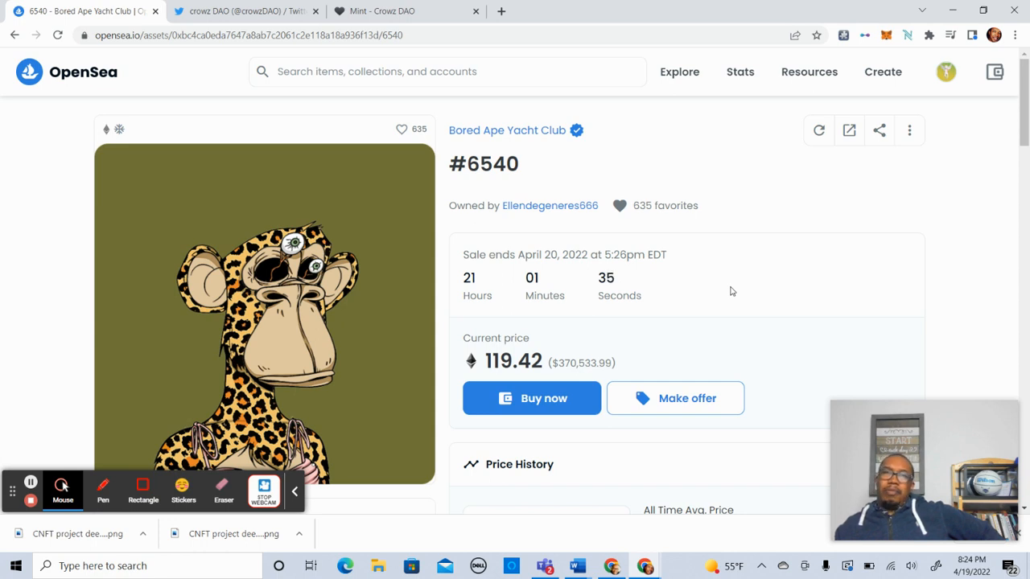
{"action": "mouse_move", "coordinate": [620, 204]}
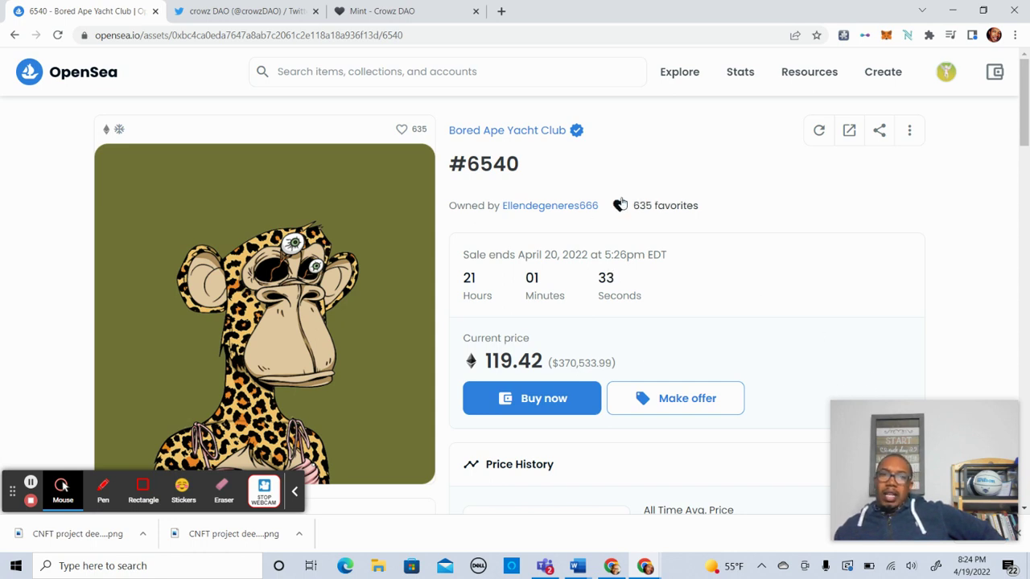
{"action": "mouse_move", "coordinate": [382, 10]}
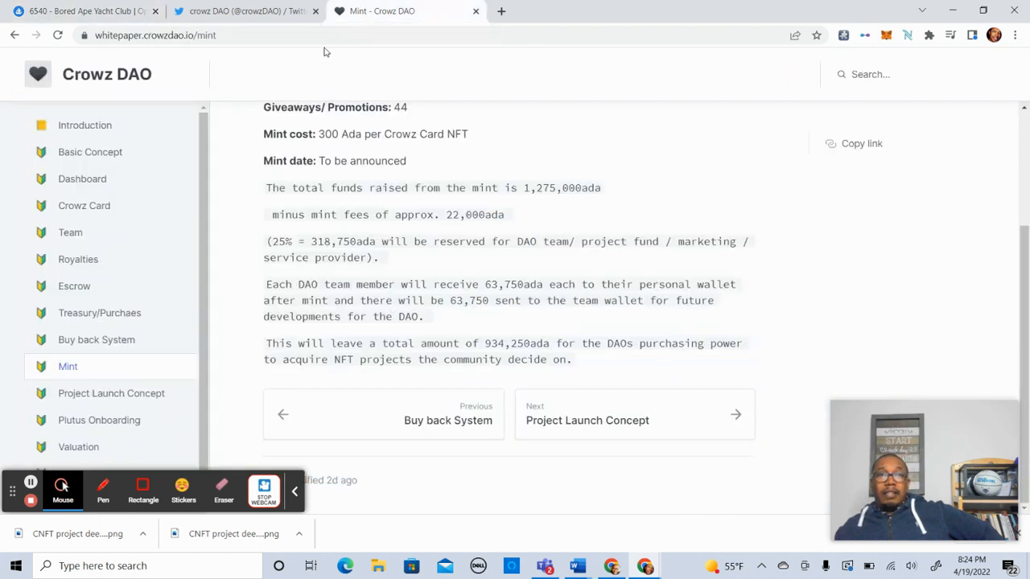
Step: Go back from the Bored Ape listings to the collections overview and browse toward Mutant Ape Yacht Club
{"action": "left_click", "coordinate": [81, 10]}
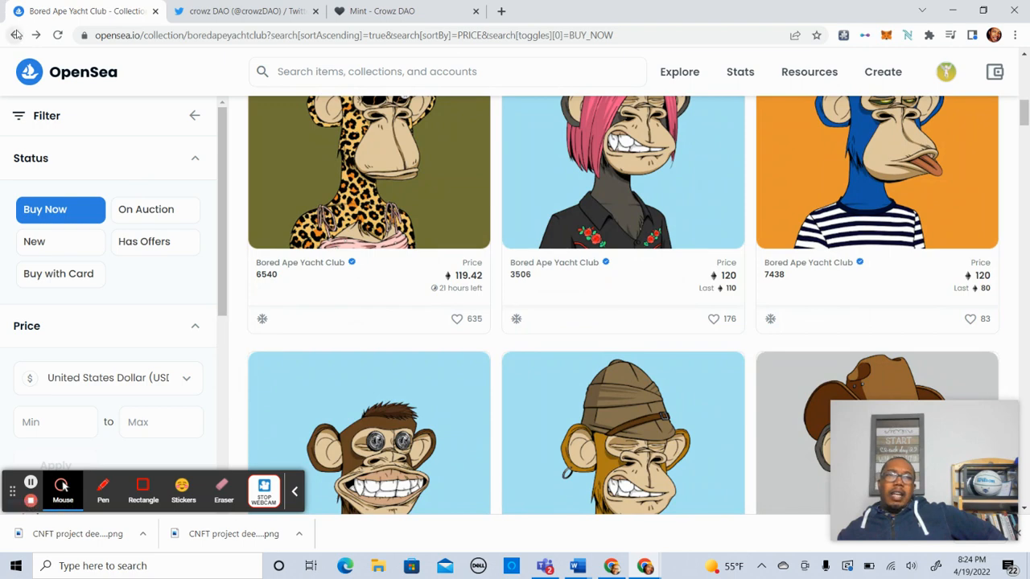
{"action": "left_click", "coordinate": [14, 35]}
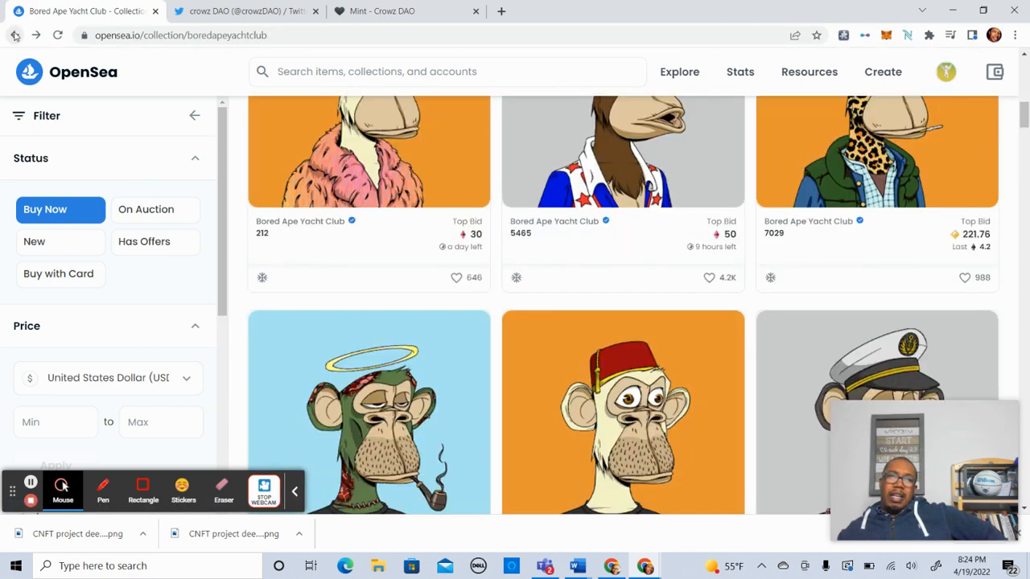
{"action": "left_click", "coordinate": [15, 35]}
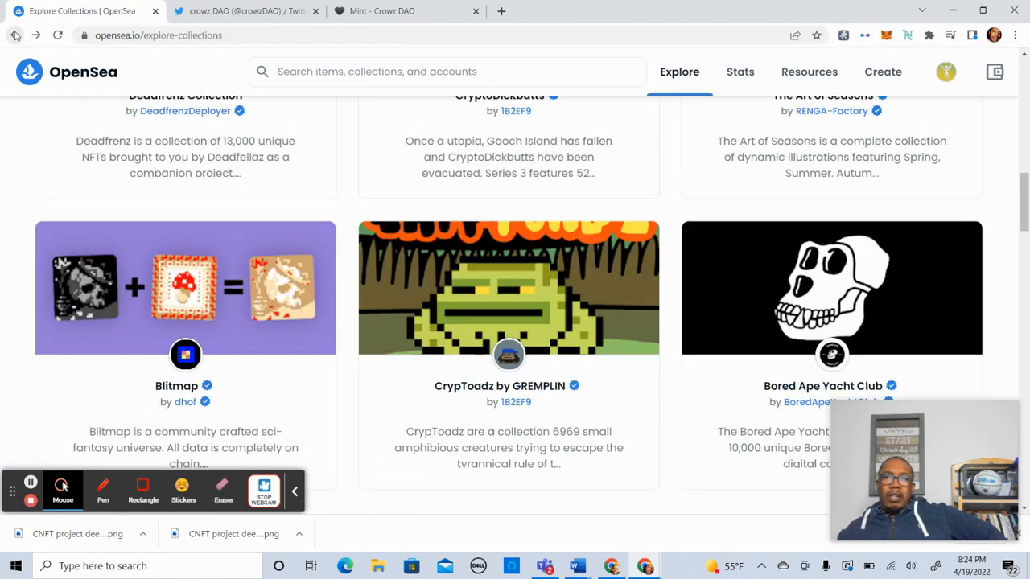
{"action": "scroll", "scroll_direction": "down", "scroll_amount": 3}
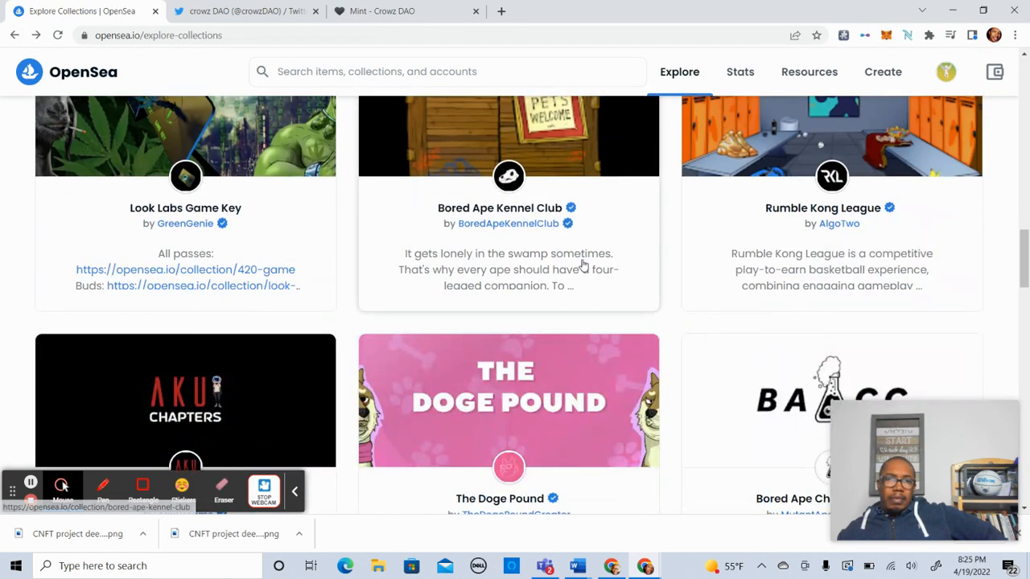
{"action": "scroll", "scroll_direction": "up", "scroll_amount": 3}
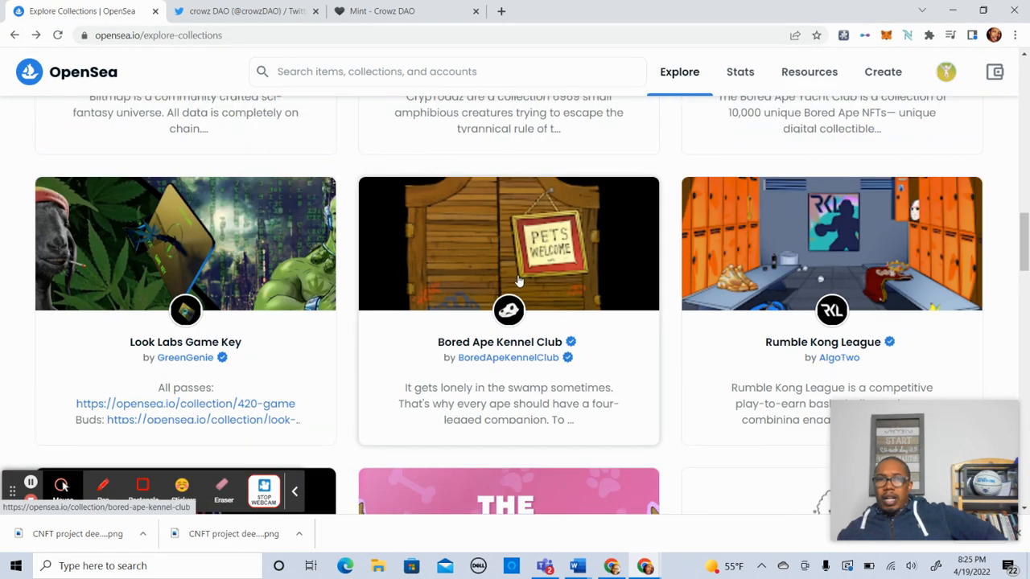
{"action": "scroll", "scroll_direction": "down", "scroll_amount": 3}
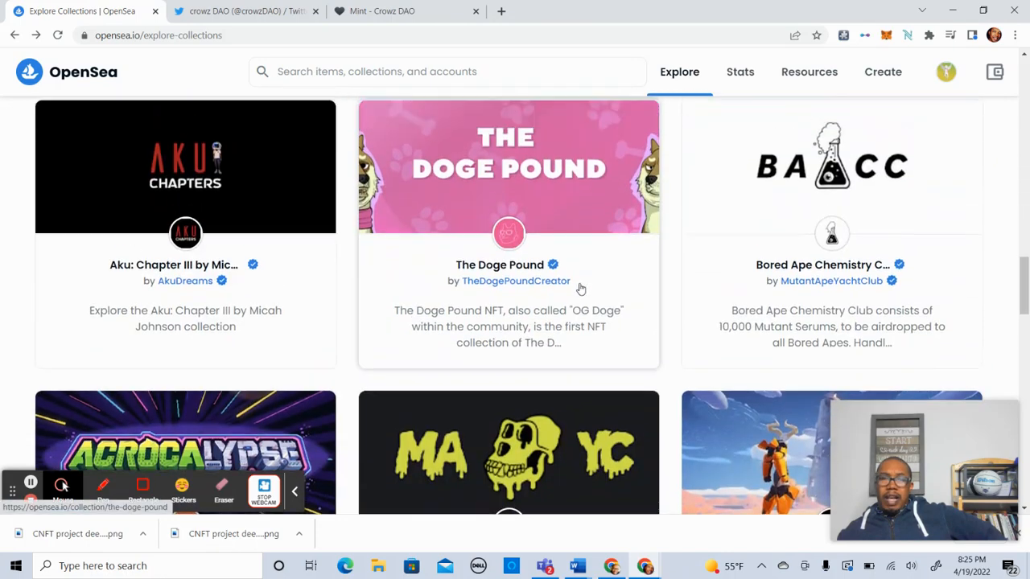
{"action": "scroll", "scroll_direction": "up", "scroll_amount": 3}
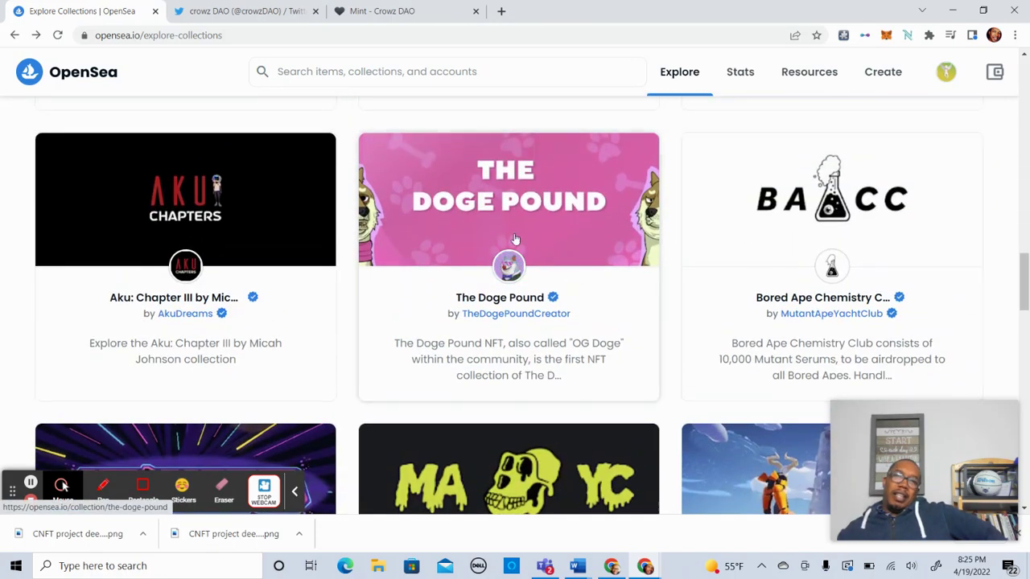
{"action": "scroll", "scroll_direction": "down", "scroll_amount": 3}
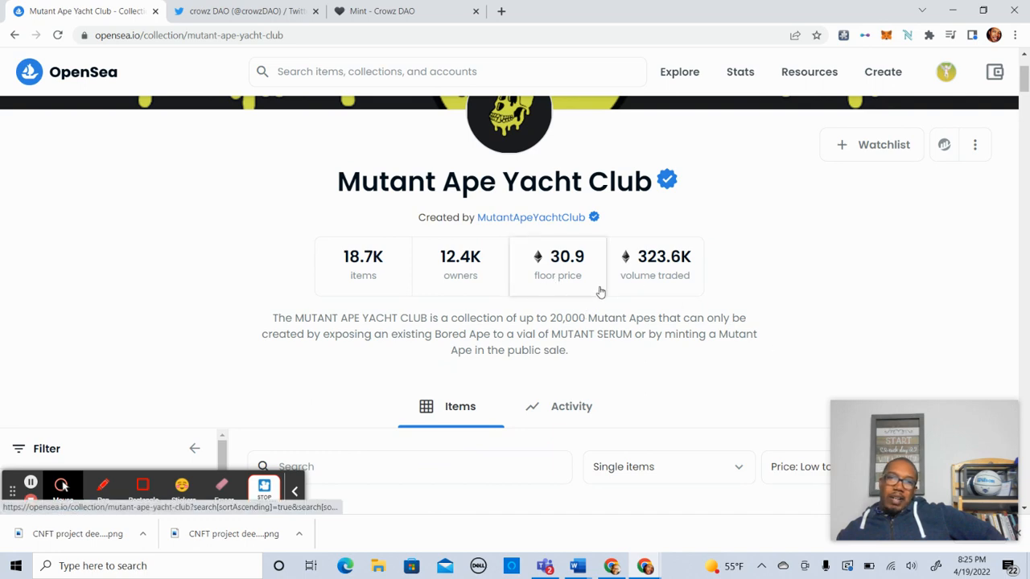
Step: Open the Mutant Ape #5854 item page, listed at 30.9 ETH until April 26, 2022
{"action": "scroll", "scroll_direction": "down", "scroll_amount": 3}
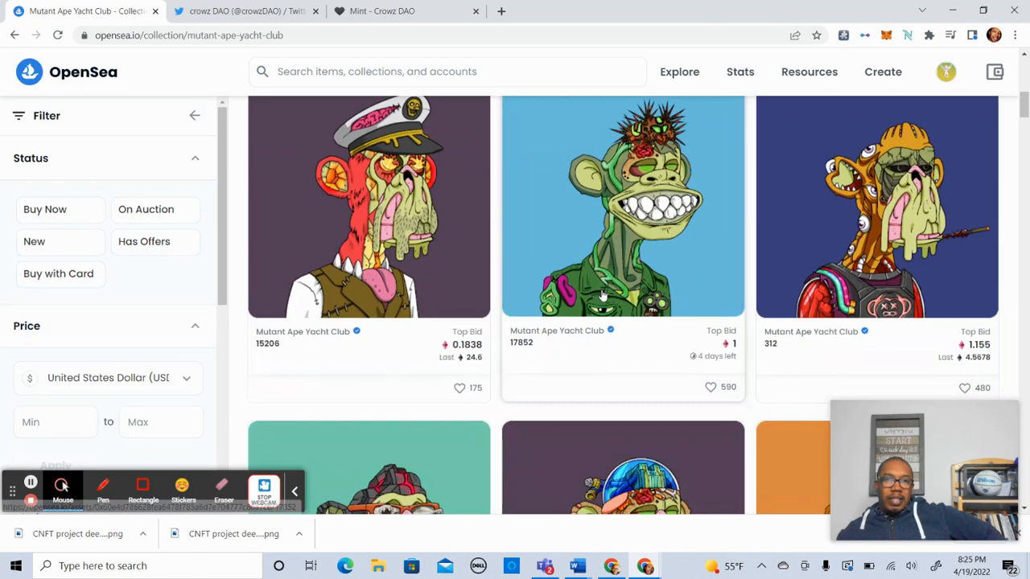
{"action": "left_click", "coordinate": [45, 209]}
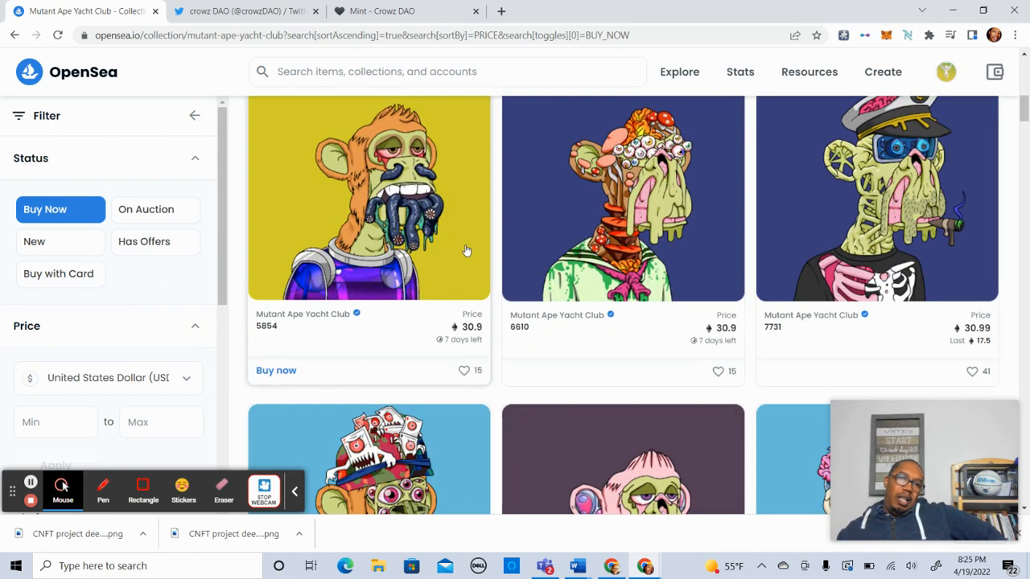
{"action": "left_click", "coordinate": [368, 199]}
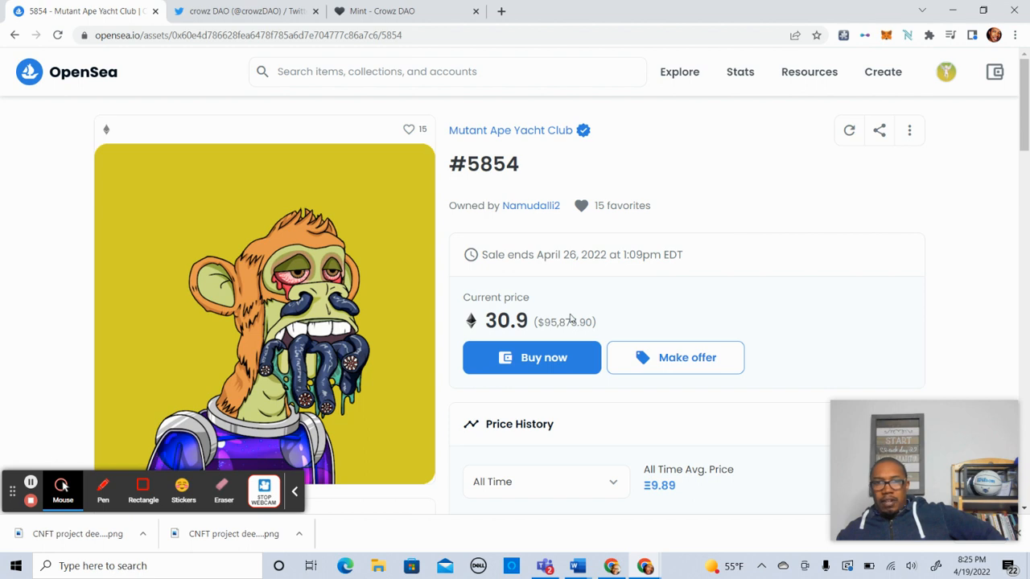
{"action": "mouse_move", "coordinate": [571, 318]}
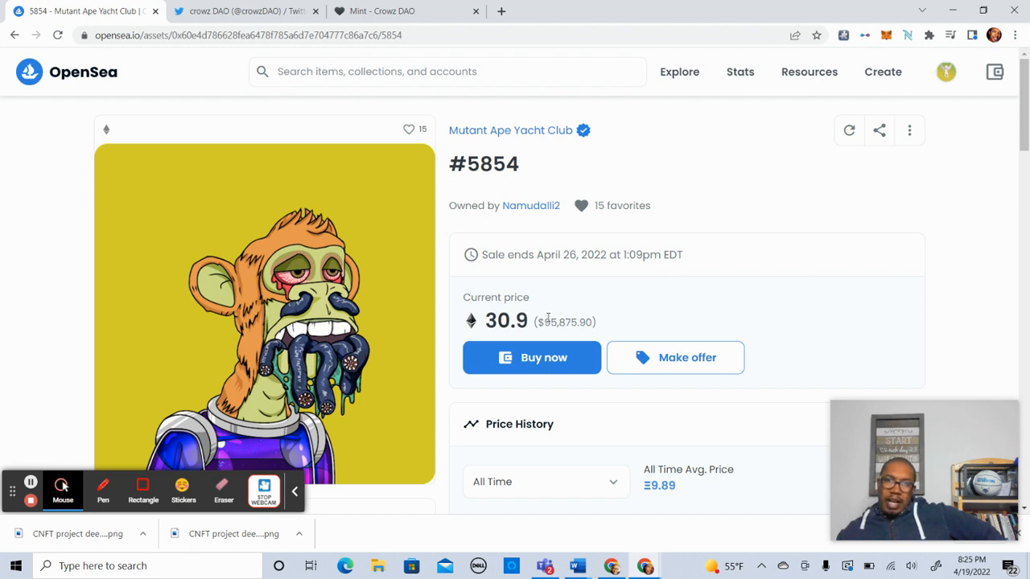
{"action": "mouse_move", "coordinate": [696, 289]}
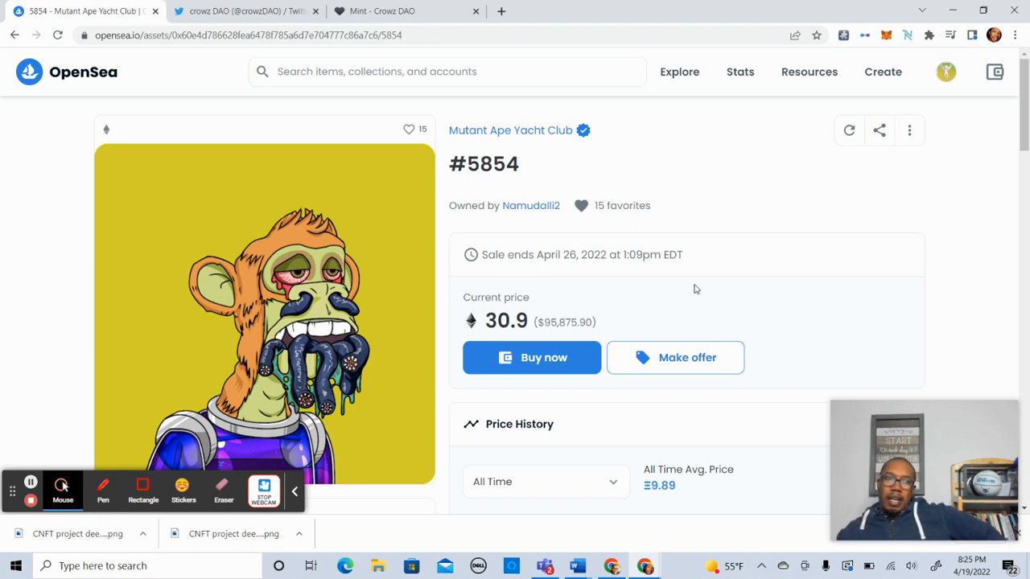
{"action": "mouse_move", "coordinate": [779, 286]}
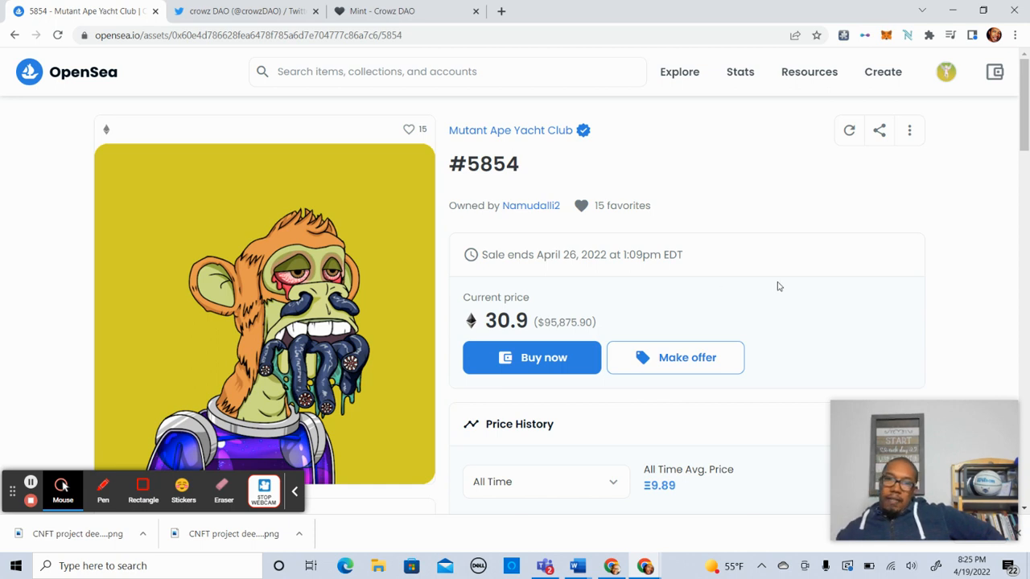
{"action": "mouse_move", "coordinate": [946, 238]}
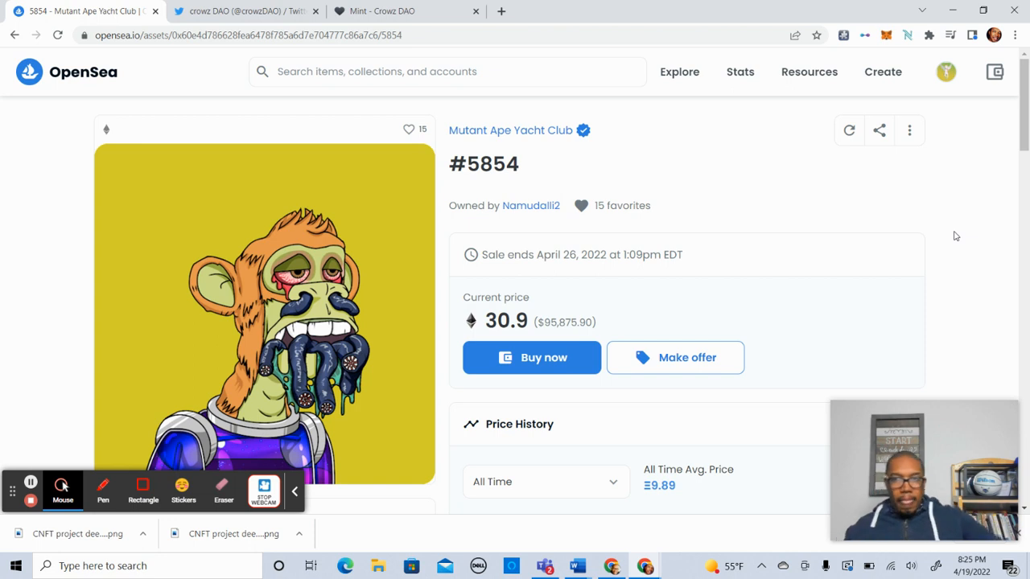
{"action": "mouse_move", "coordinate": [1005, 241]}
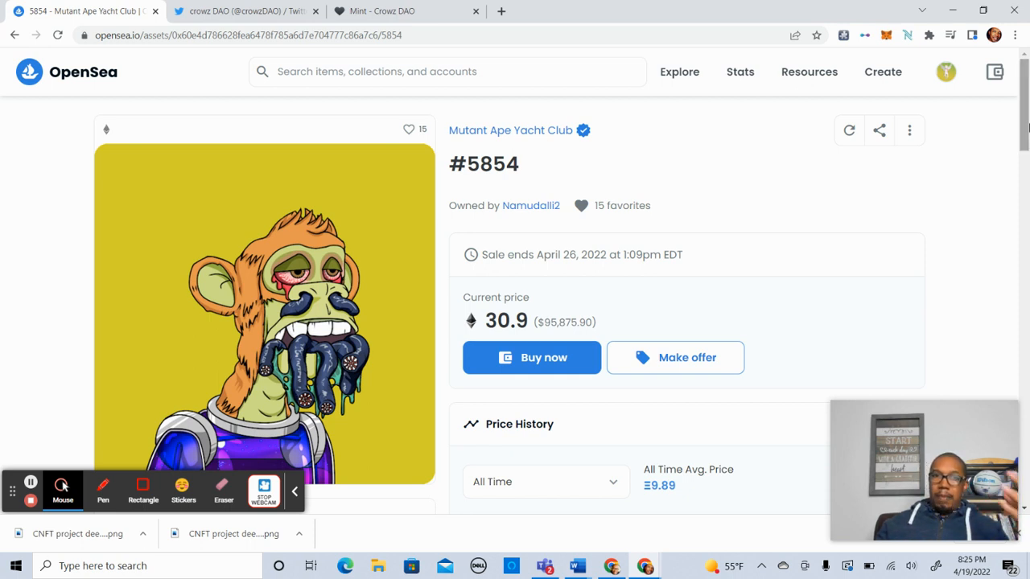
{"action": "mouse_move", "coordinate": [1018, 131]}
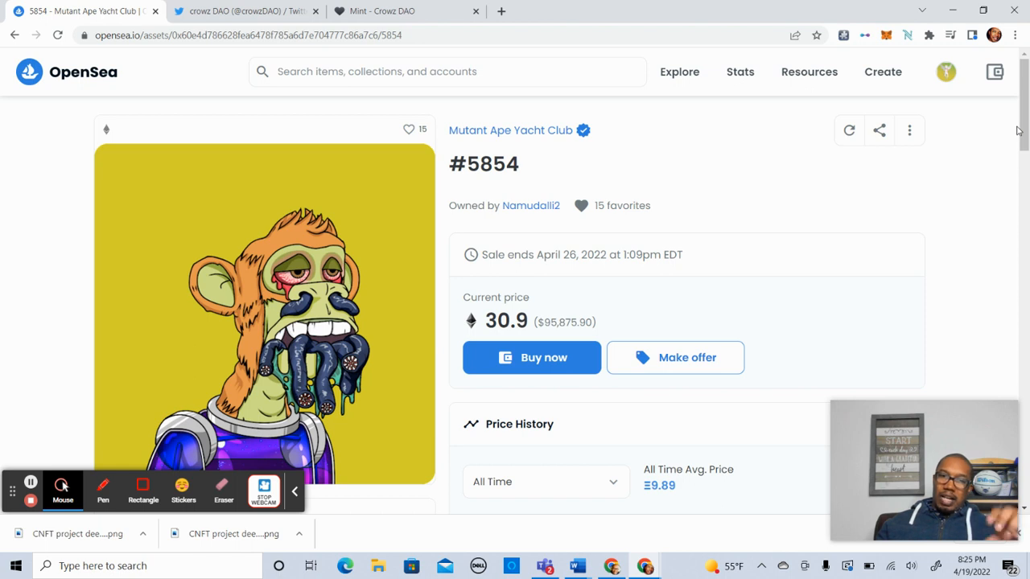
{"action": "mouse_move", "coordinate": [1017, 135]}
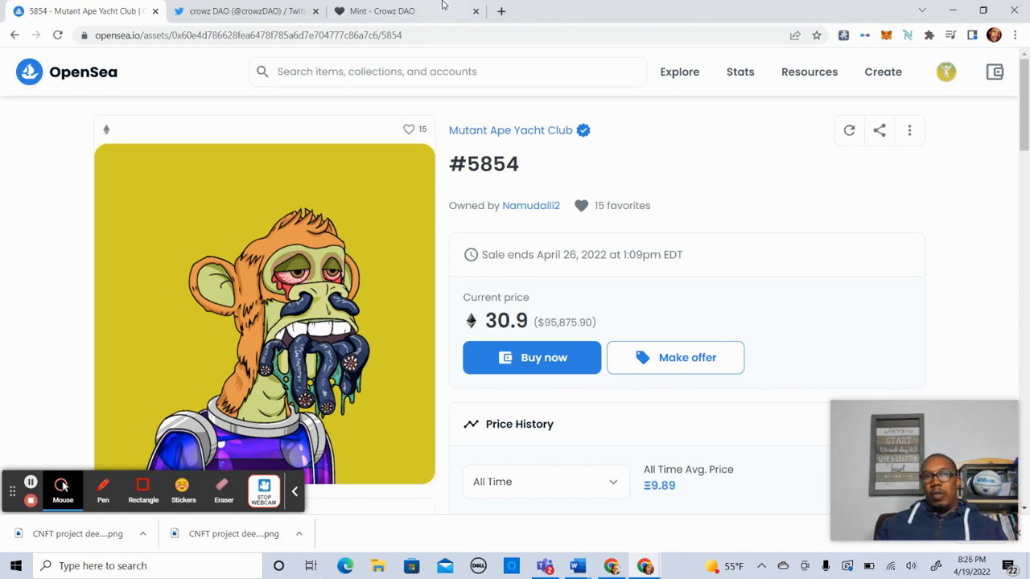
Step: Return to the Mint - Crowz DAO tab and view the Project Launch Concept page
{"action": "left_click", "coordinate": [383, 10]}
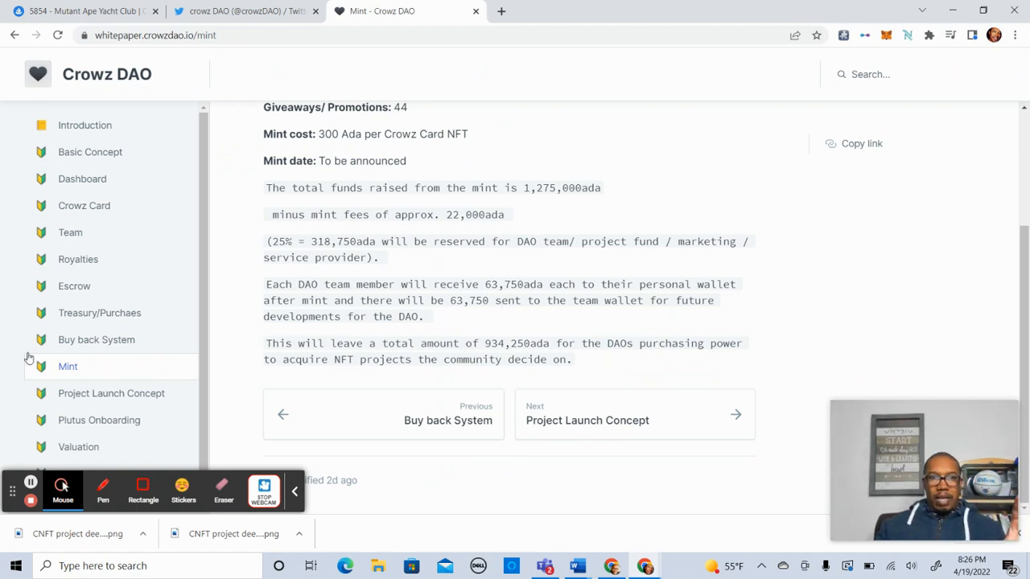
{"action": "mouse_move", "coordinate": [111, 393]}
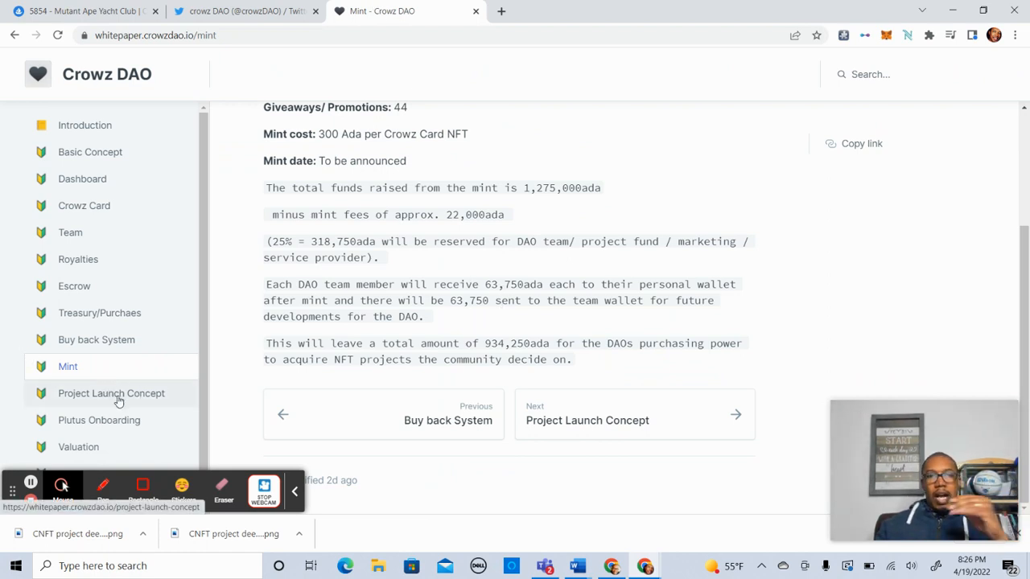
{"action": "left_click", "coordinate": [111, 394]}
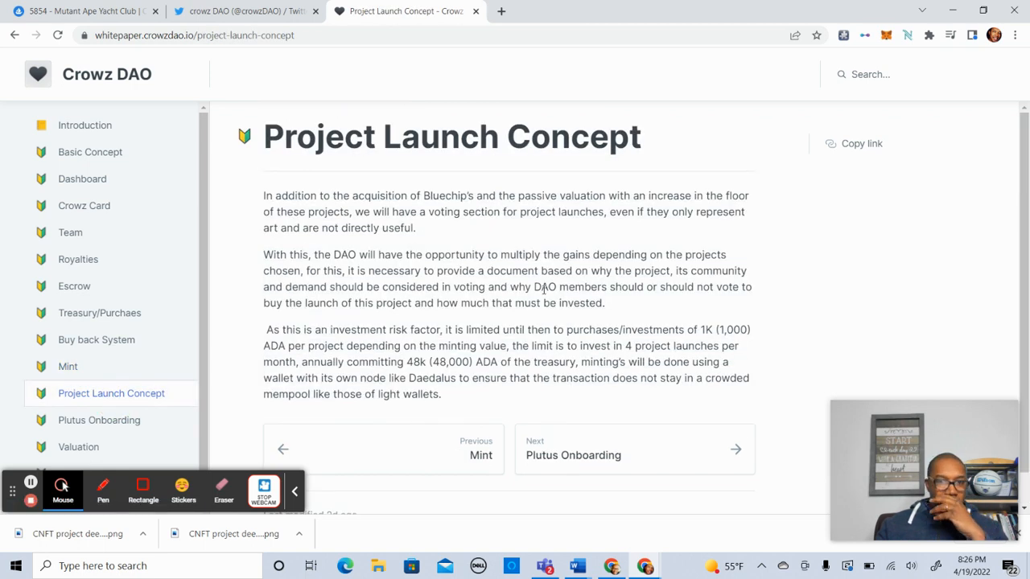
{"action": "mouse_move", "coordinate": [489, 237]}
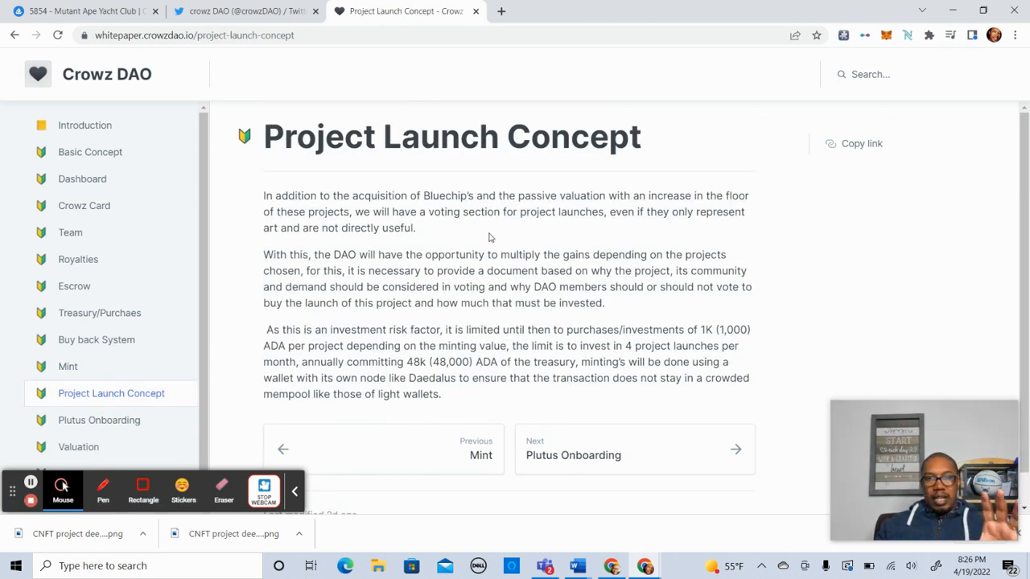
{"action": "mouse_move", "coordinate": [406, 316]}
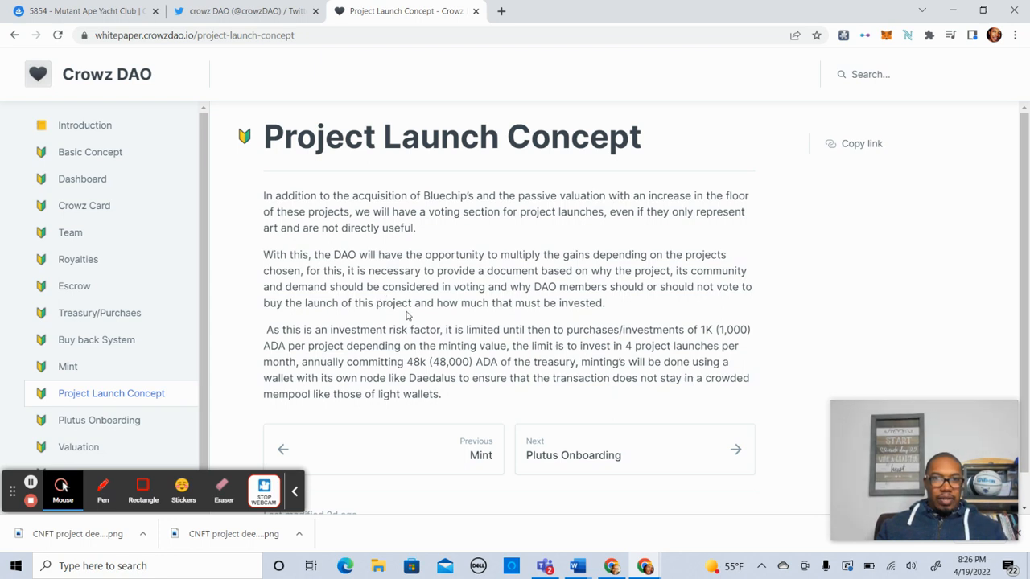
{"action": "mouse_move", "coordinate": [614, 334]}
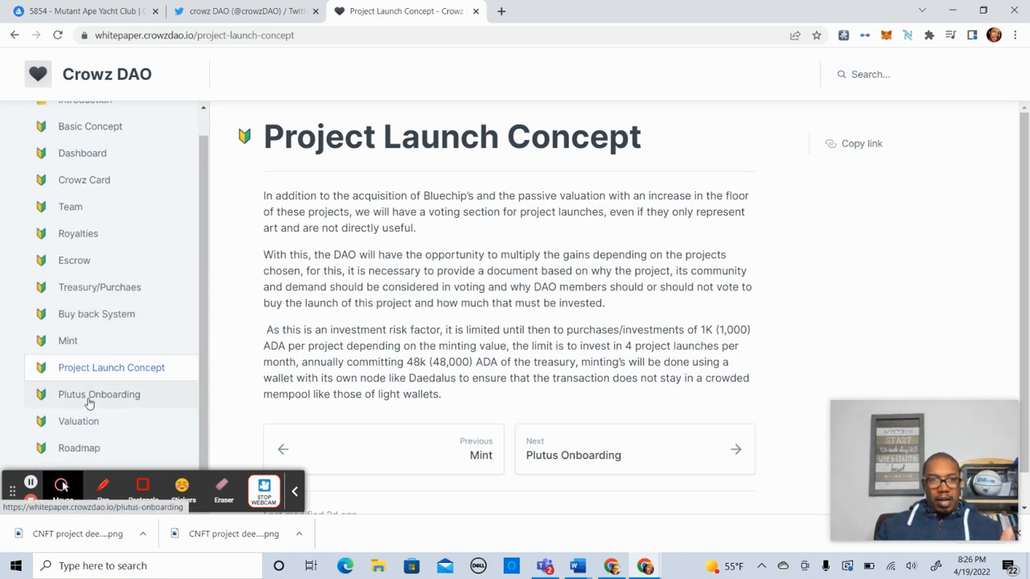
{"action": "mouse_move", "coordinate": [109, 414]}
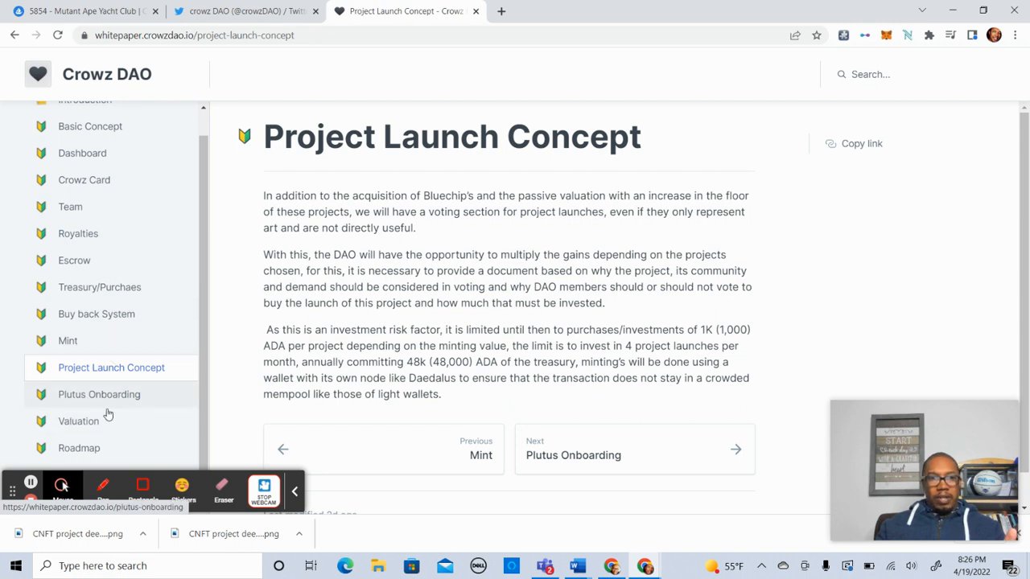
{"action": "mouse_move", "coordinate": [78, 421]}
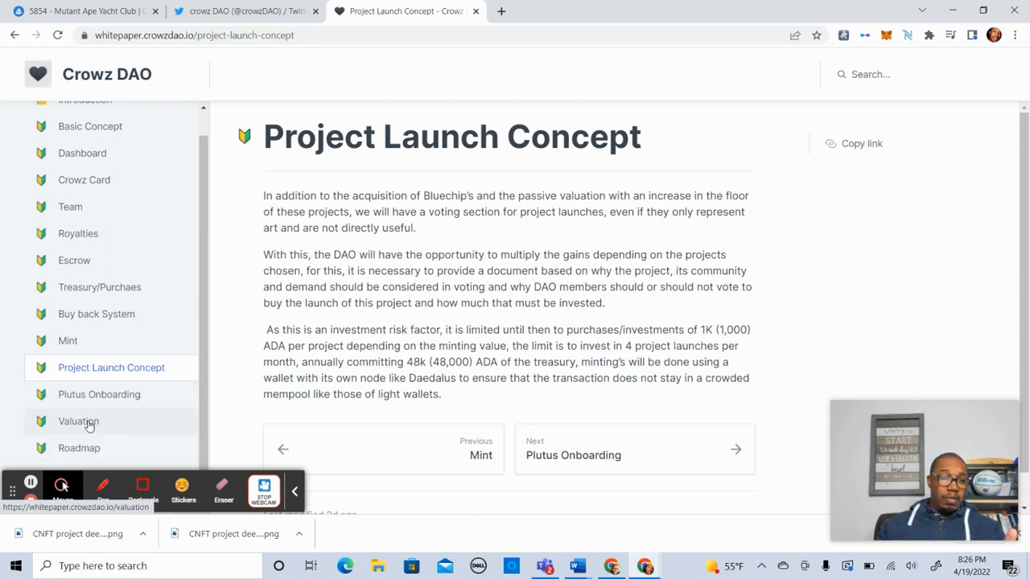
Step: Open the Valuation page describing each card as a 1/4444 treasury share
{"action": "left_click", "coordinate": [78, 421]}
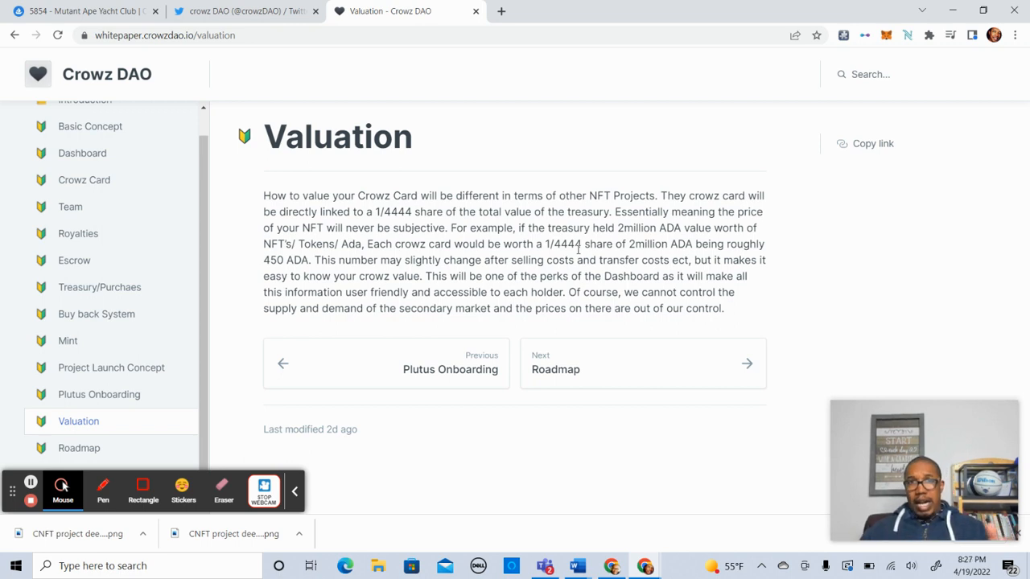
{"action": "mouse_move", "coordinate": [450, 369]}
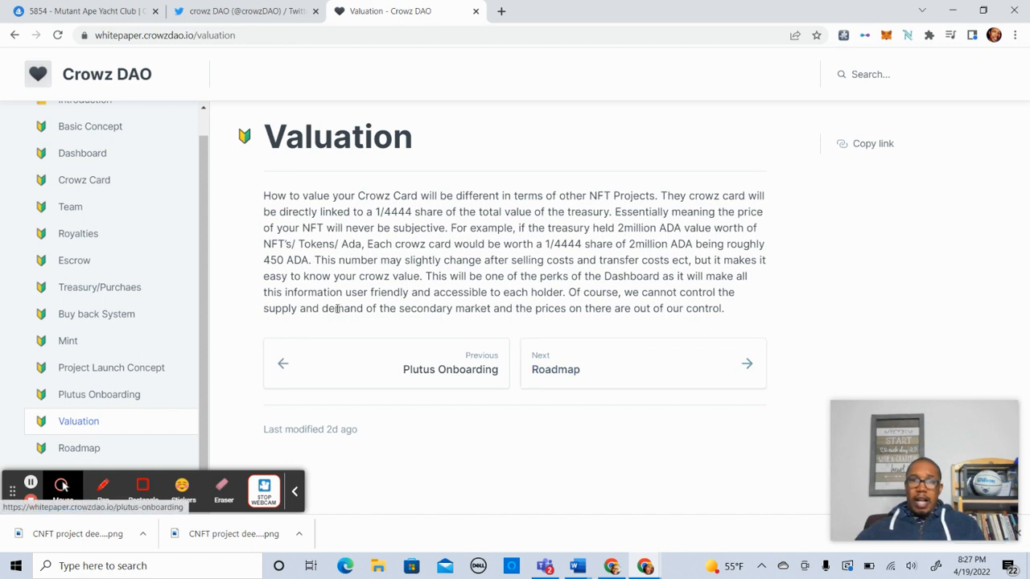
{"action": "mouse_move", "coordinate": [450, 63]}
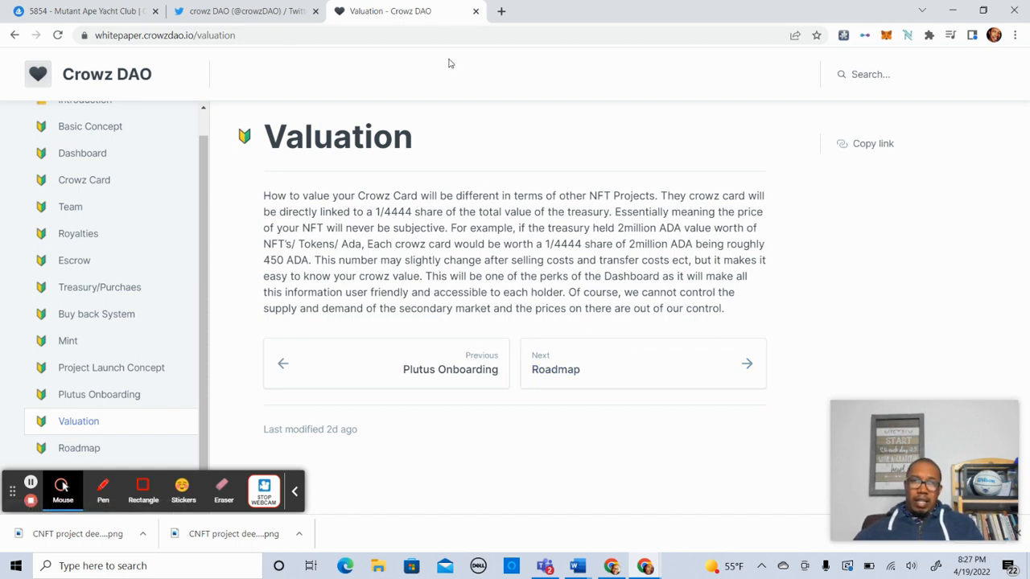
{"action": "mouse_move", "coordinate": [461, 108]}
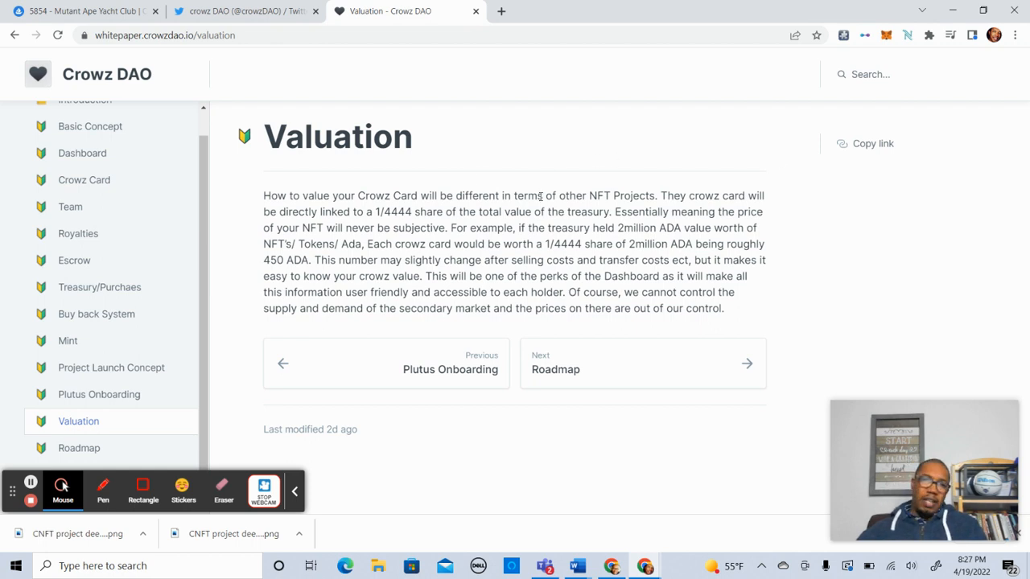
{"action": "mouse_move", "coordinate": [79, 448]}
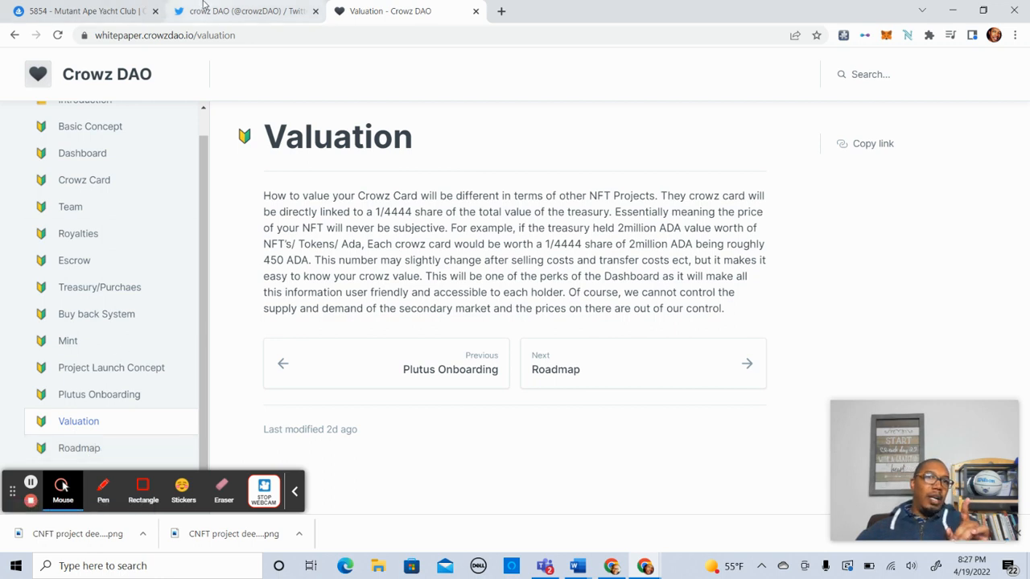
{"action": "mouse_move", "coordinate": [242, 10]}
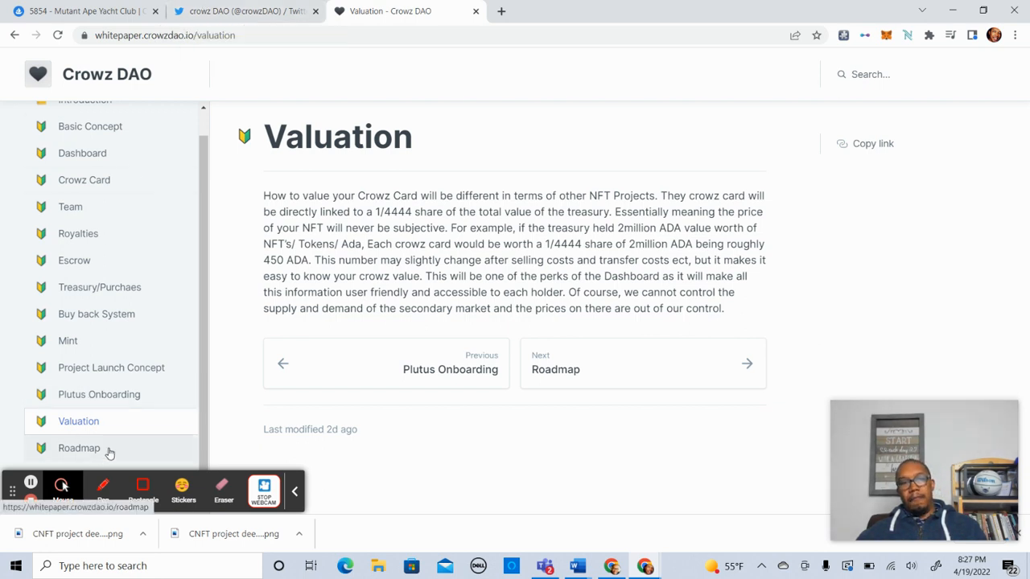
Step: Open the Roadmap page, view the 2022 Figma roadmap full screen, then exit
{"action": "left_click", "coordinate": [78, 448]}
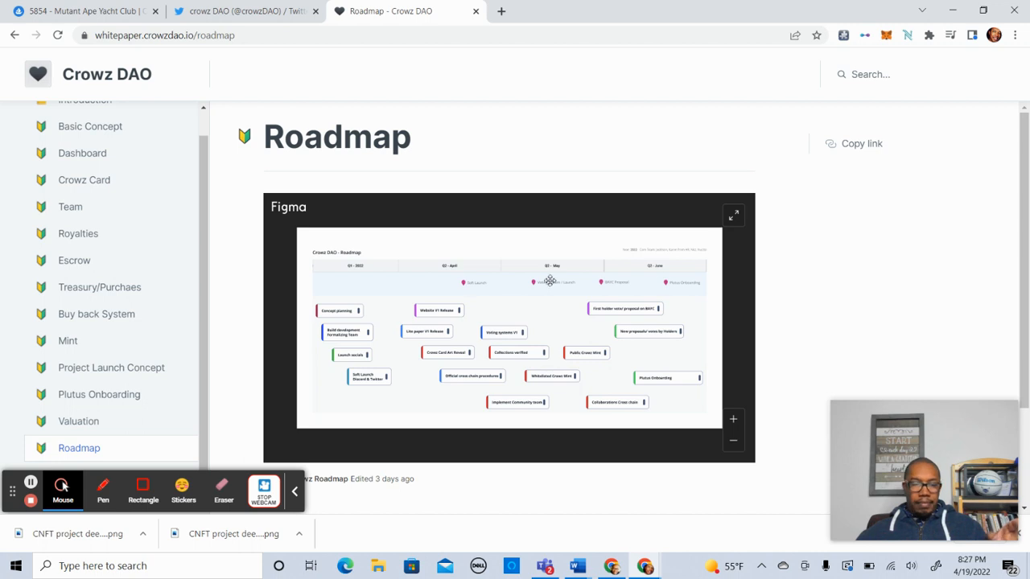
{"action": "left_click", "coordinate": [733, 215]}
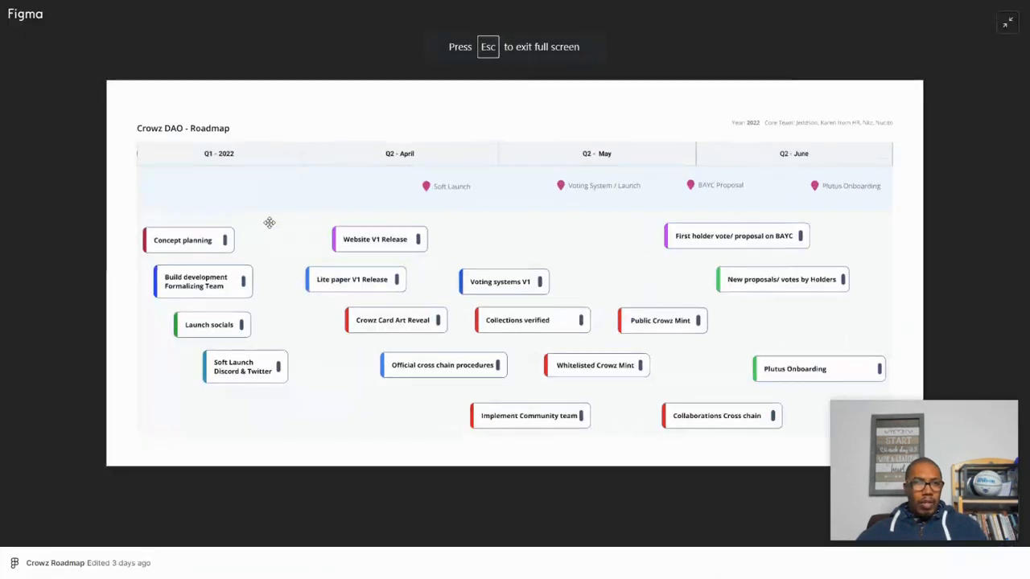
{"action": "mouse_move", "coordinate": [485, 221]}
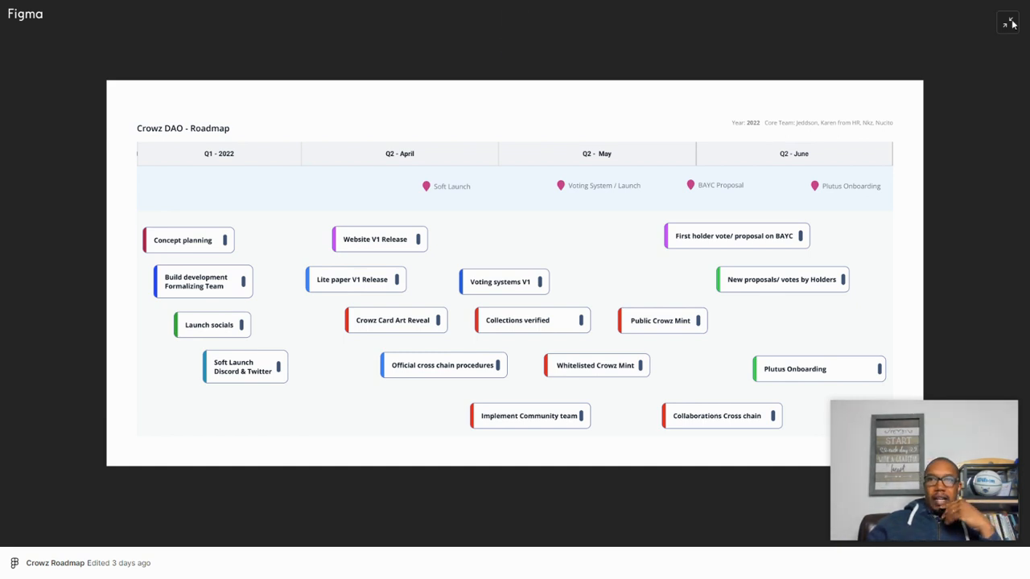
{"action": "left_click", "coordinate": [1008, 22]}
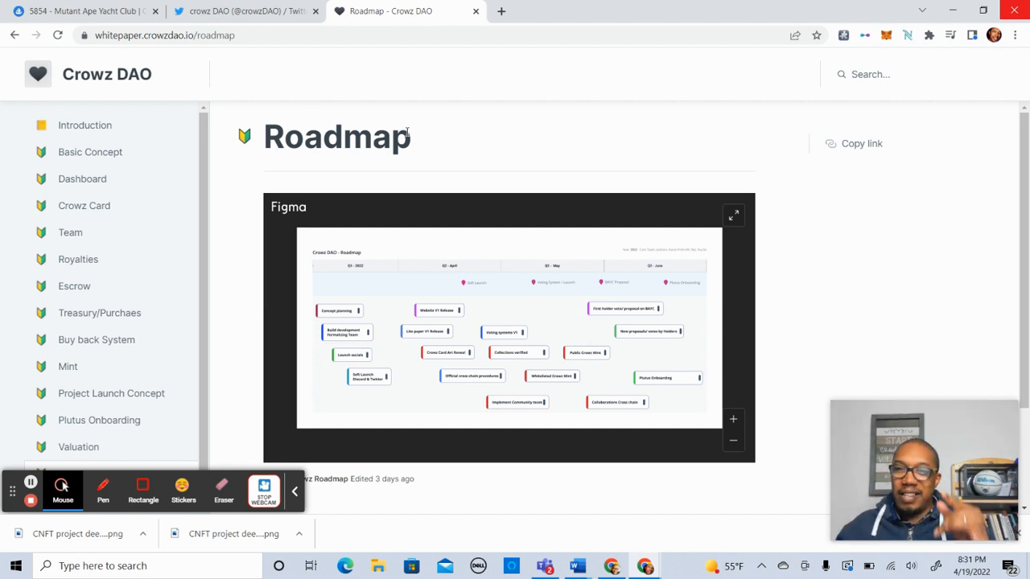
{"action": "mouse_move", "coordinate": [83, 205]}
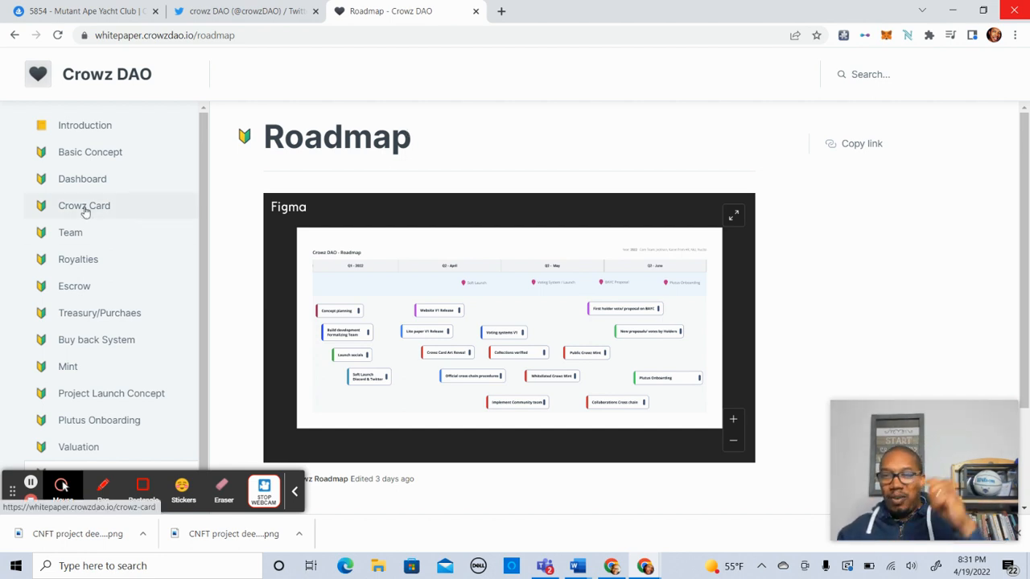
{"action": "mouse_move", "coordinate": [54, 448]}
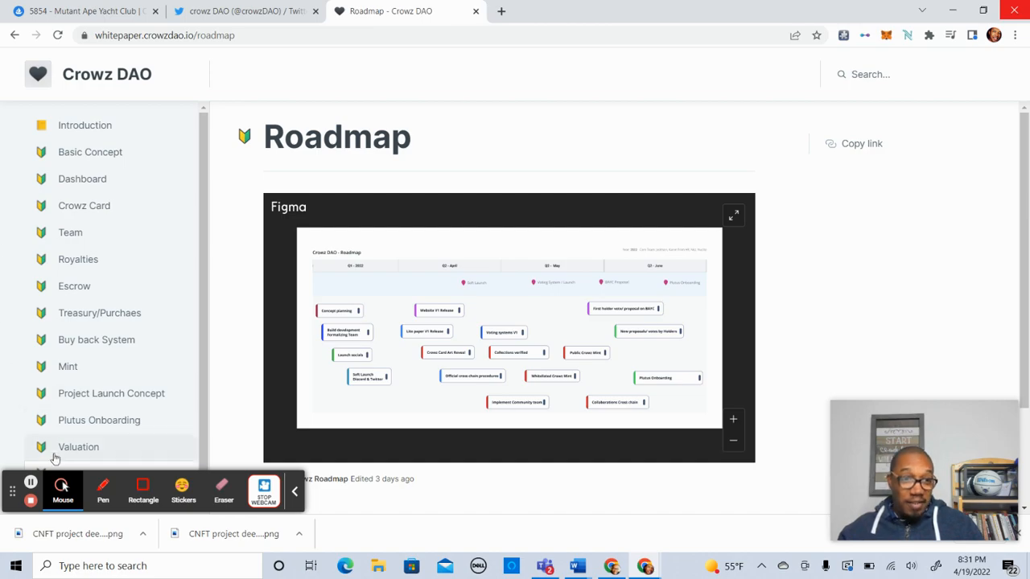